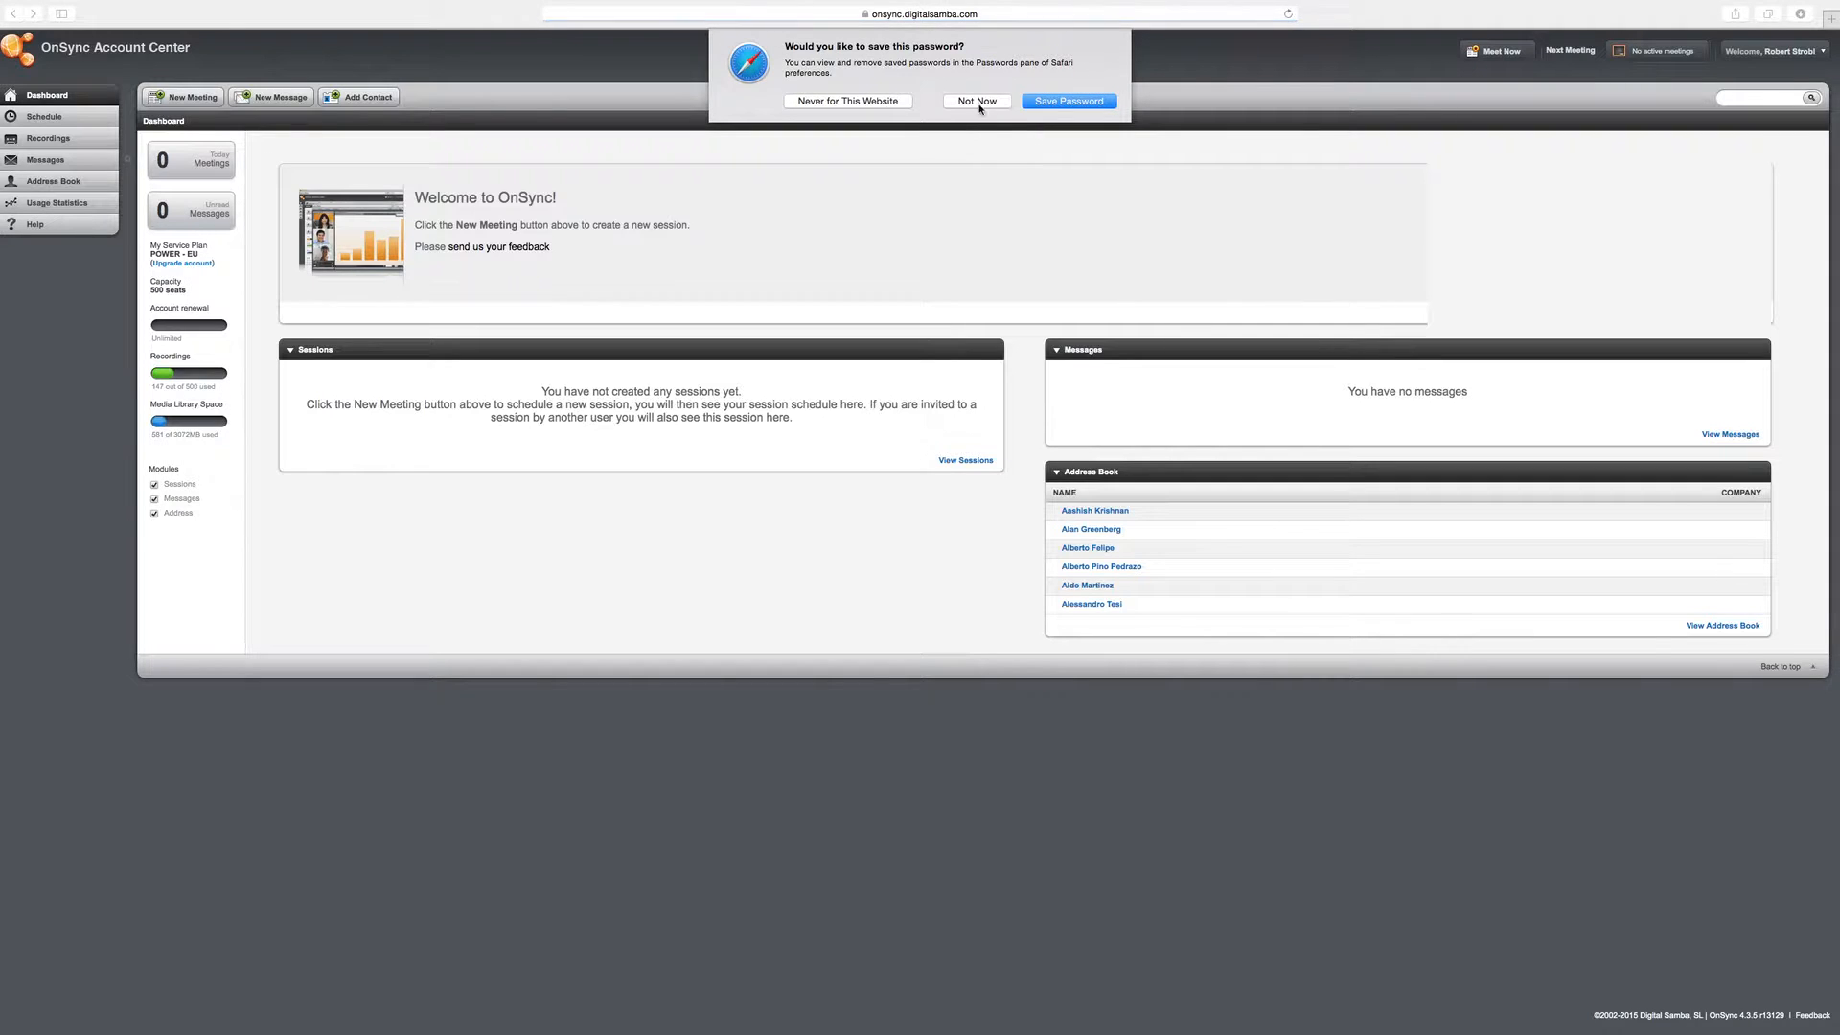
Step: Decline Safari's offer to save the login password
{"action": "left_click", "coordinate": [976, 100]}
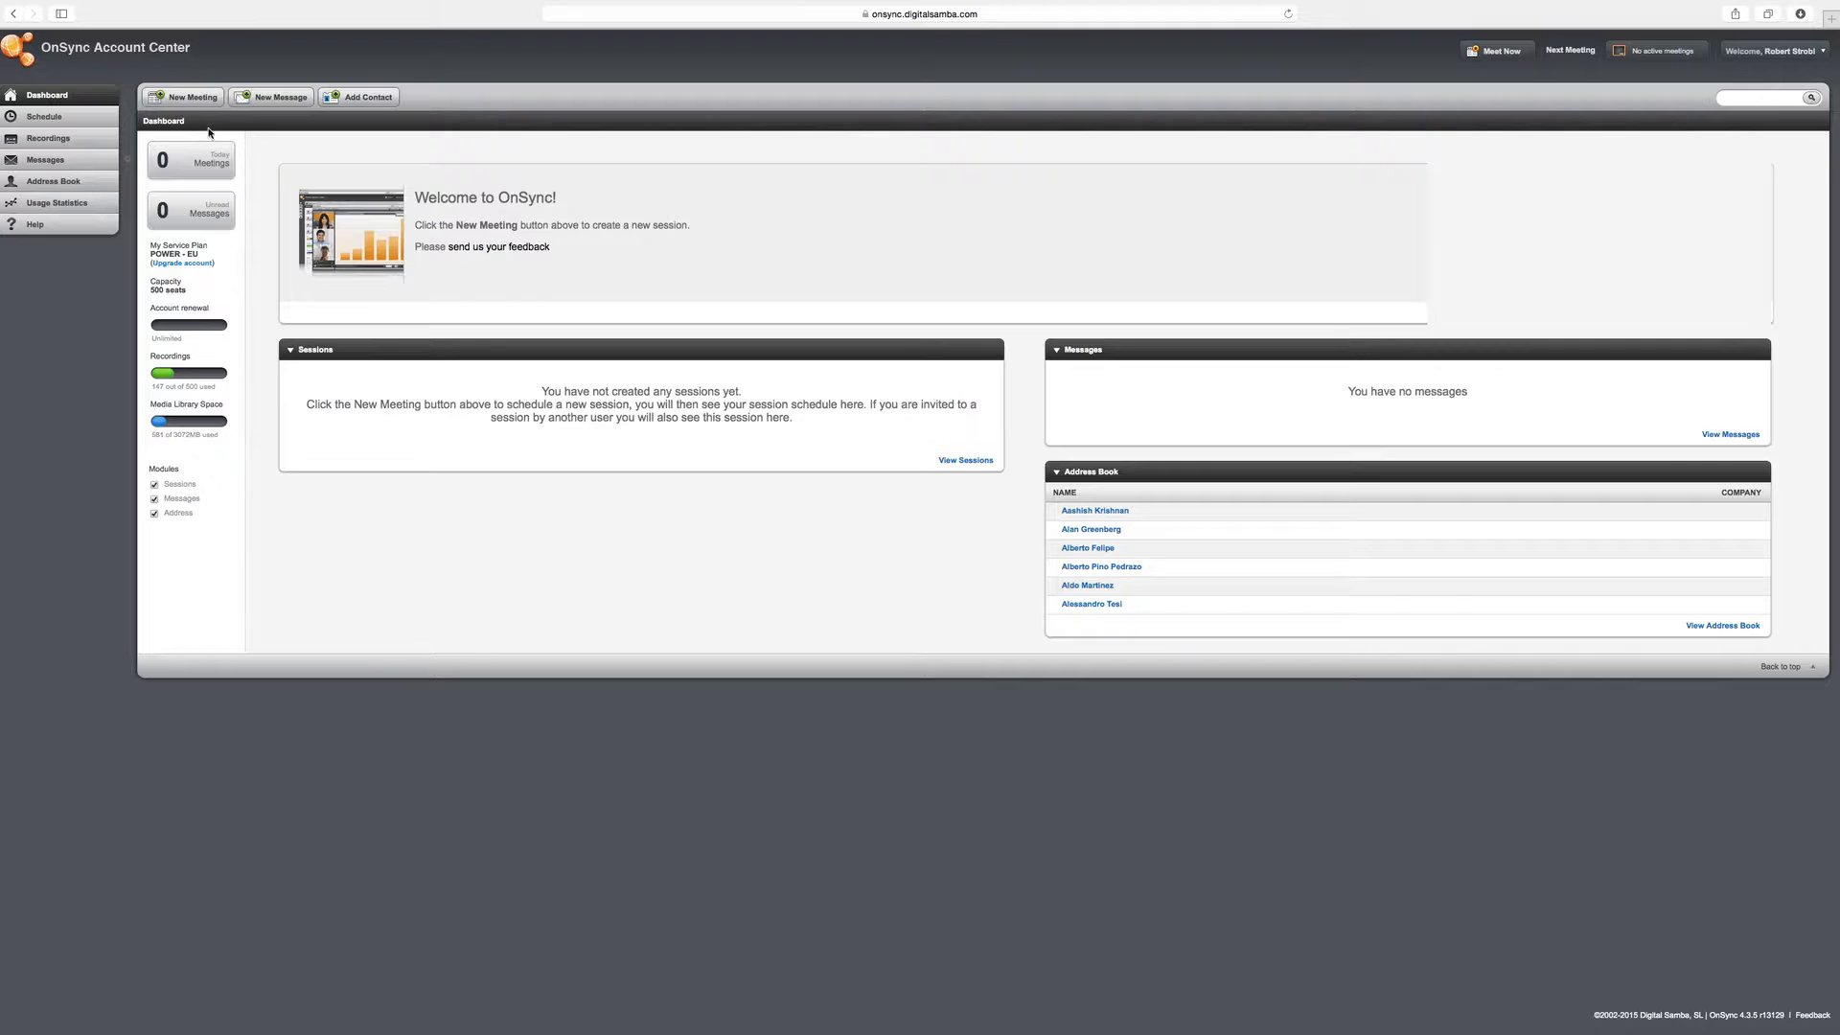
Step: Create a meeting titled 'OnSync Demo' starting 12:30 on 2015-04-01, lasting 30 minutes
{"action": "left_click", "coordinate": [187, 96]}
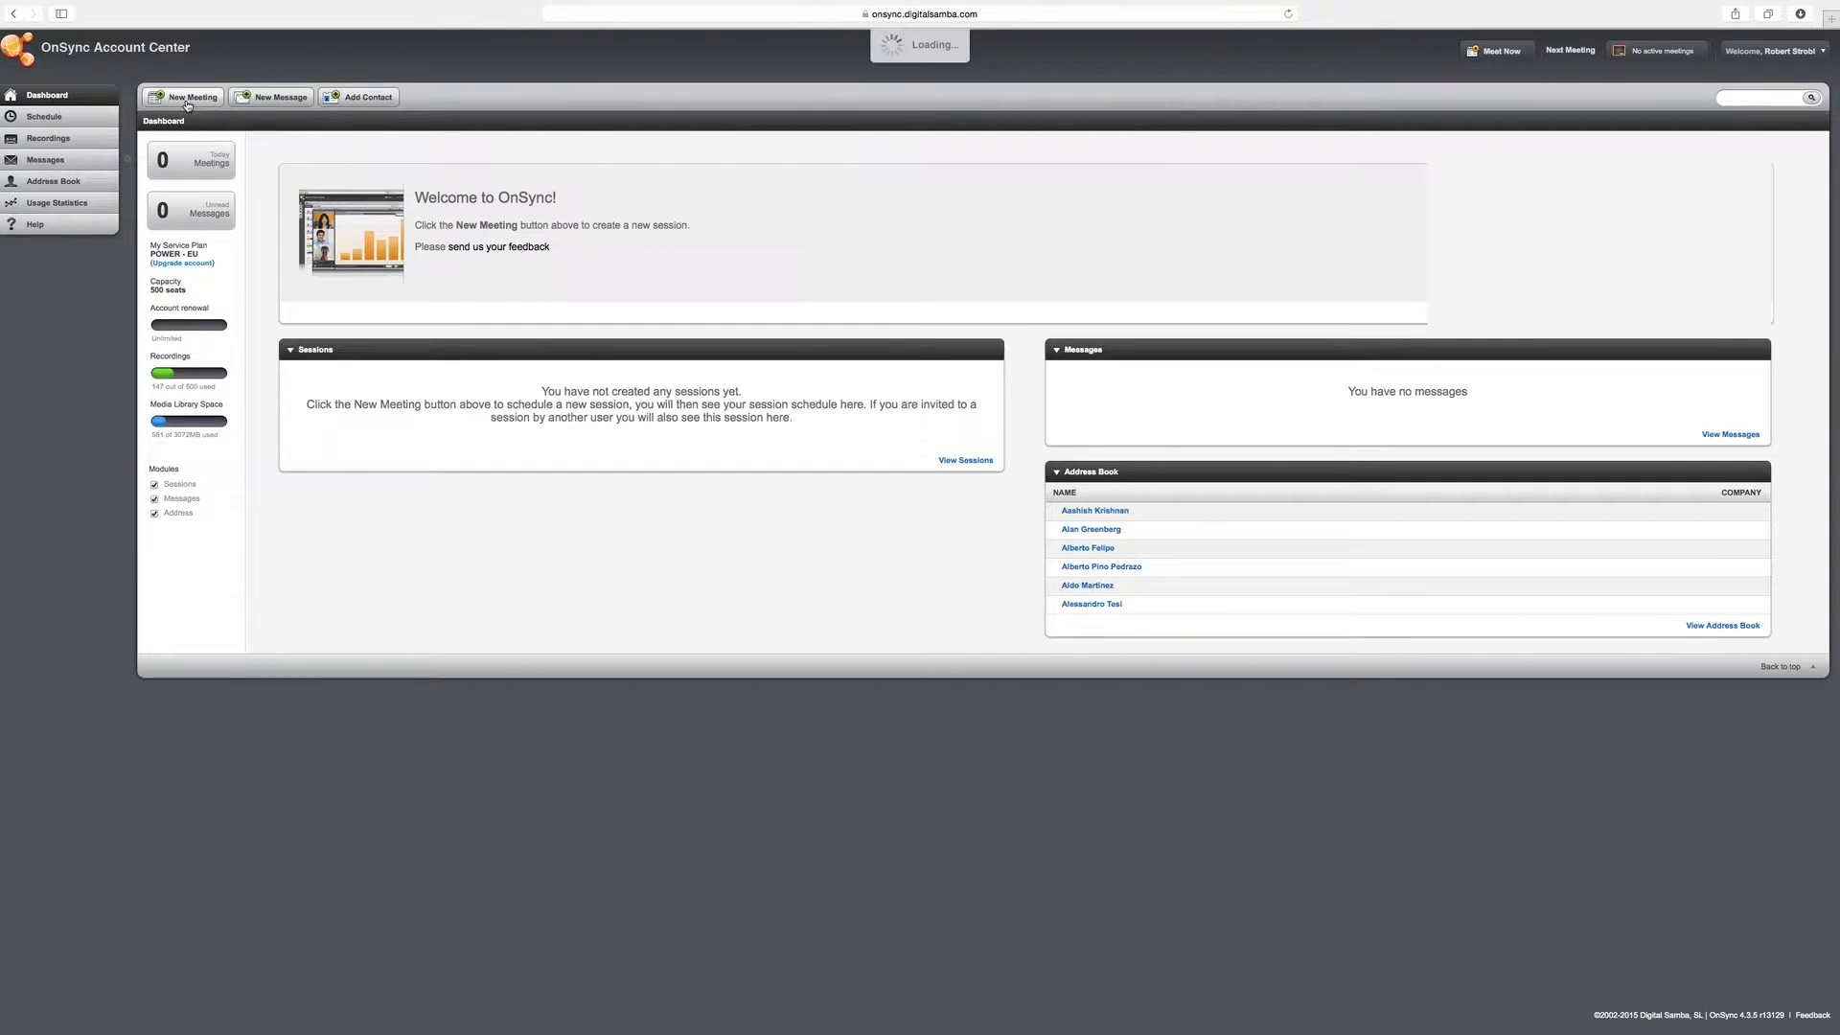
{"action": "left_click", "coordinate": [187, 95]}
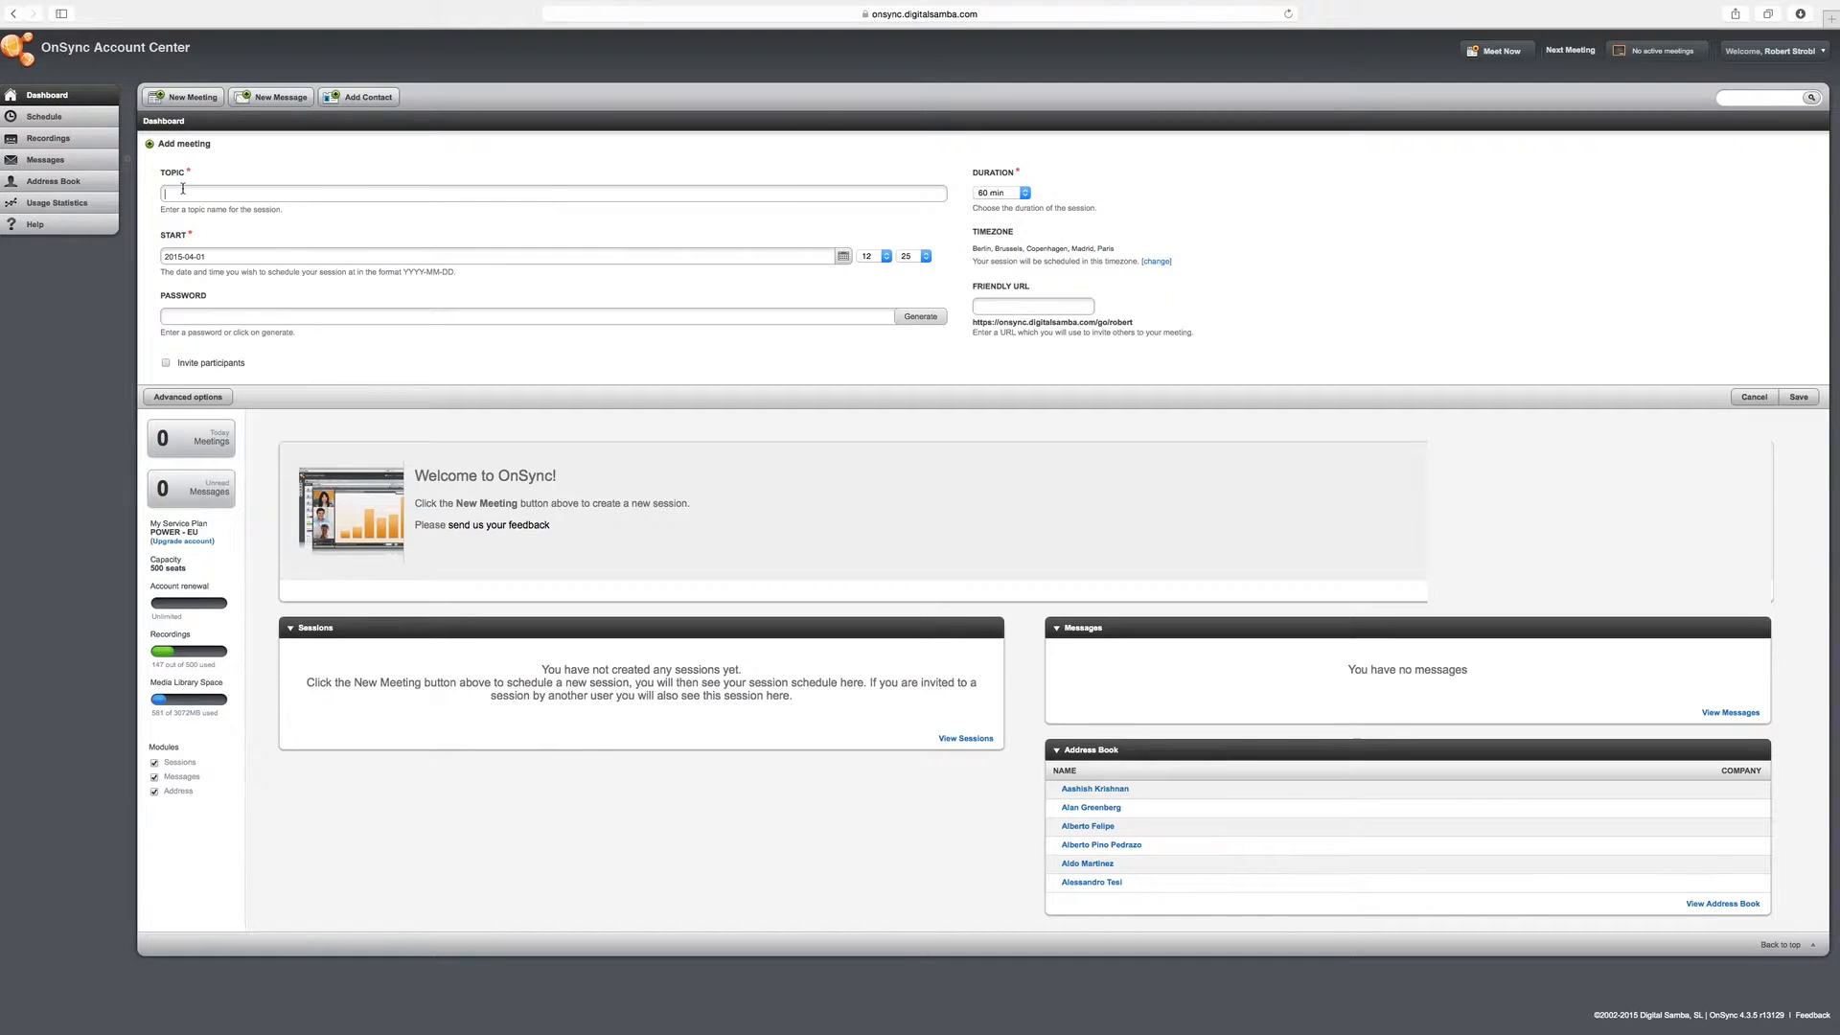
{"action": "type", "text": "OnSync Demo"}
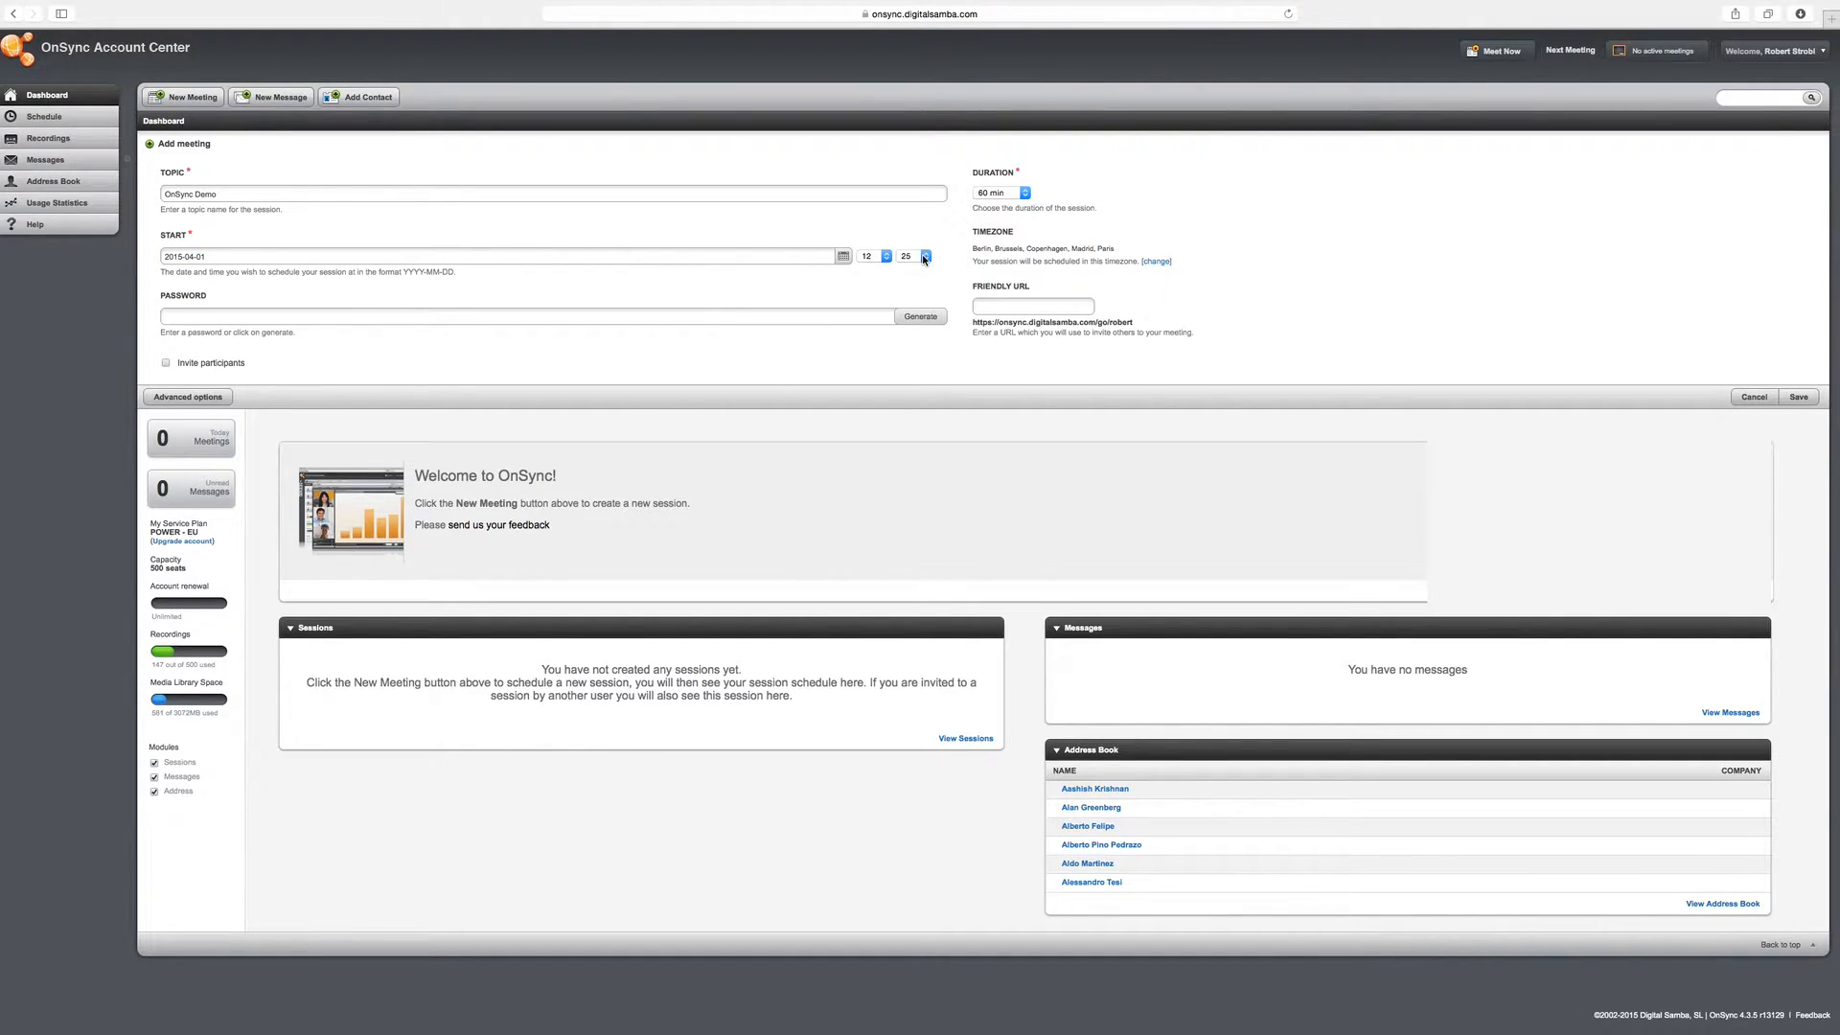
{"action": "left_click", "coordinate": [925, 252]}
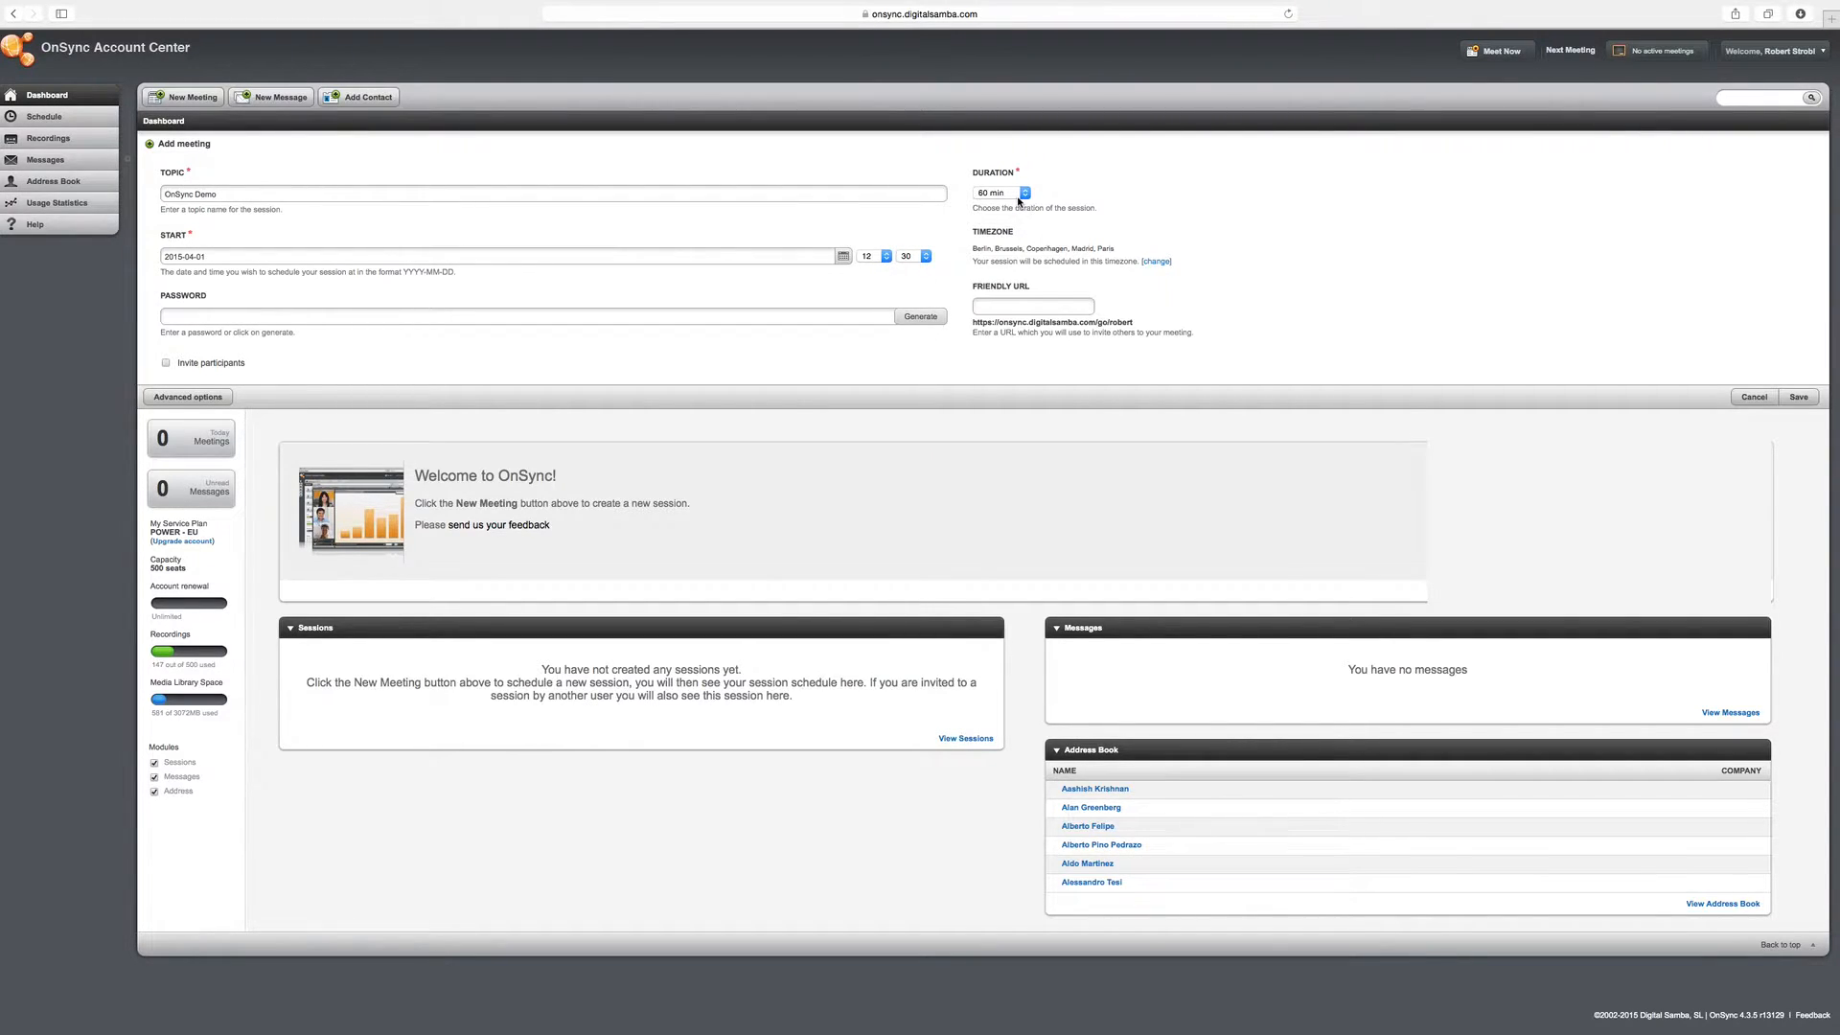
{"action": "left_click", "coordinate": [998, 193]}
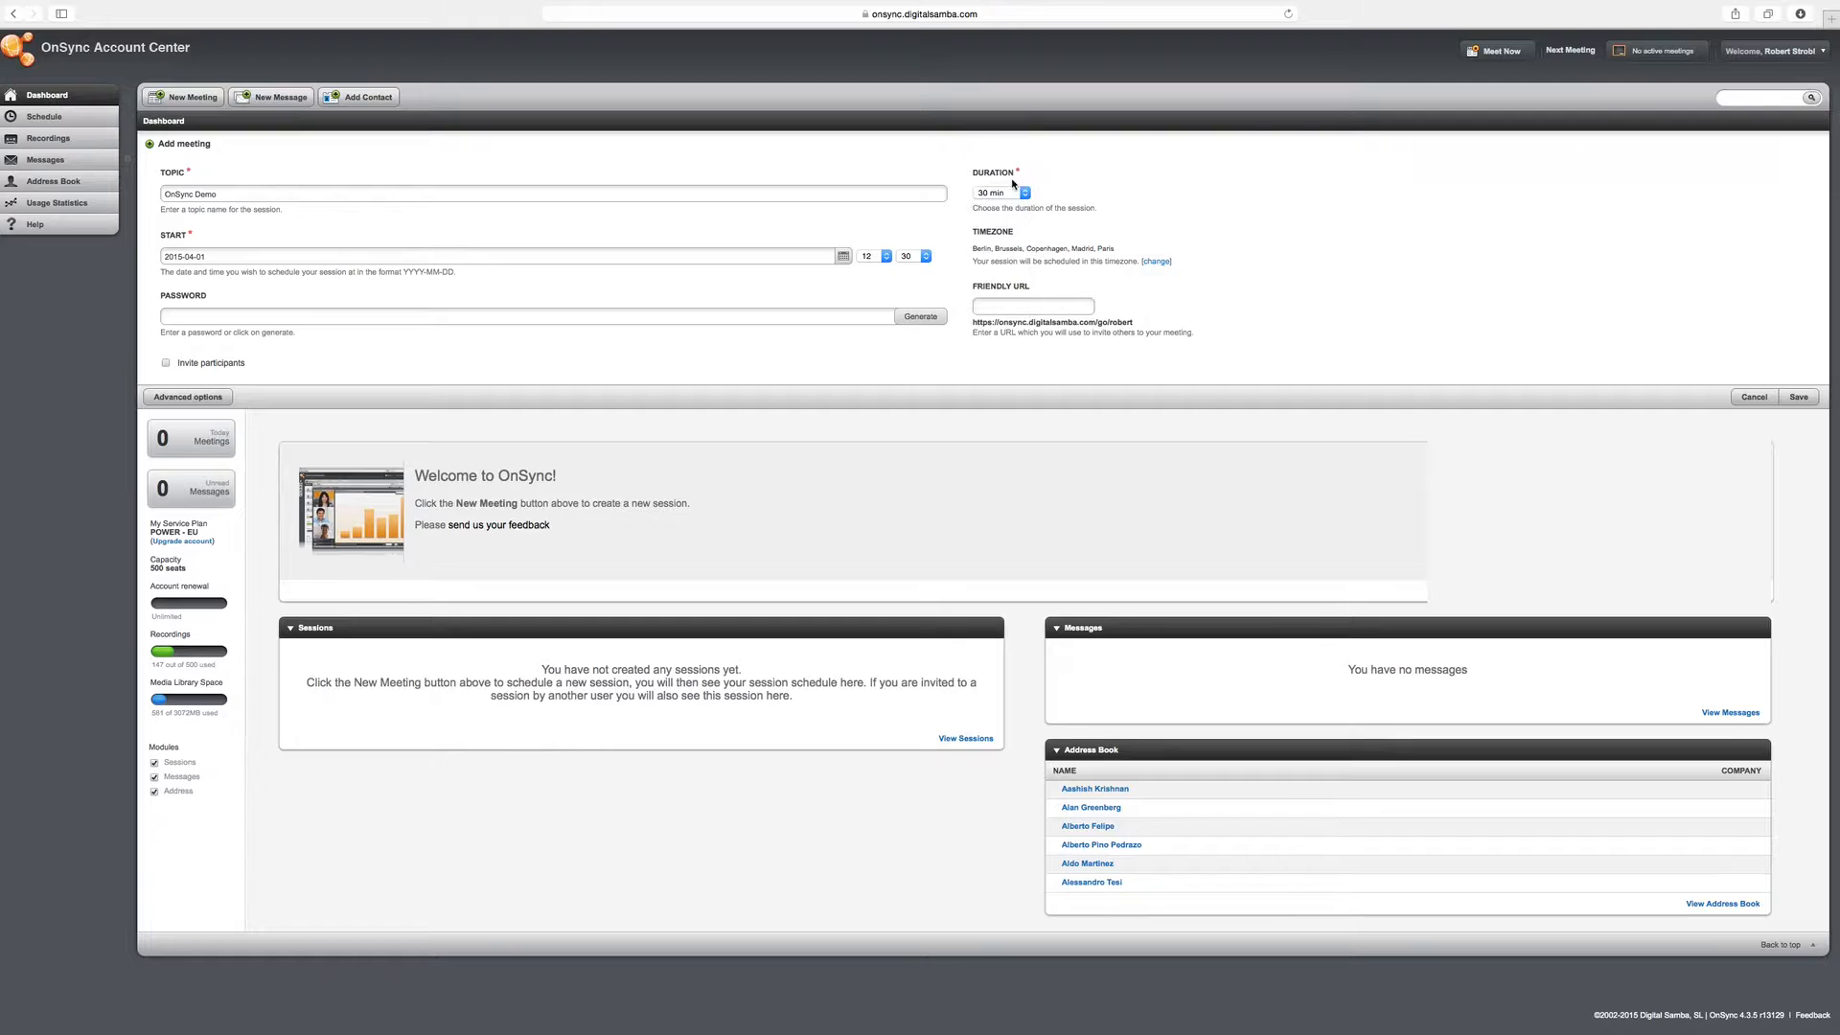
{"action": "mouse_move", "coordinate": [997, 197]}
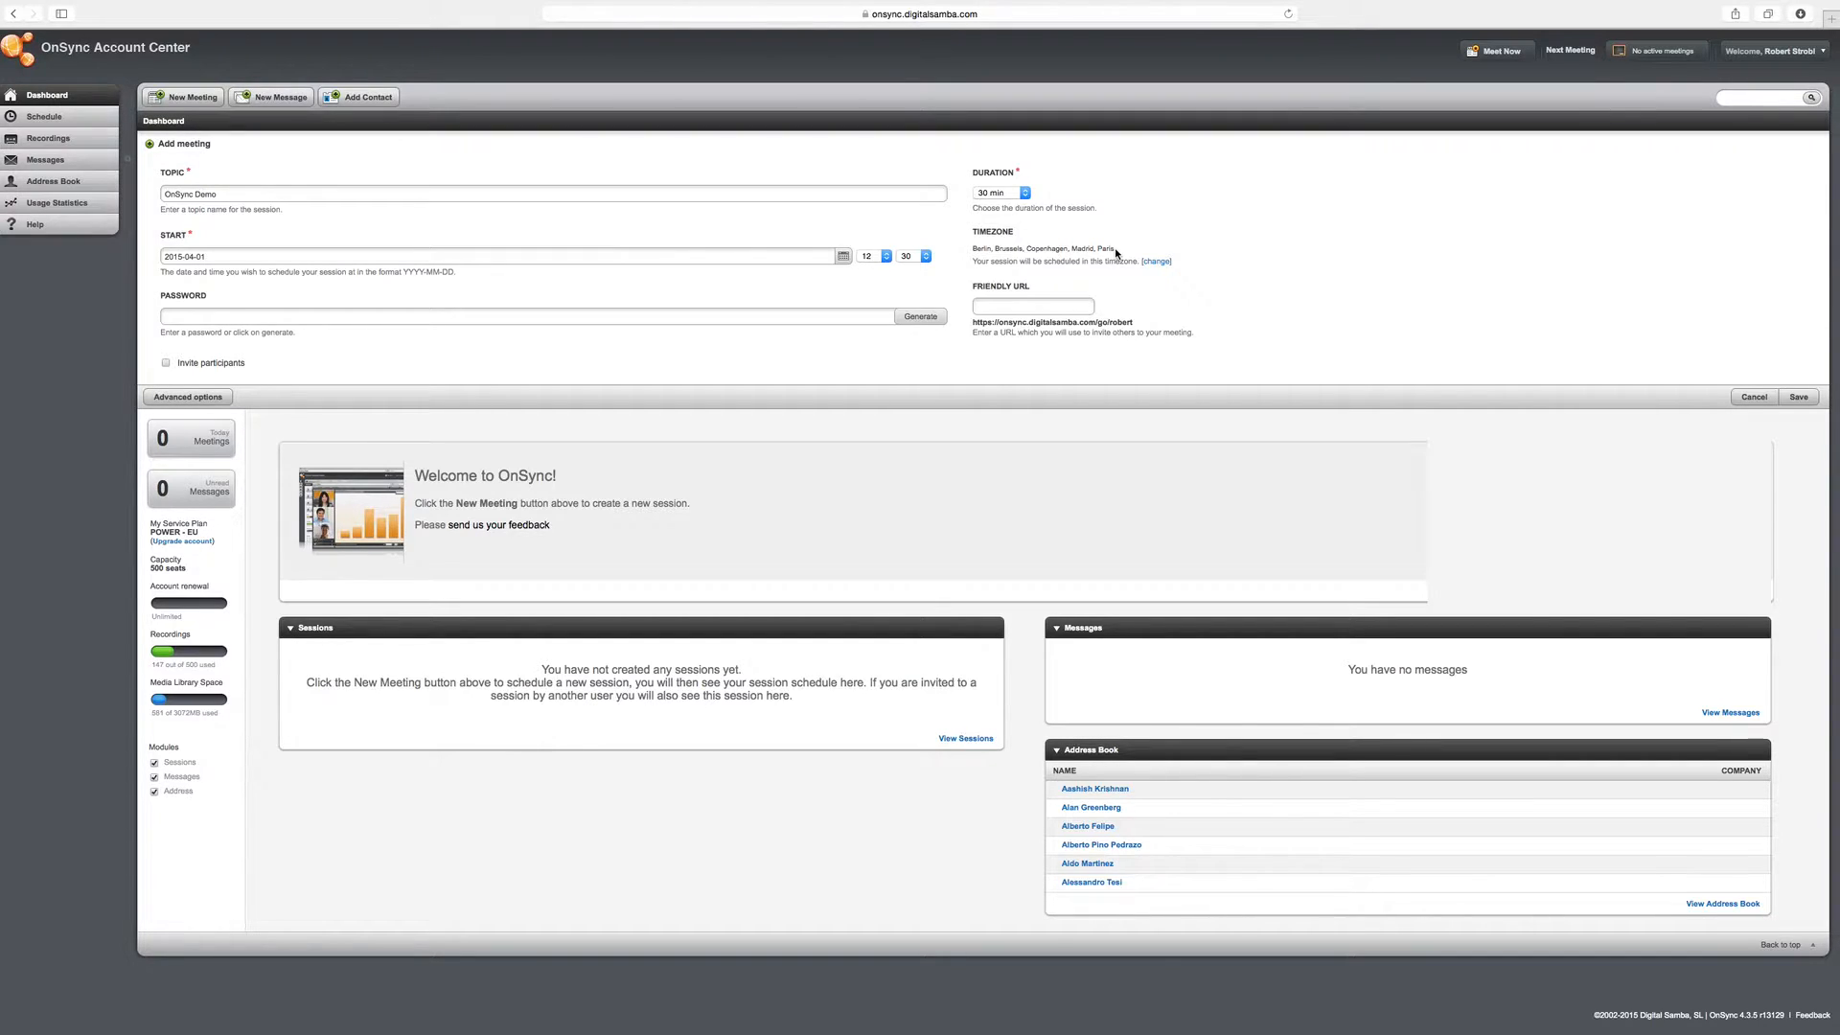
{"action": "mouse_move", "coordinate": [1112, 251]}
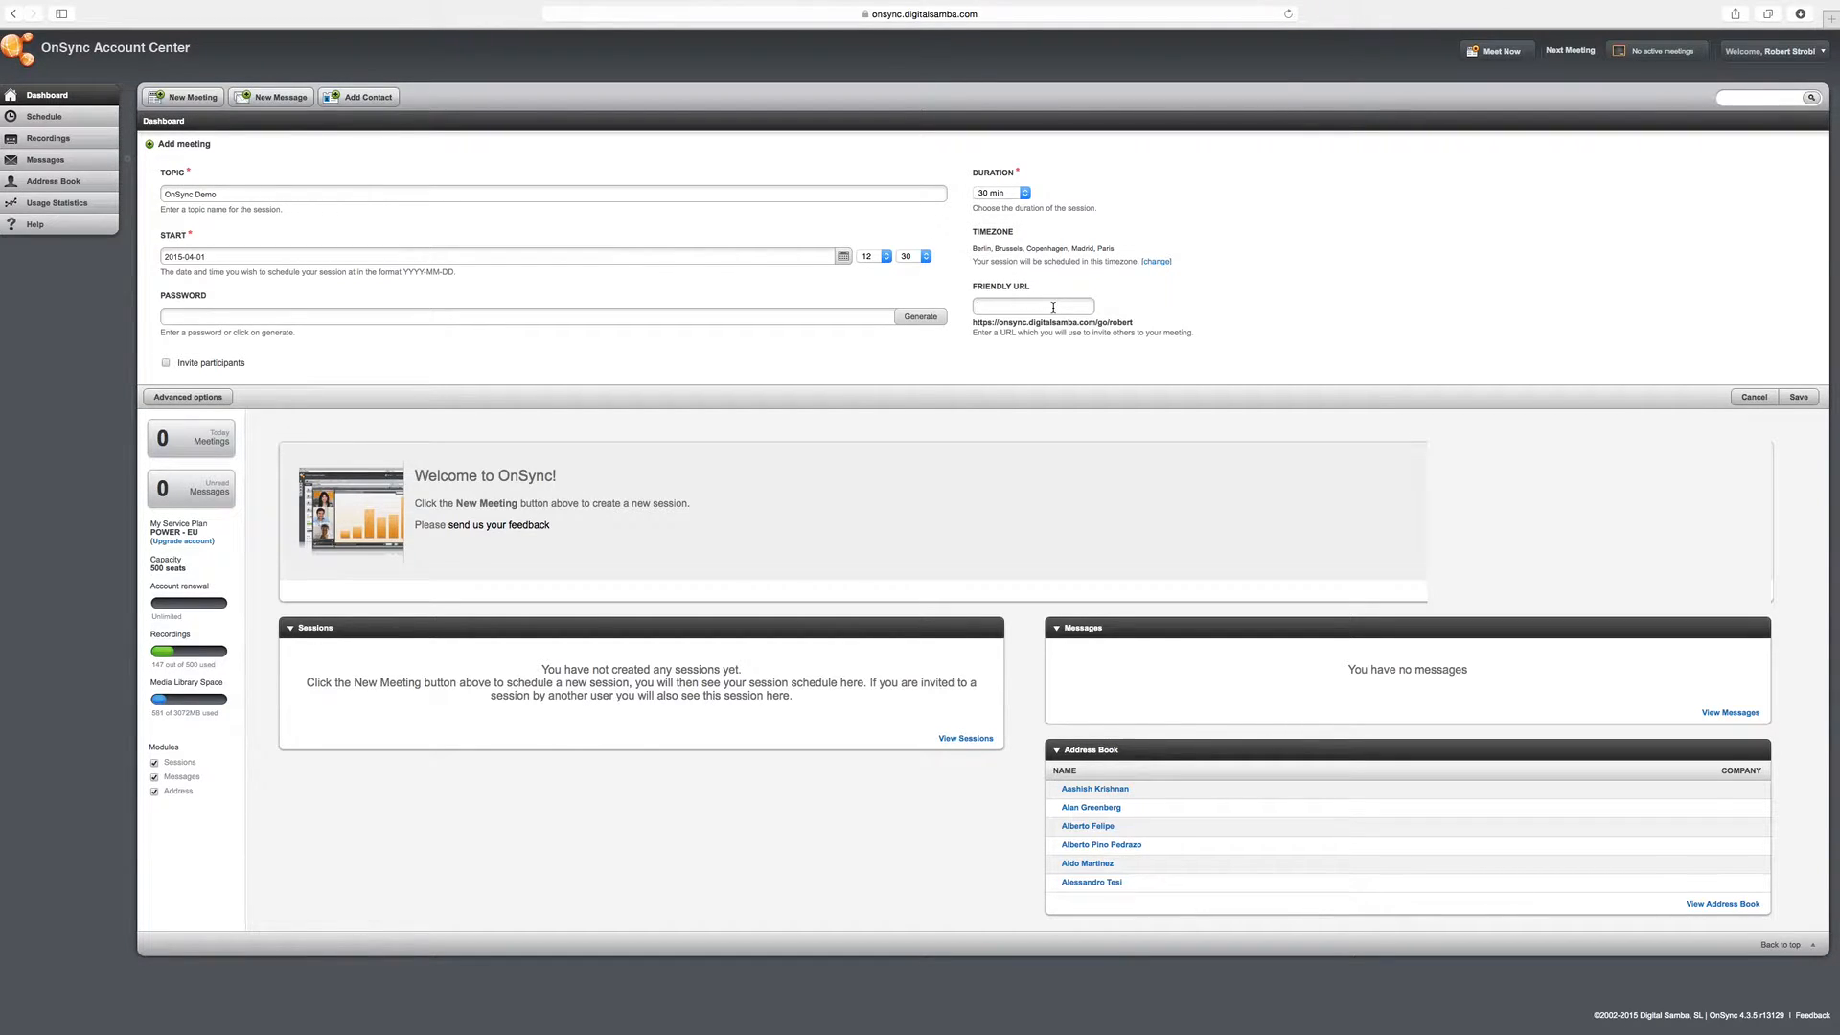
Step: Set the meeting's friendly URL to 'onsyncdemo' from the autocomplete suggestions
{"action": "type", "text": "onsyncdemofail"}
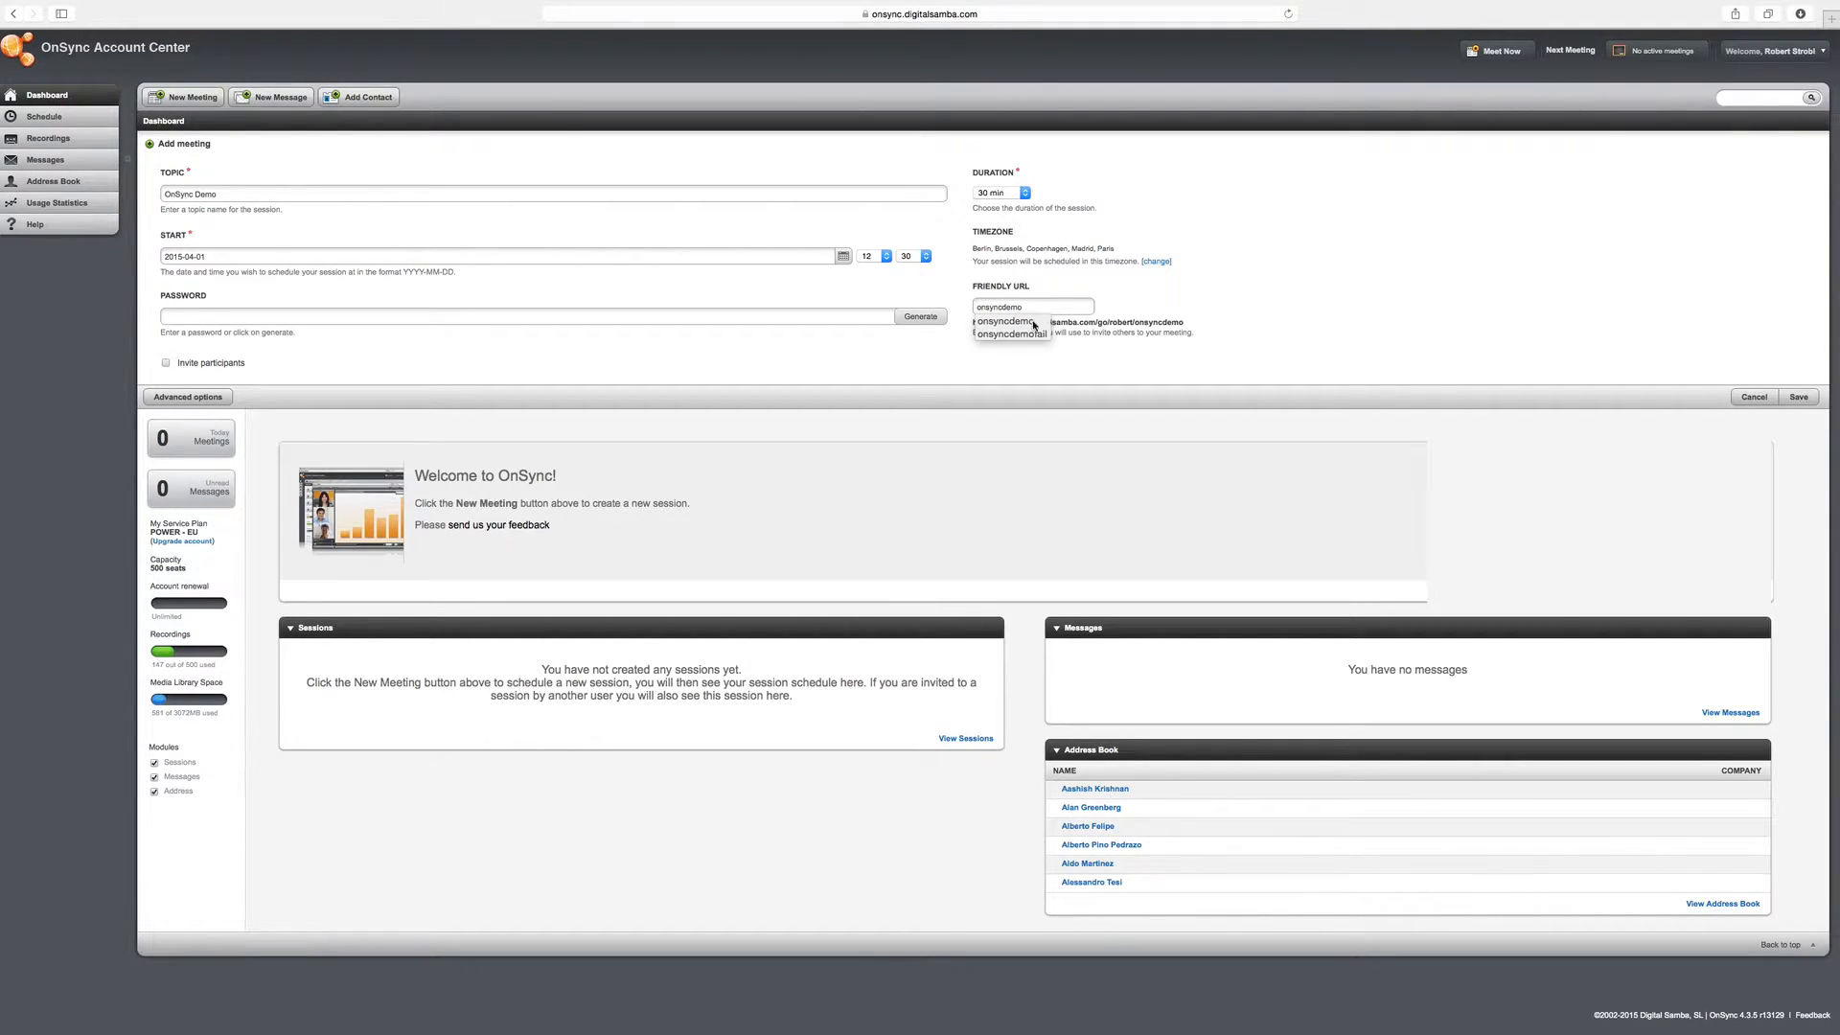
{"action": "left_click", "coordinate": [166, 362]}
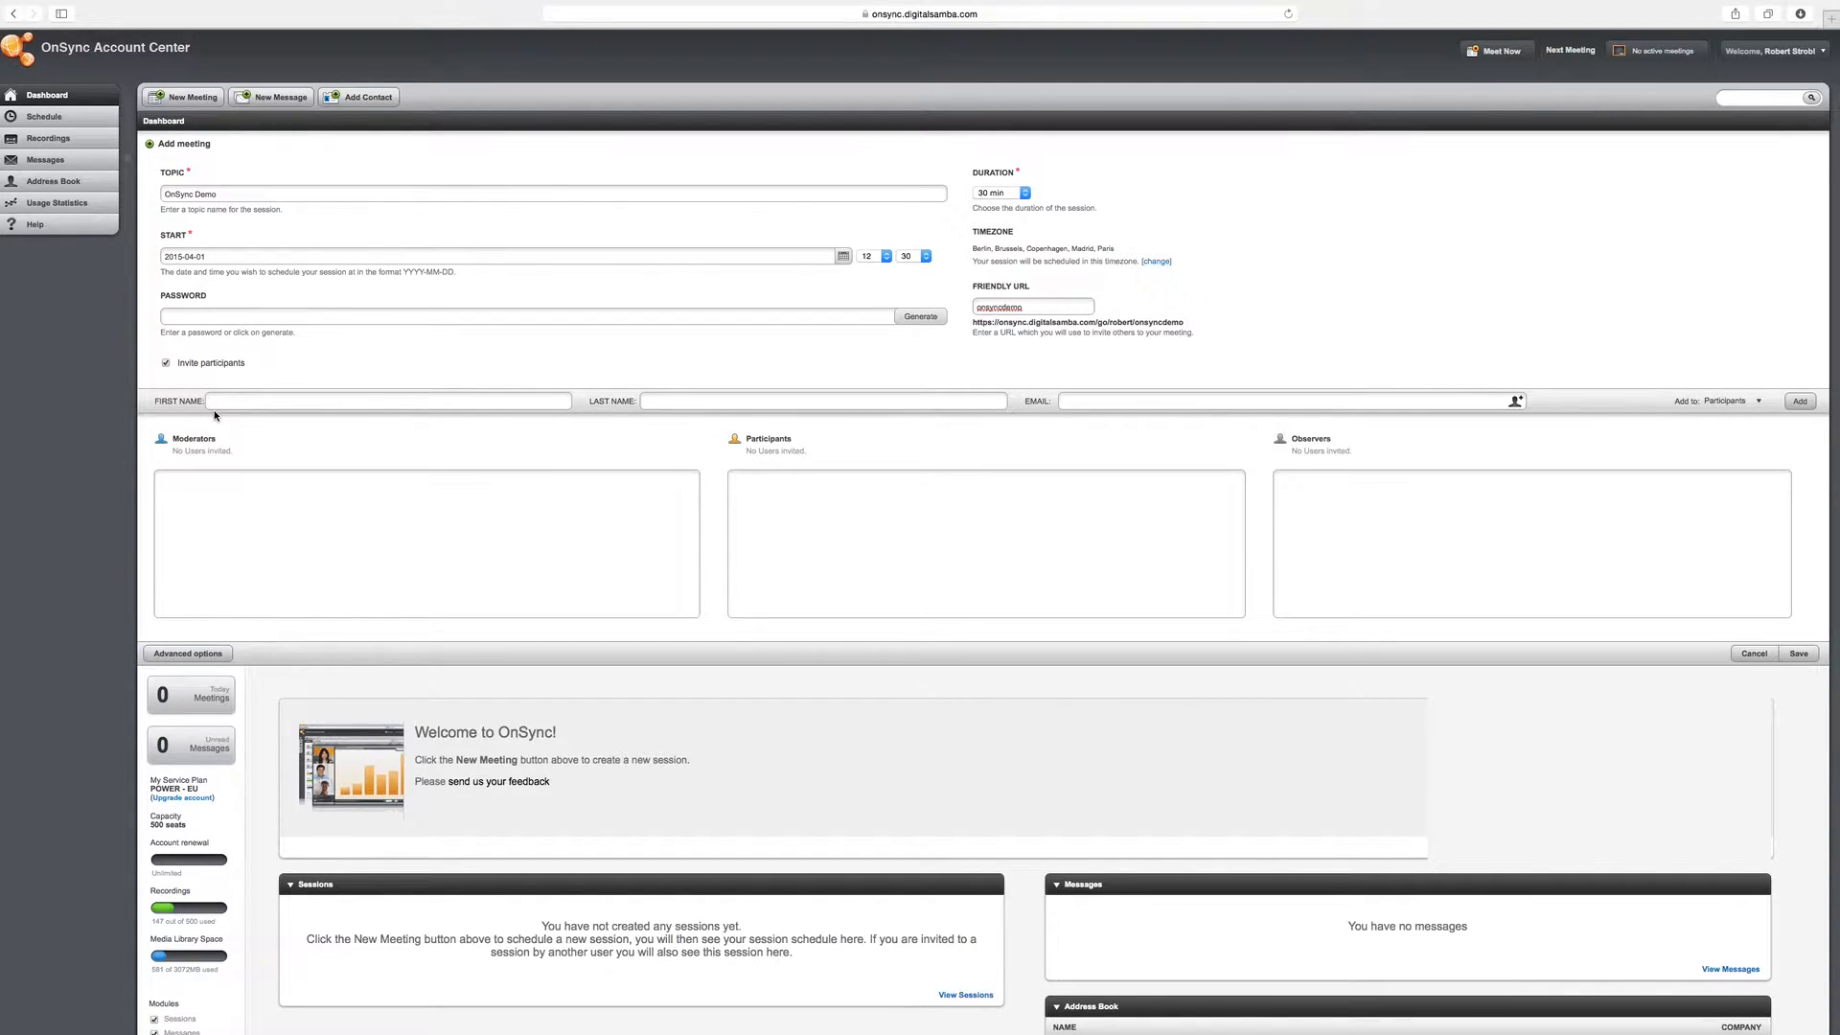
{"action": "type", "text": "Matthias"}
{"action": "type", "text": "Kritz"}
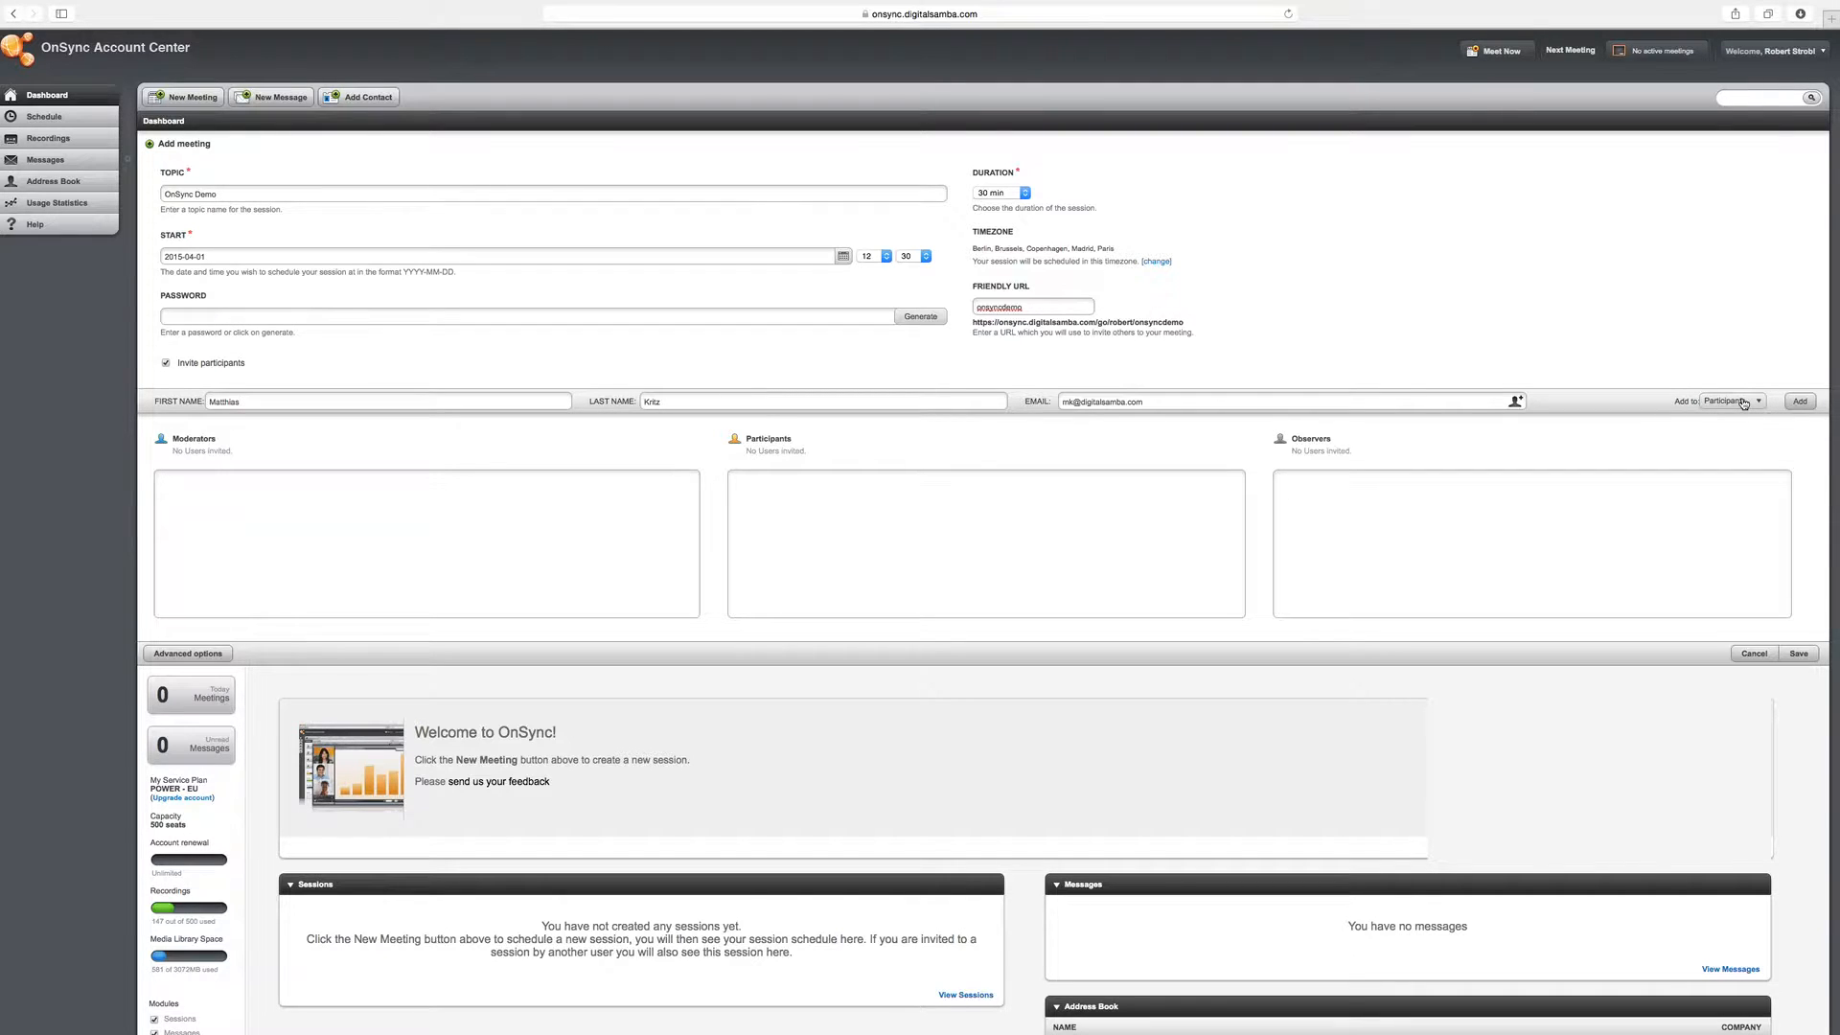
{"action": "left_click", "coordinate": [1731, 402]}
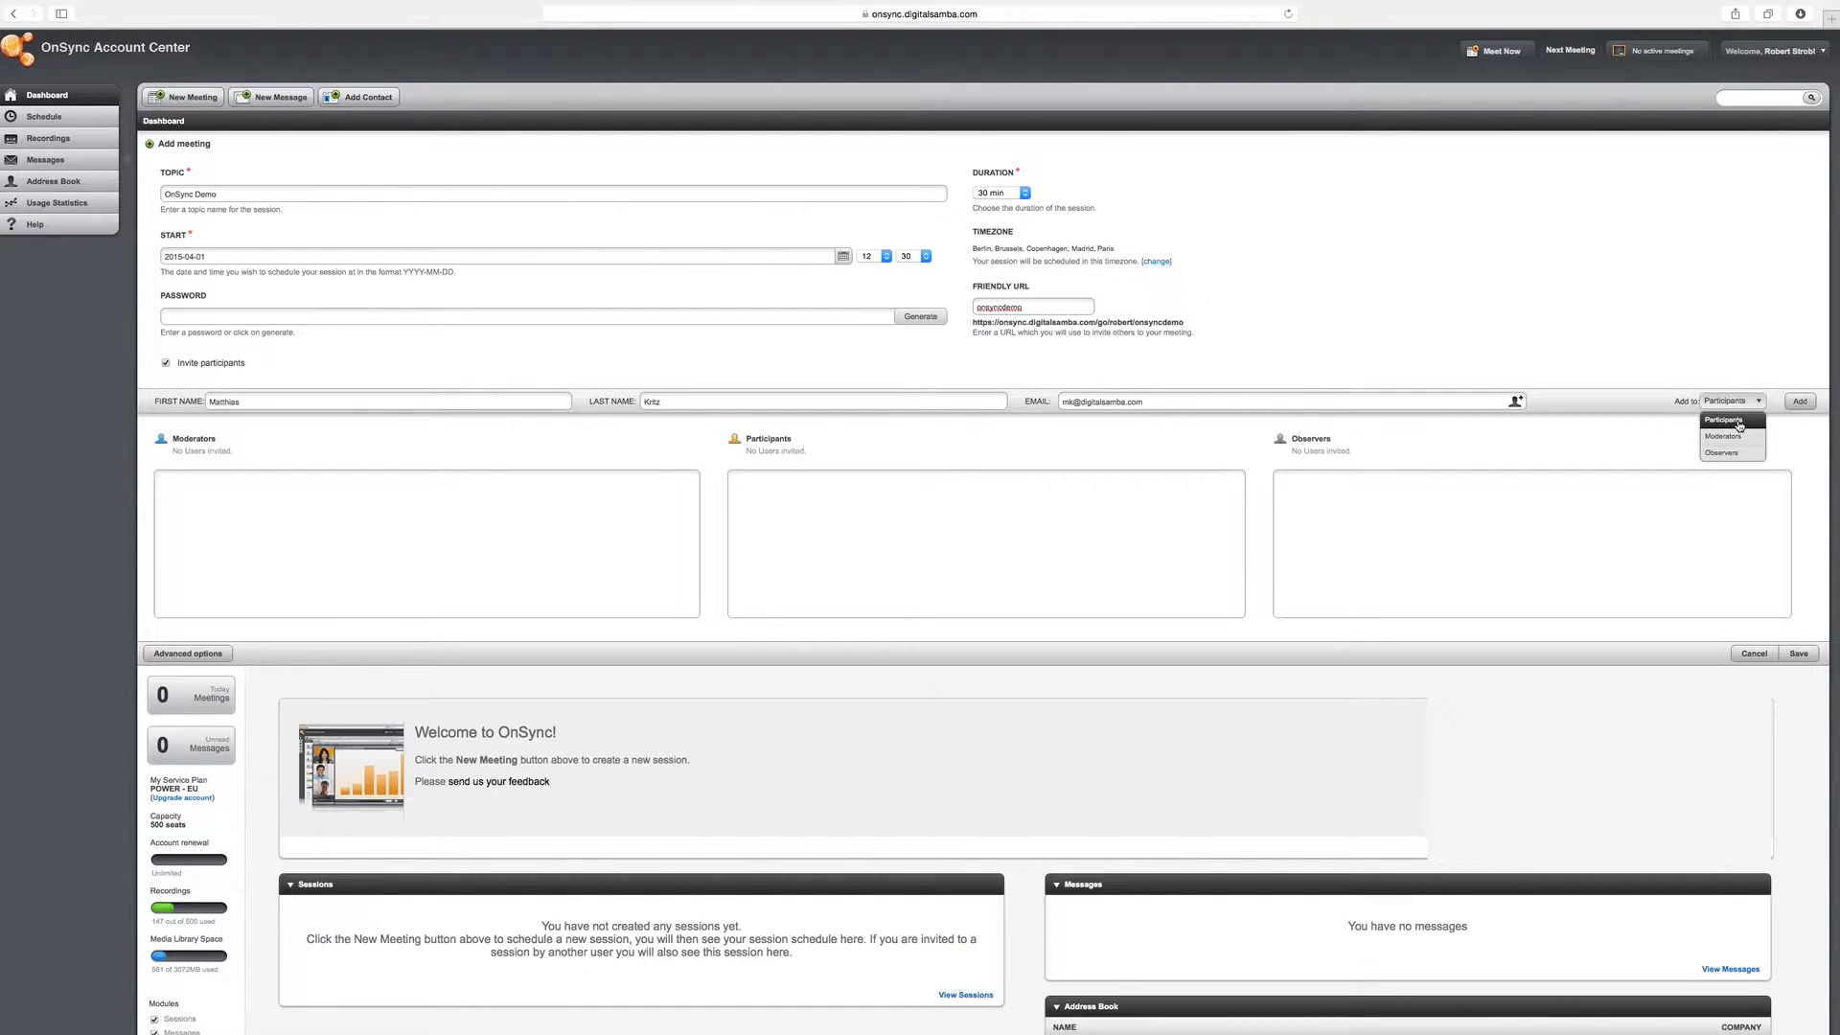
{"action": "left_click", "coordinate": [1730, 401]}
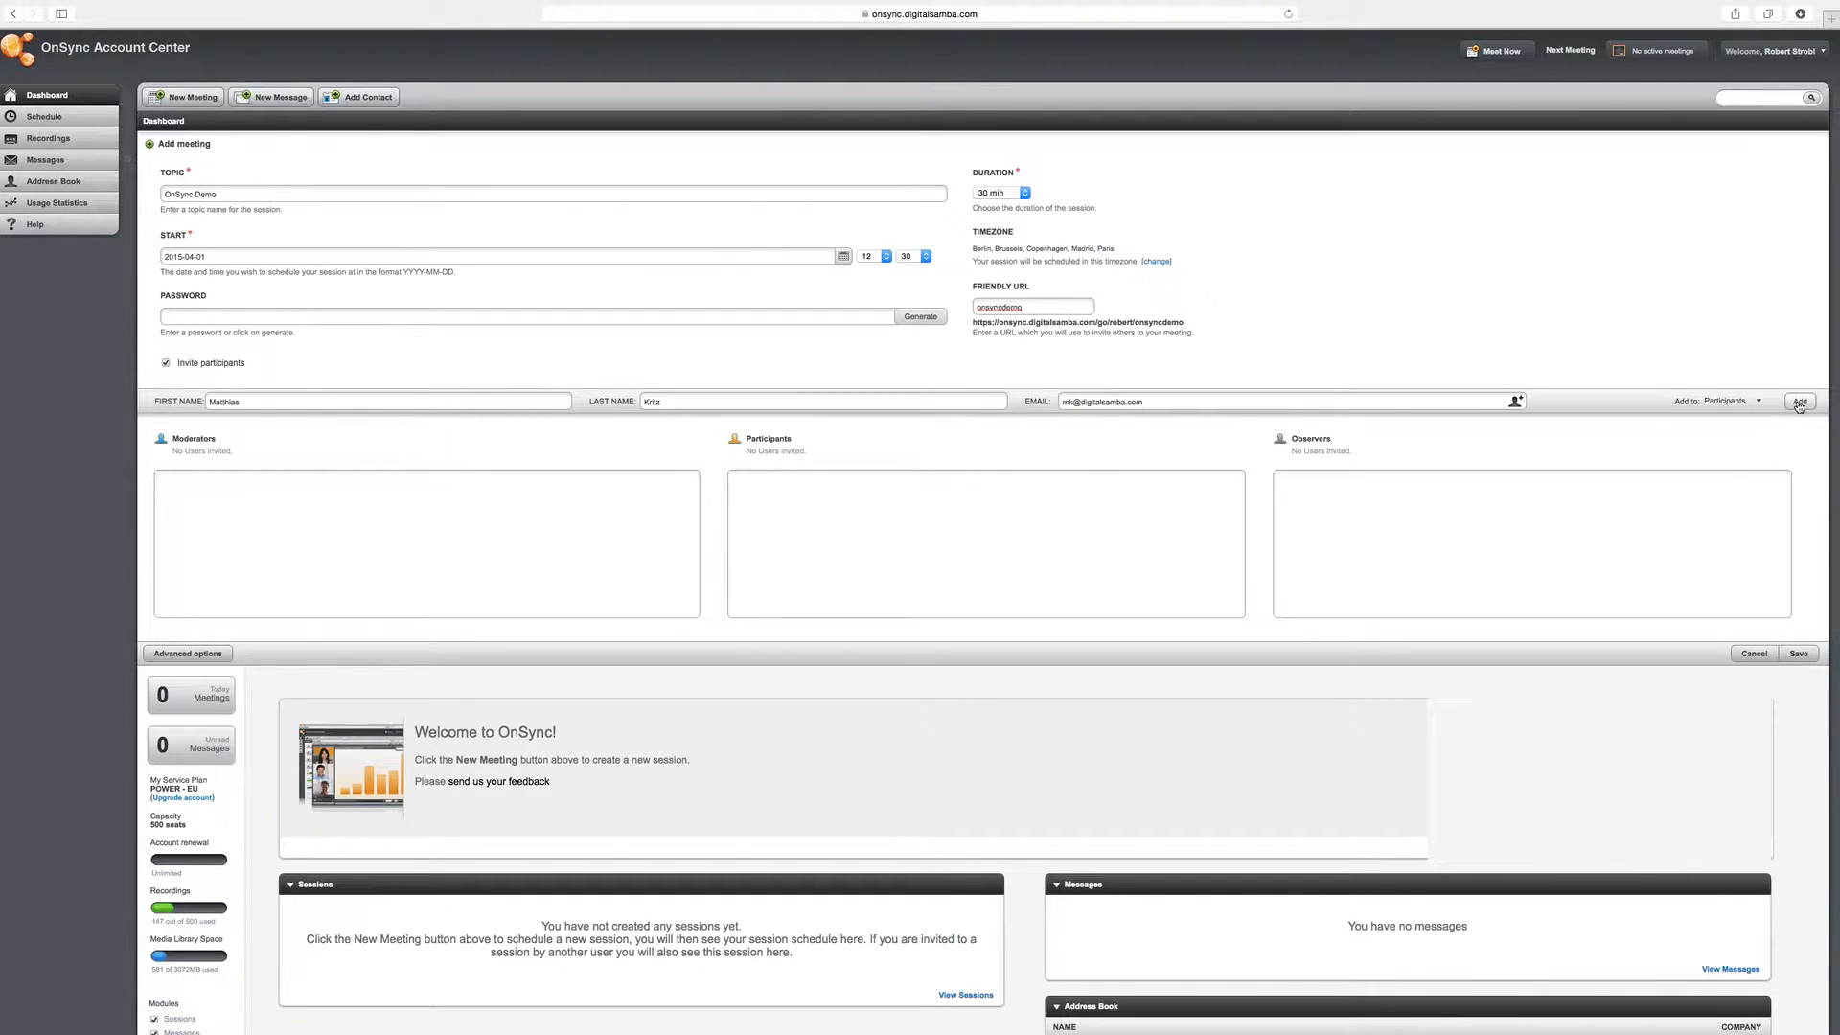
{"action": "left_click", "coordinate": [1797, 401]}
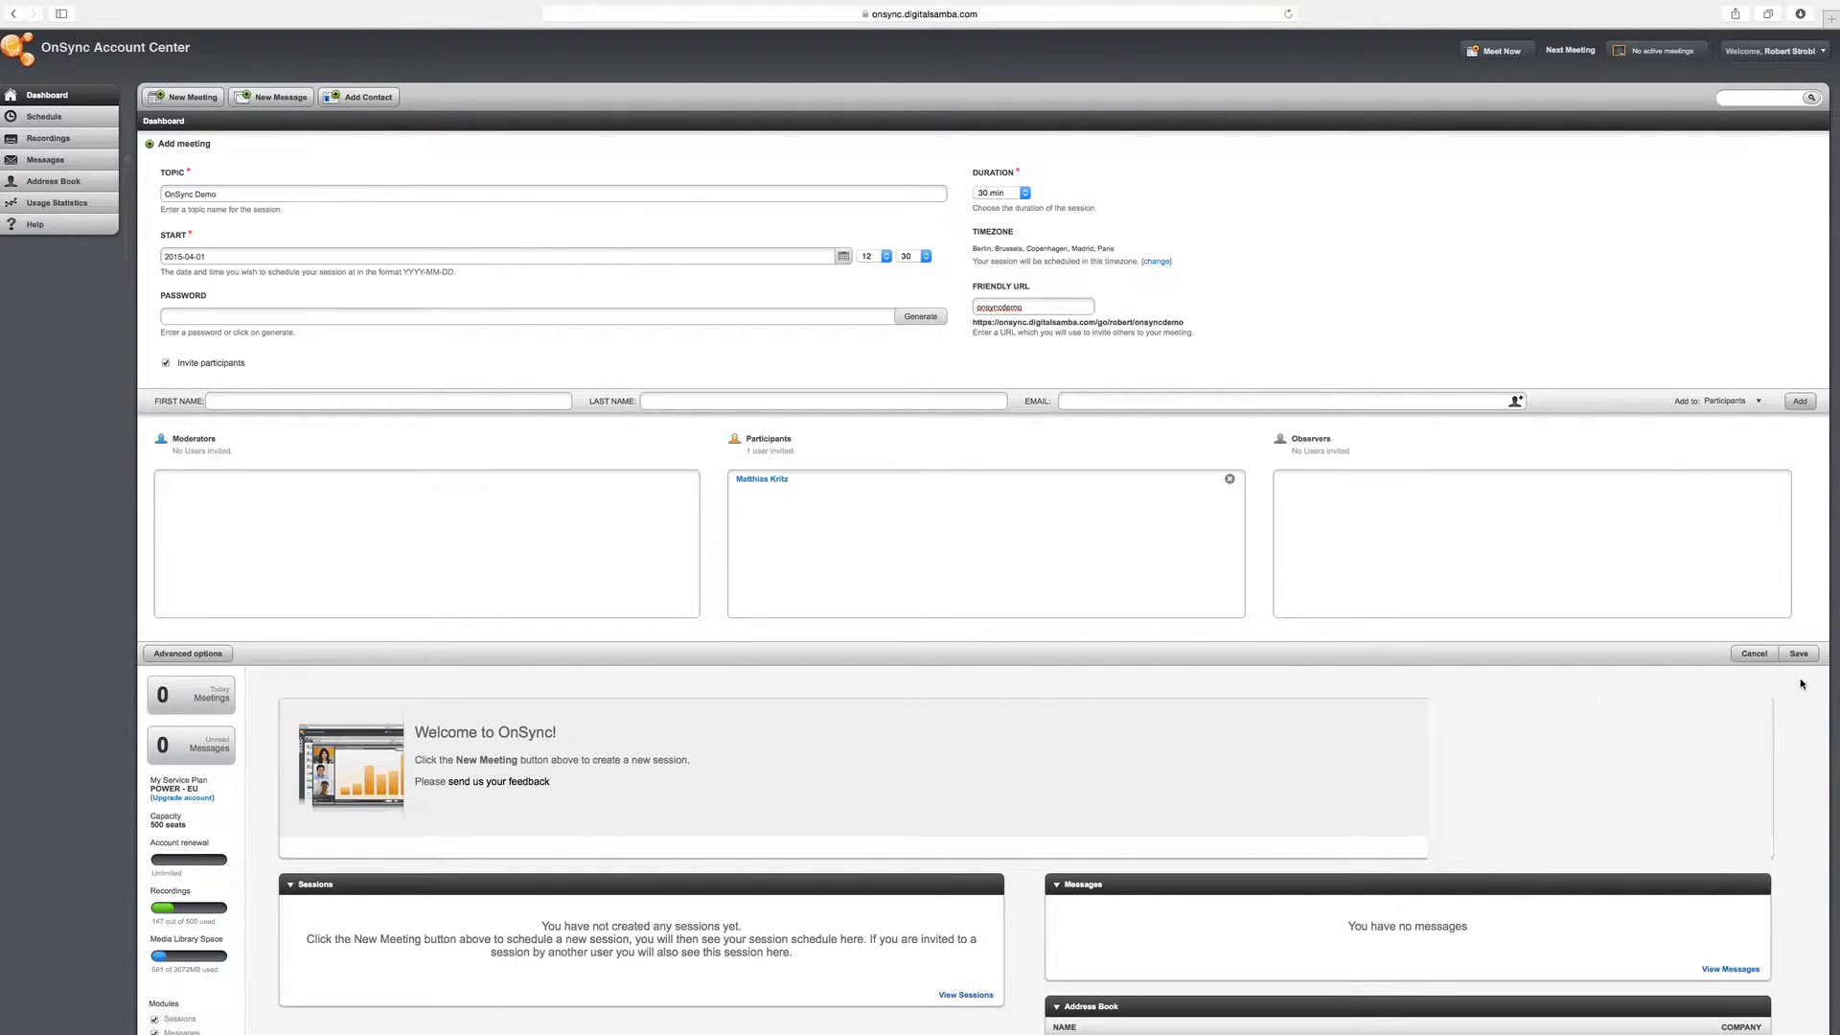
Step: Save the meeting, sending invitation e-mails to all users
{"action": "left_click", "coordinate": [1797, 654]}
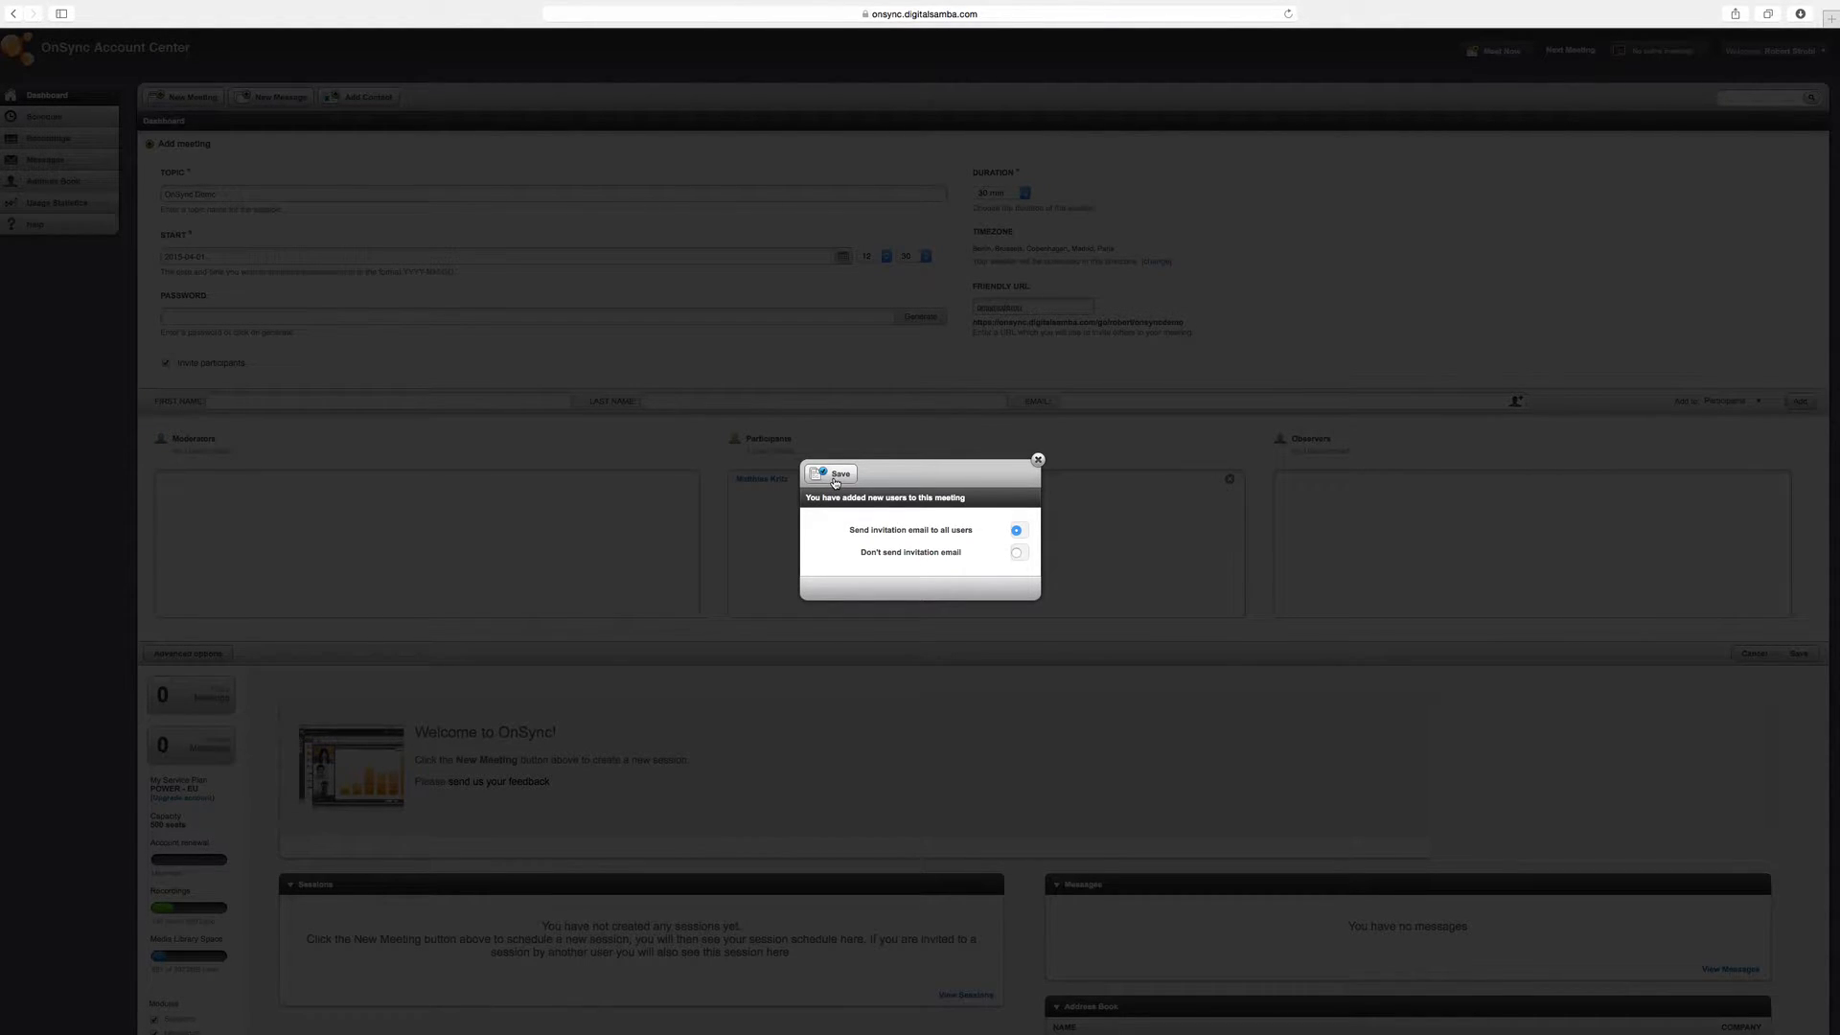
{"action": "left_click", "coordinate": [835, 475]}
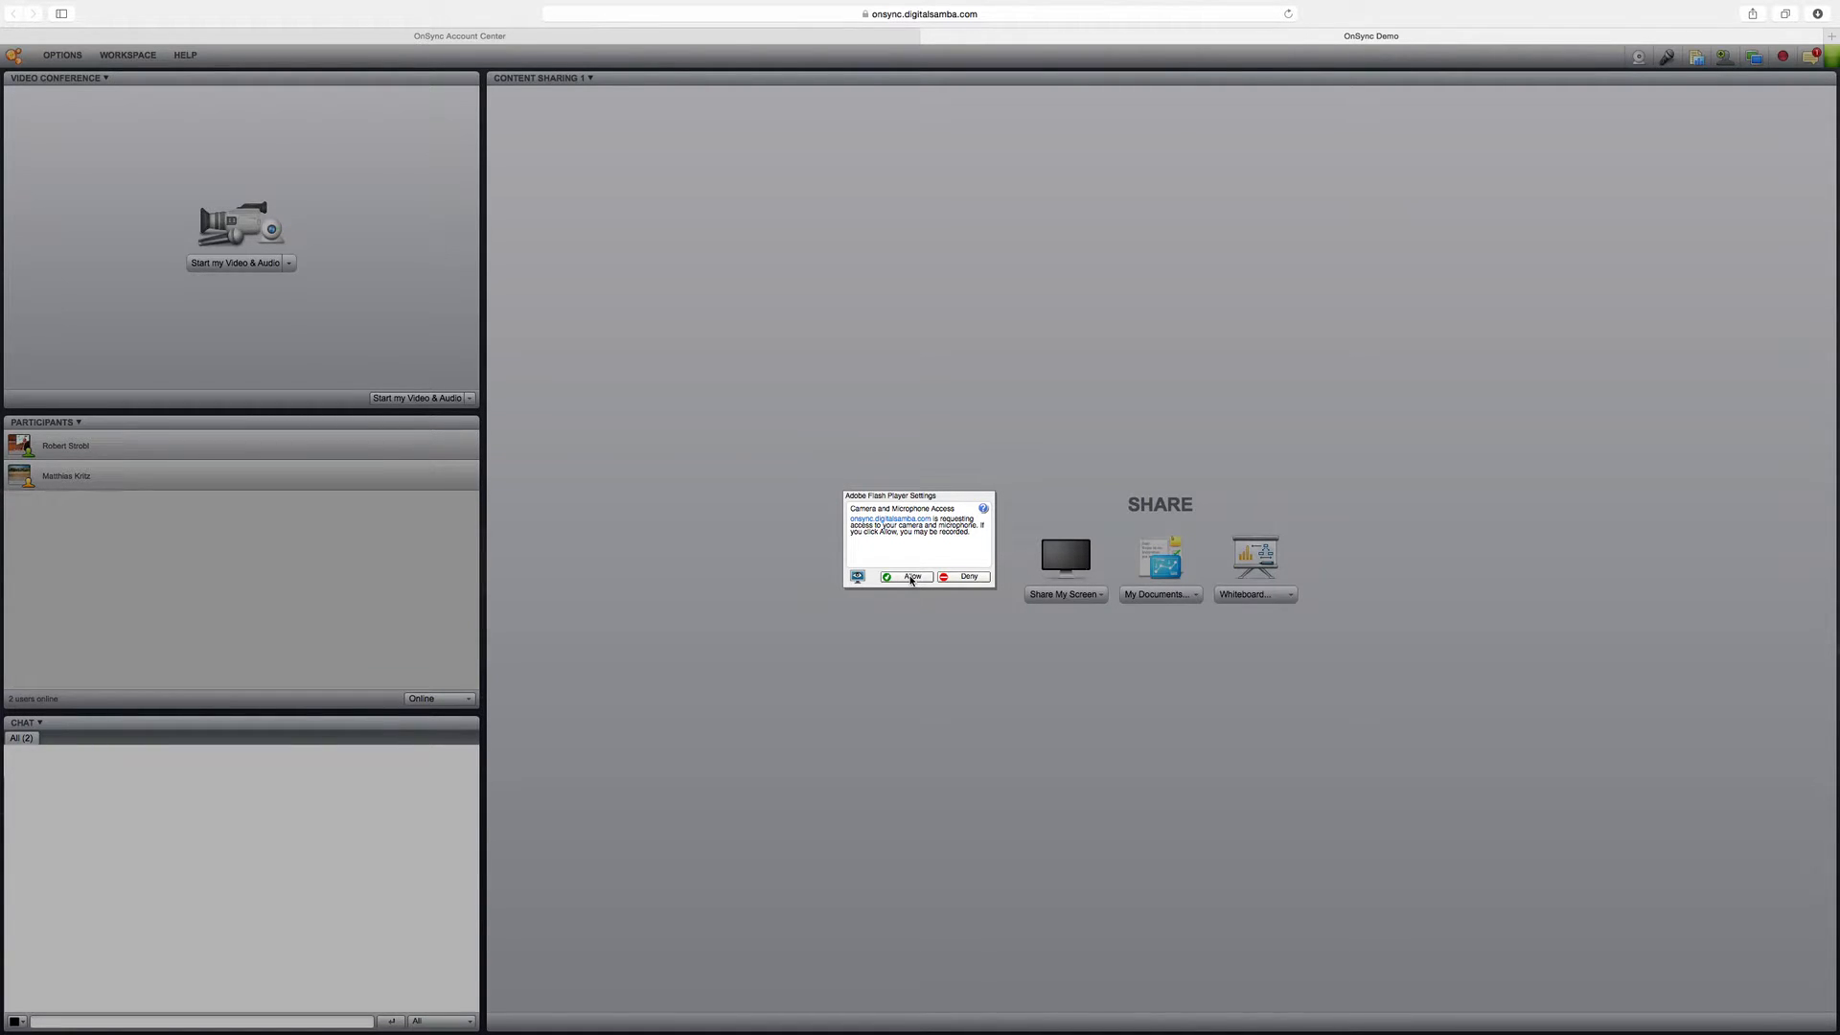
Step: Allow Flash camera and microphone access and dismiss the device notice
{"action": "left_click", "coordinate": [911, 574]}
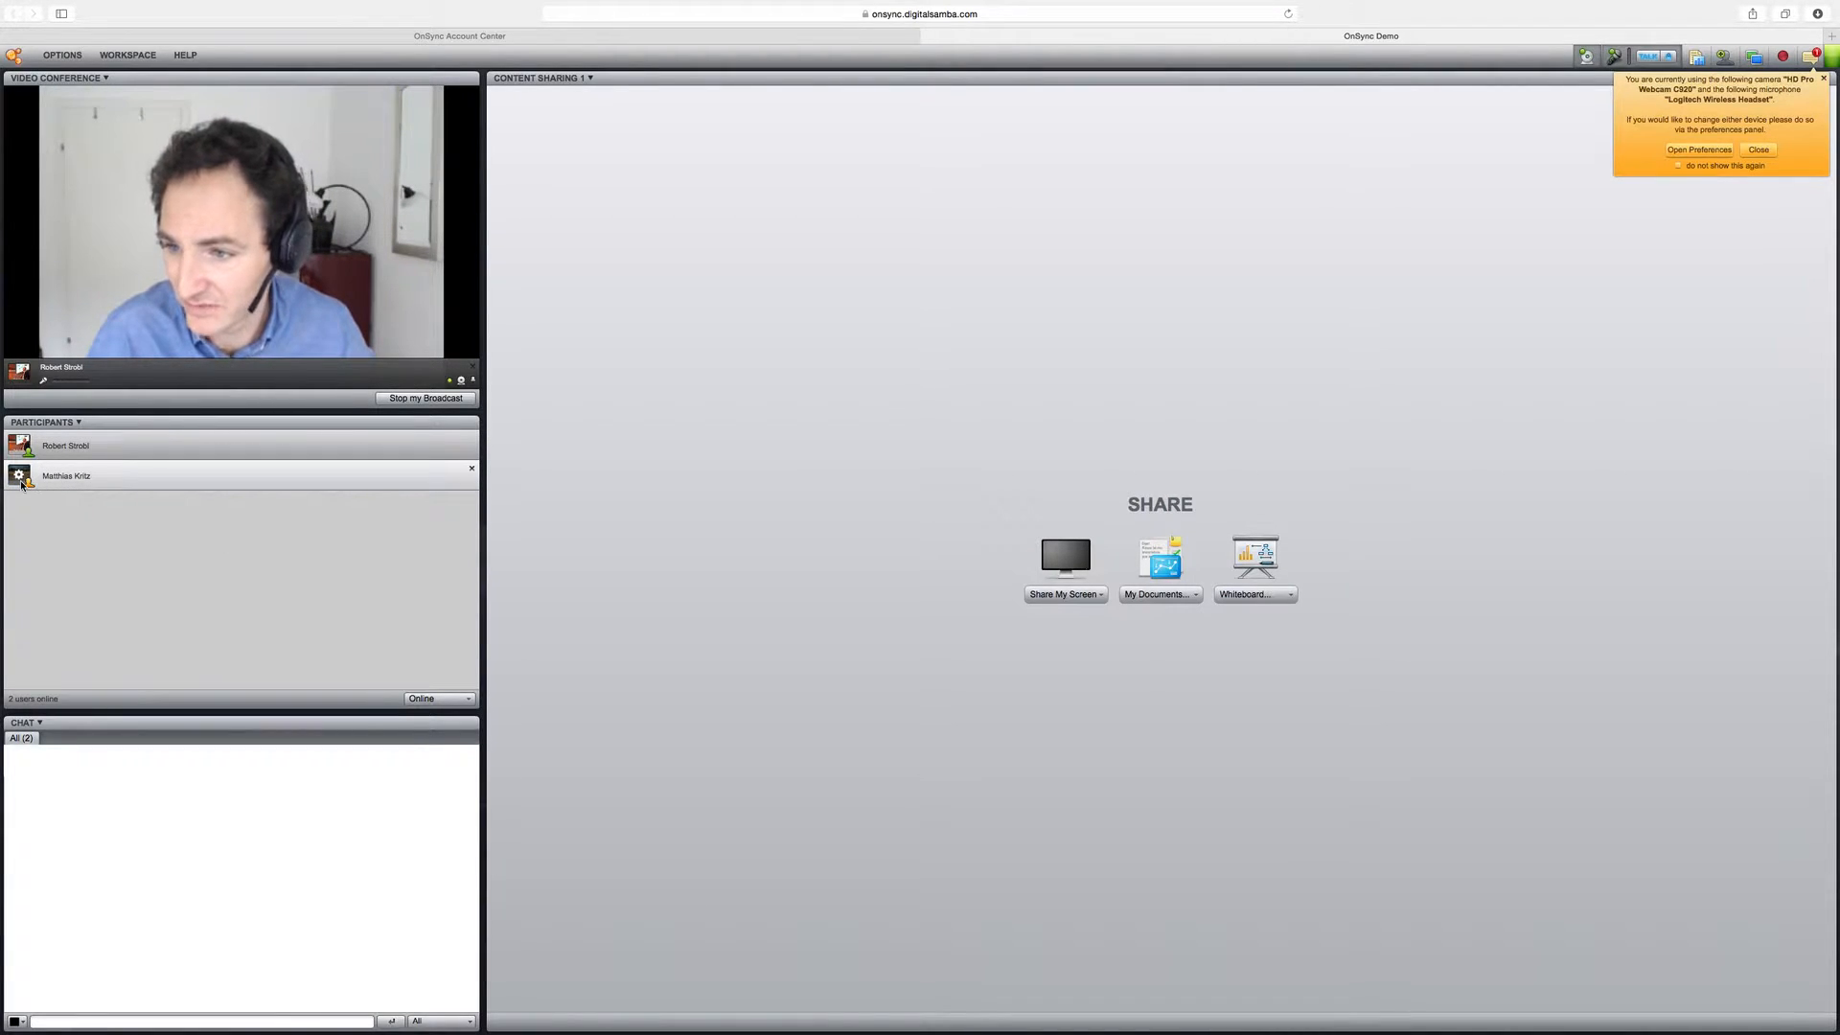
{"action": "left_click", "coordinate": [1757, 149]}
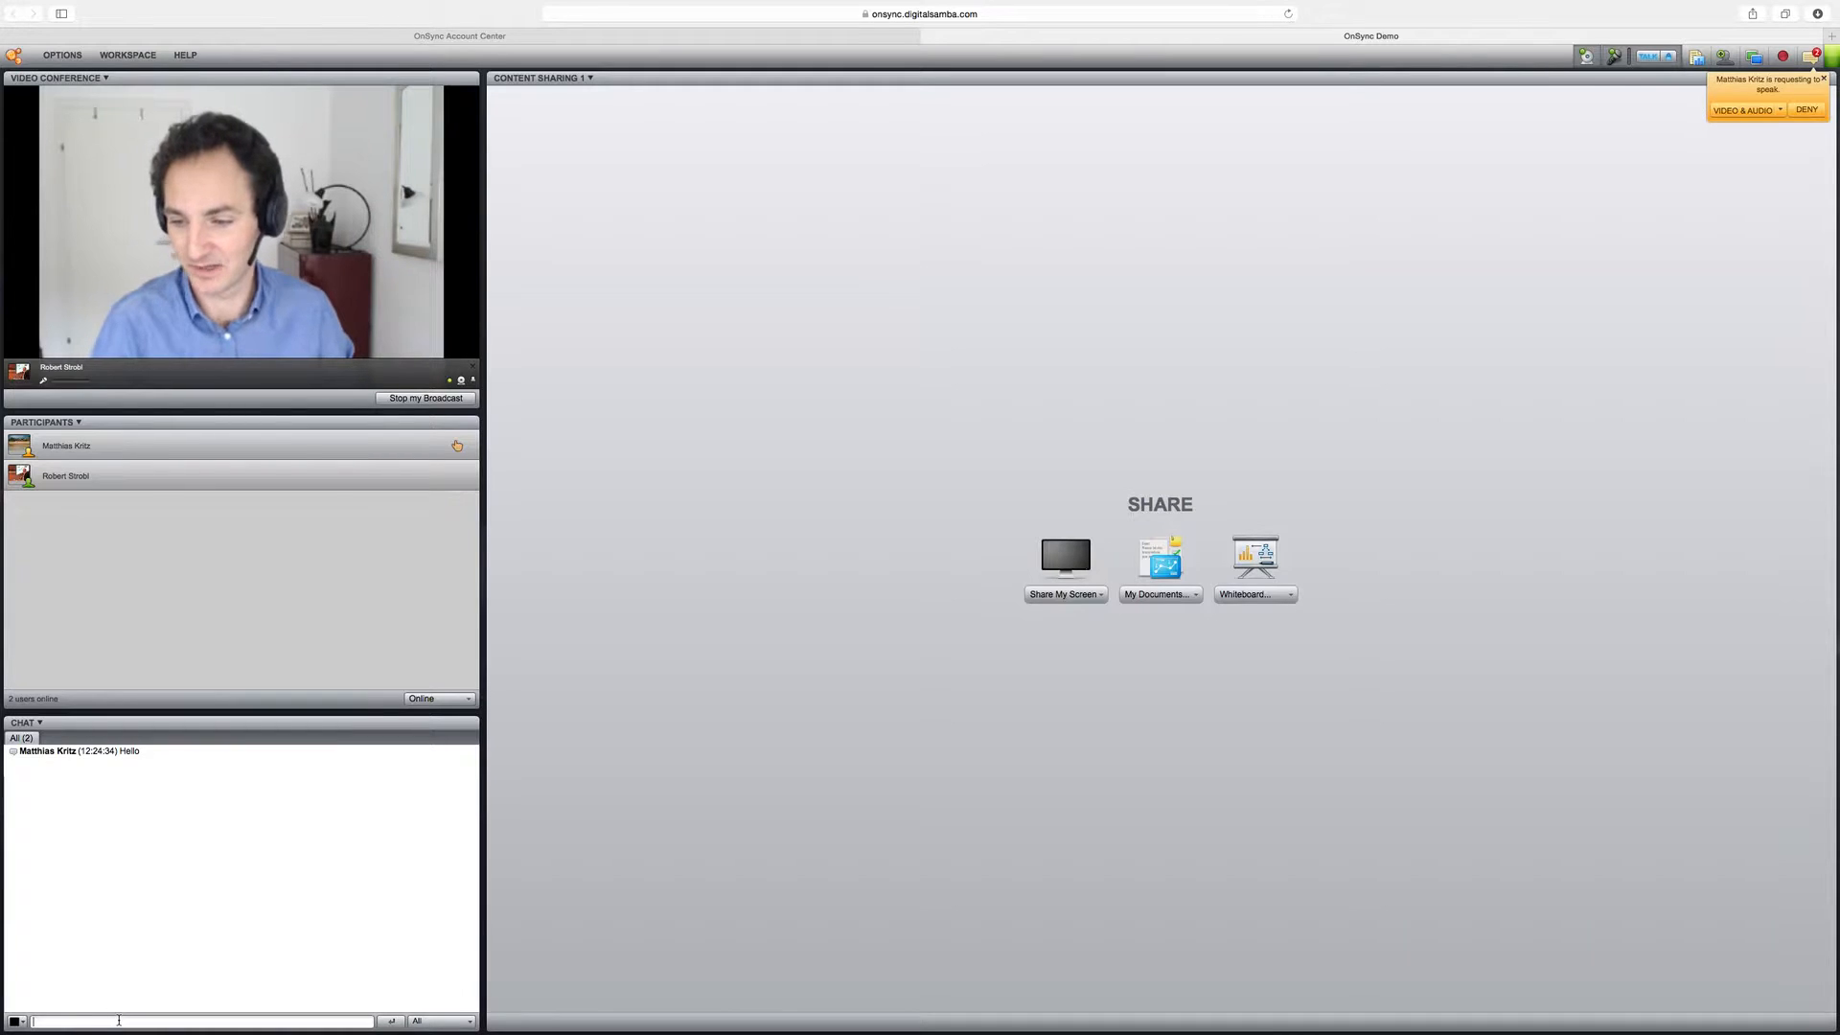
{"action": "type", "text": "Hello"}
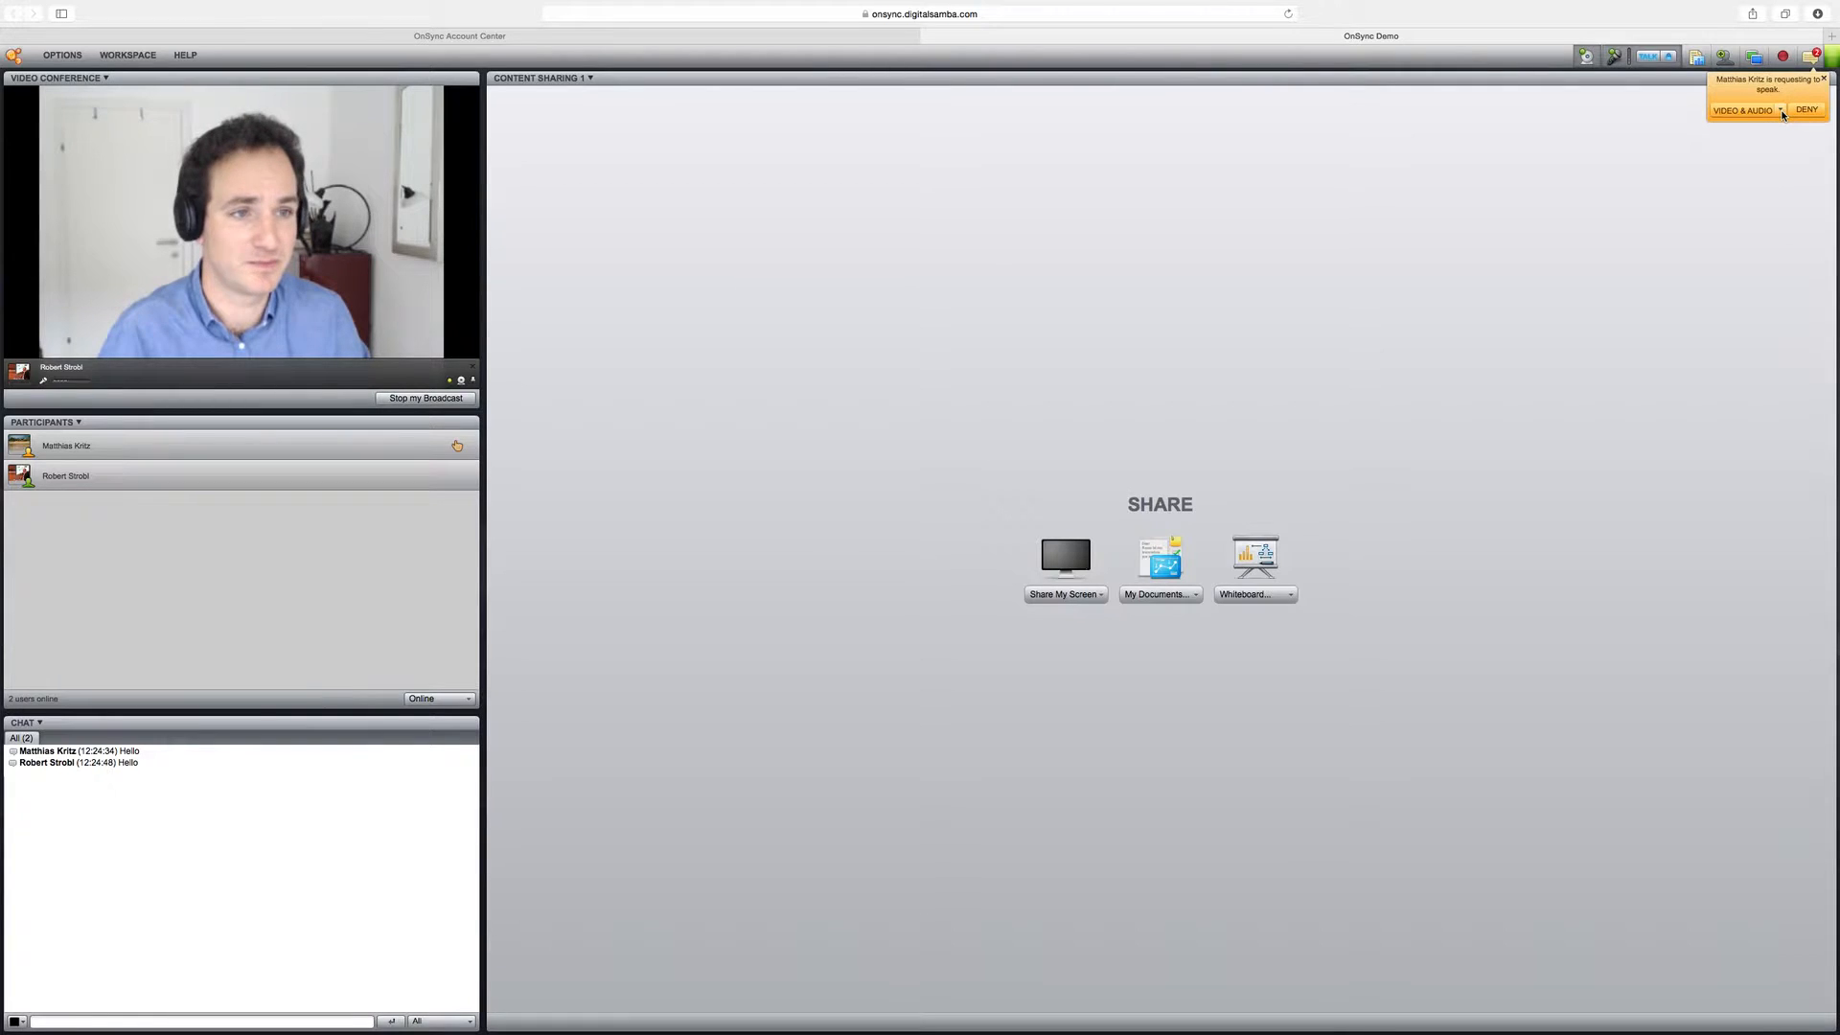
{"action": "left_click", "coordinate": [1745, 110]}
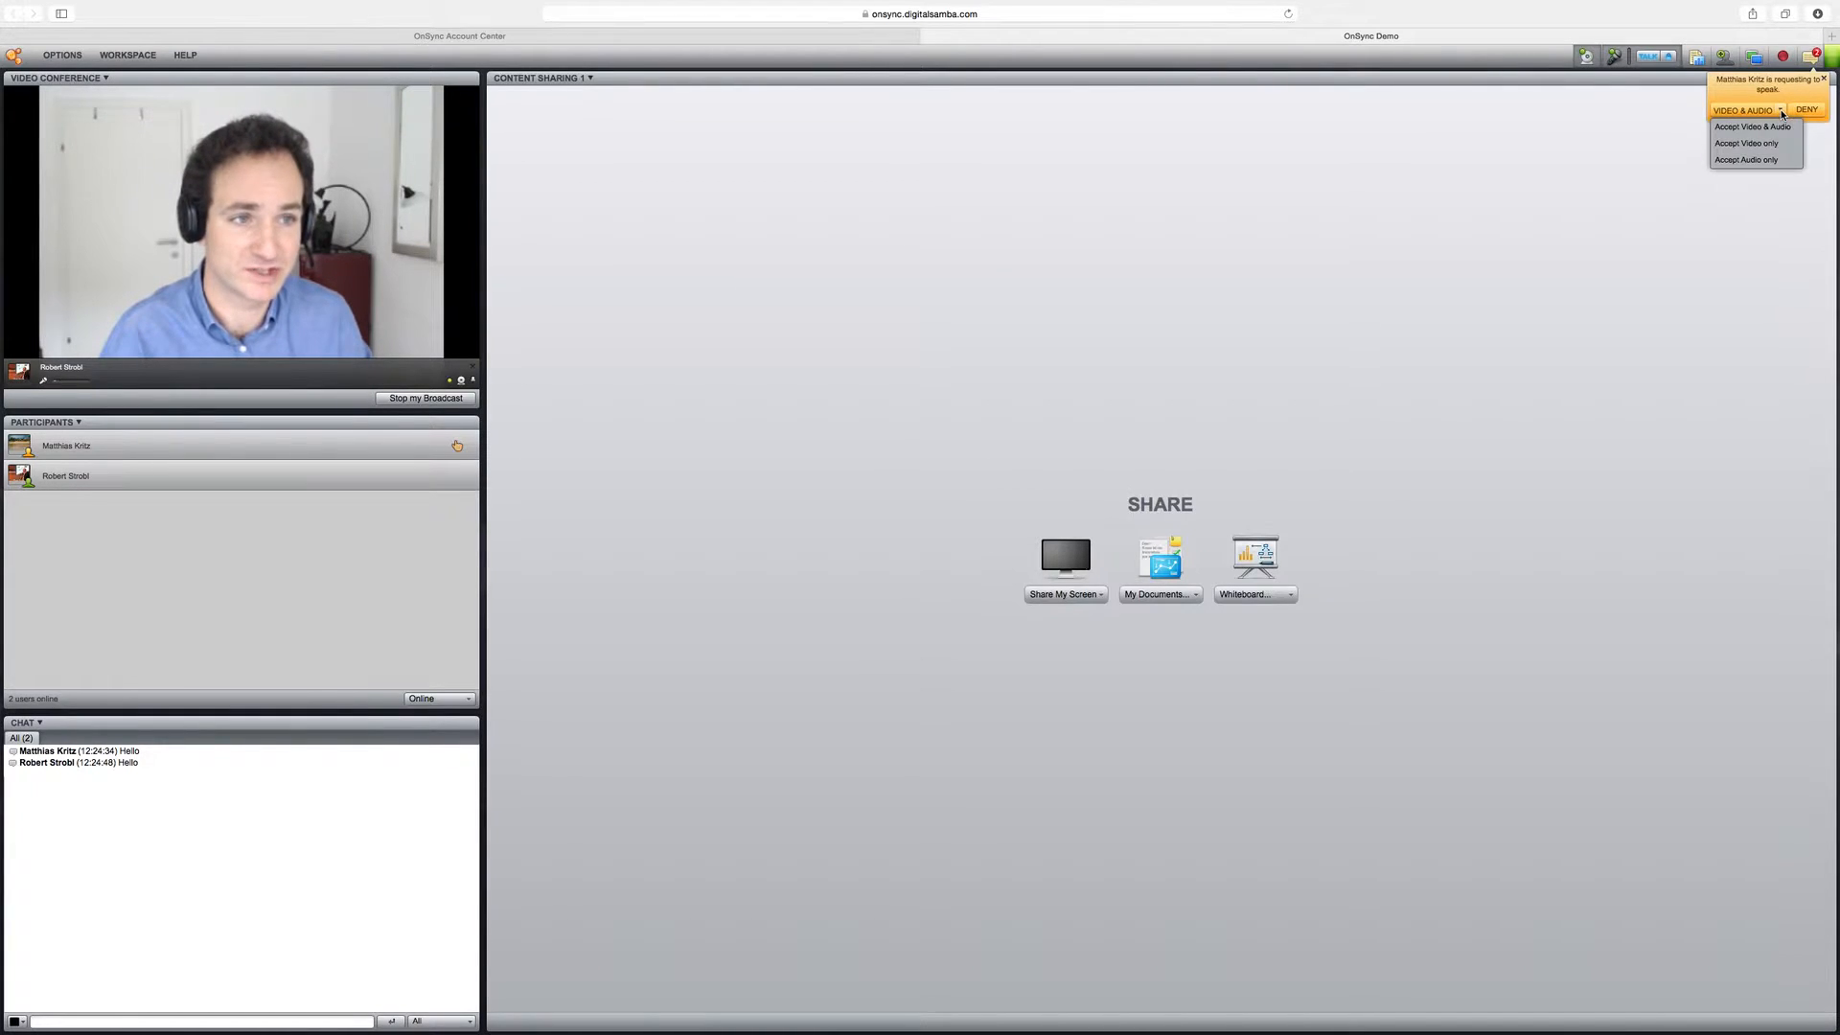
{"action": "left_click", "coordinate": [1750, 126]}
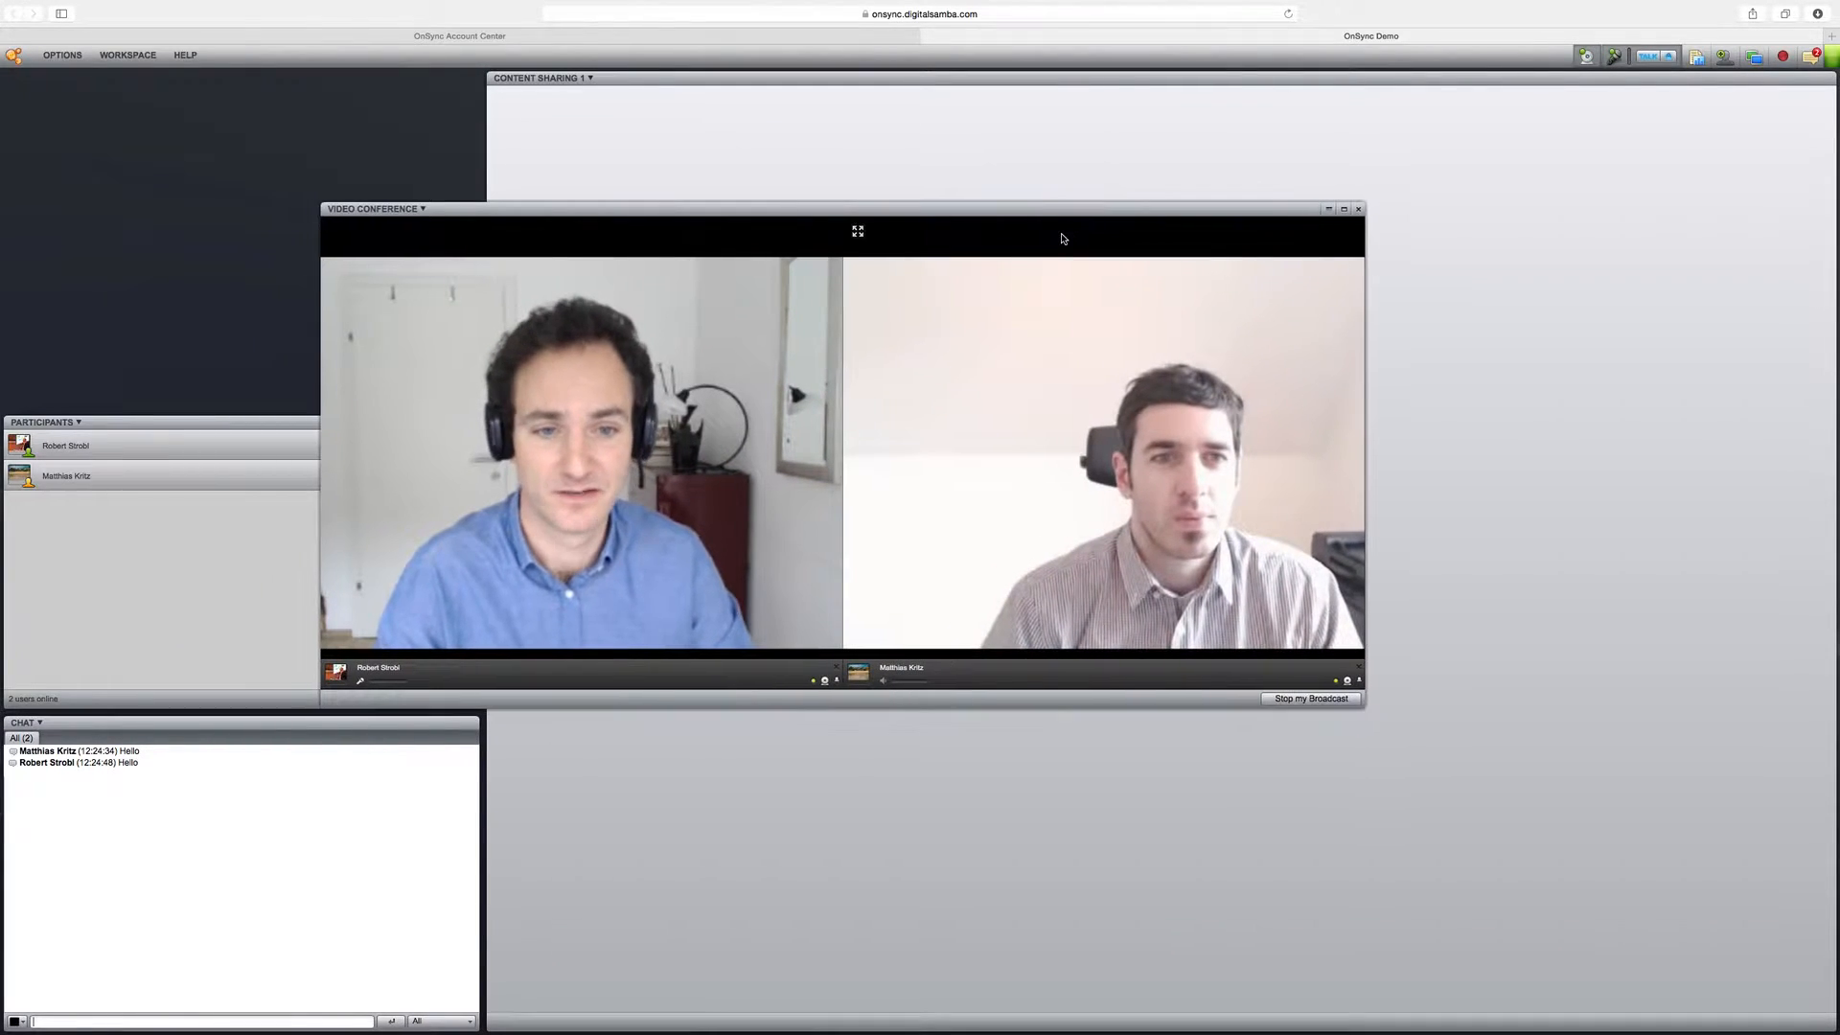
Step: Switch the workspace to Conference View, then reopen the workspace layouts list
{"action": "left_click", "coordinate": [127, 54]}
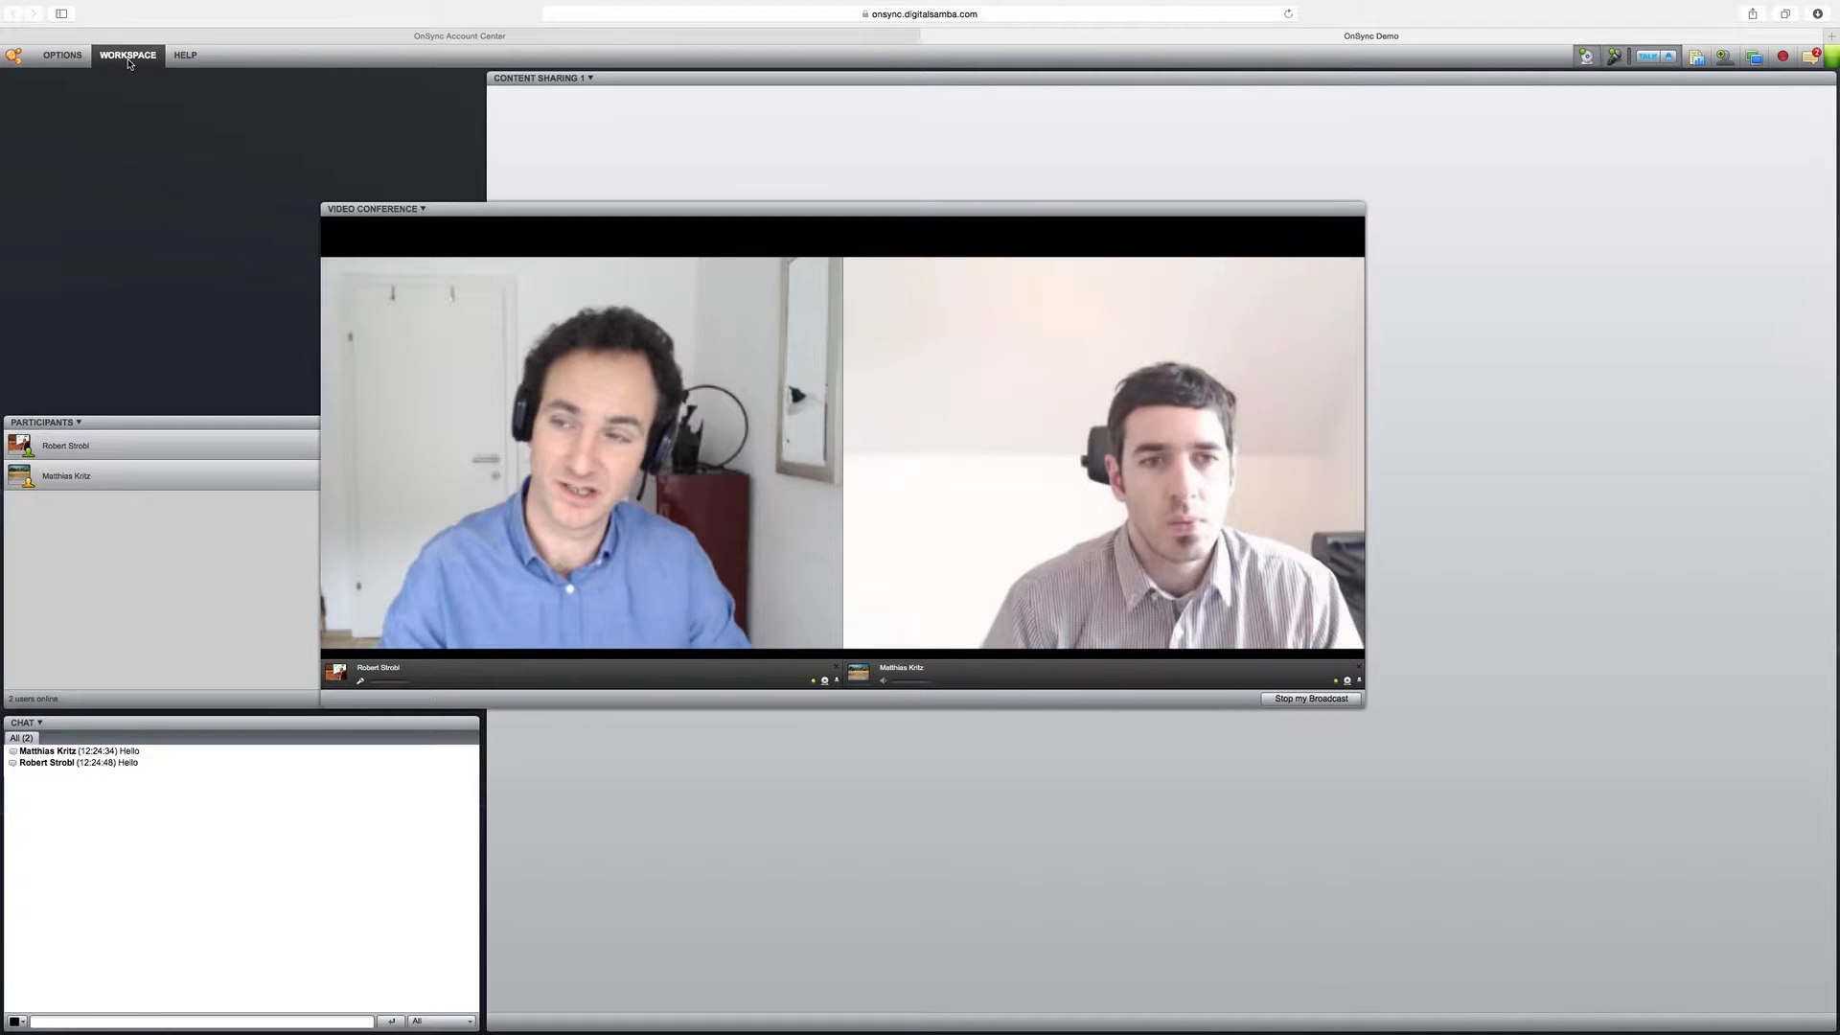
{"action": "left_click", "coordinate": [126, 55]}
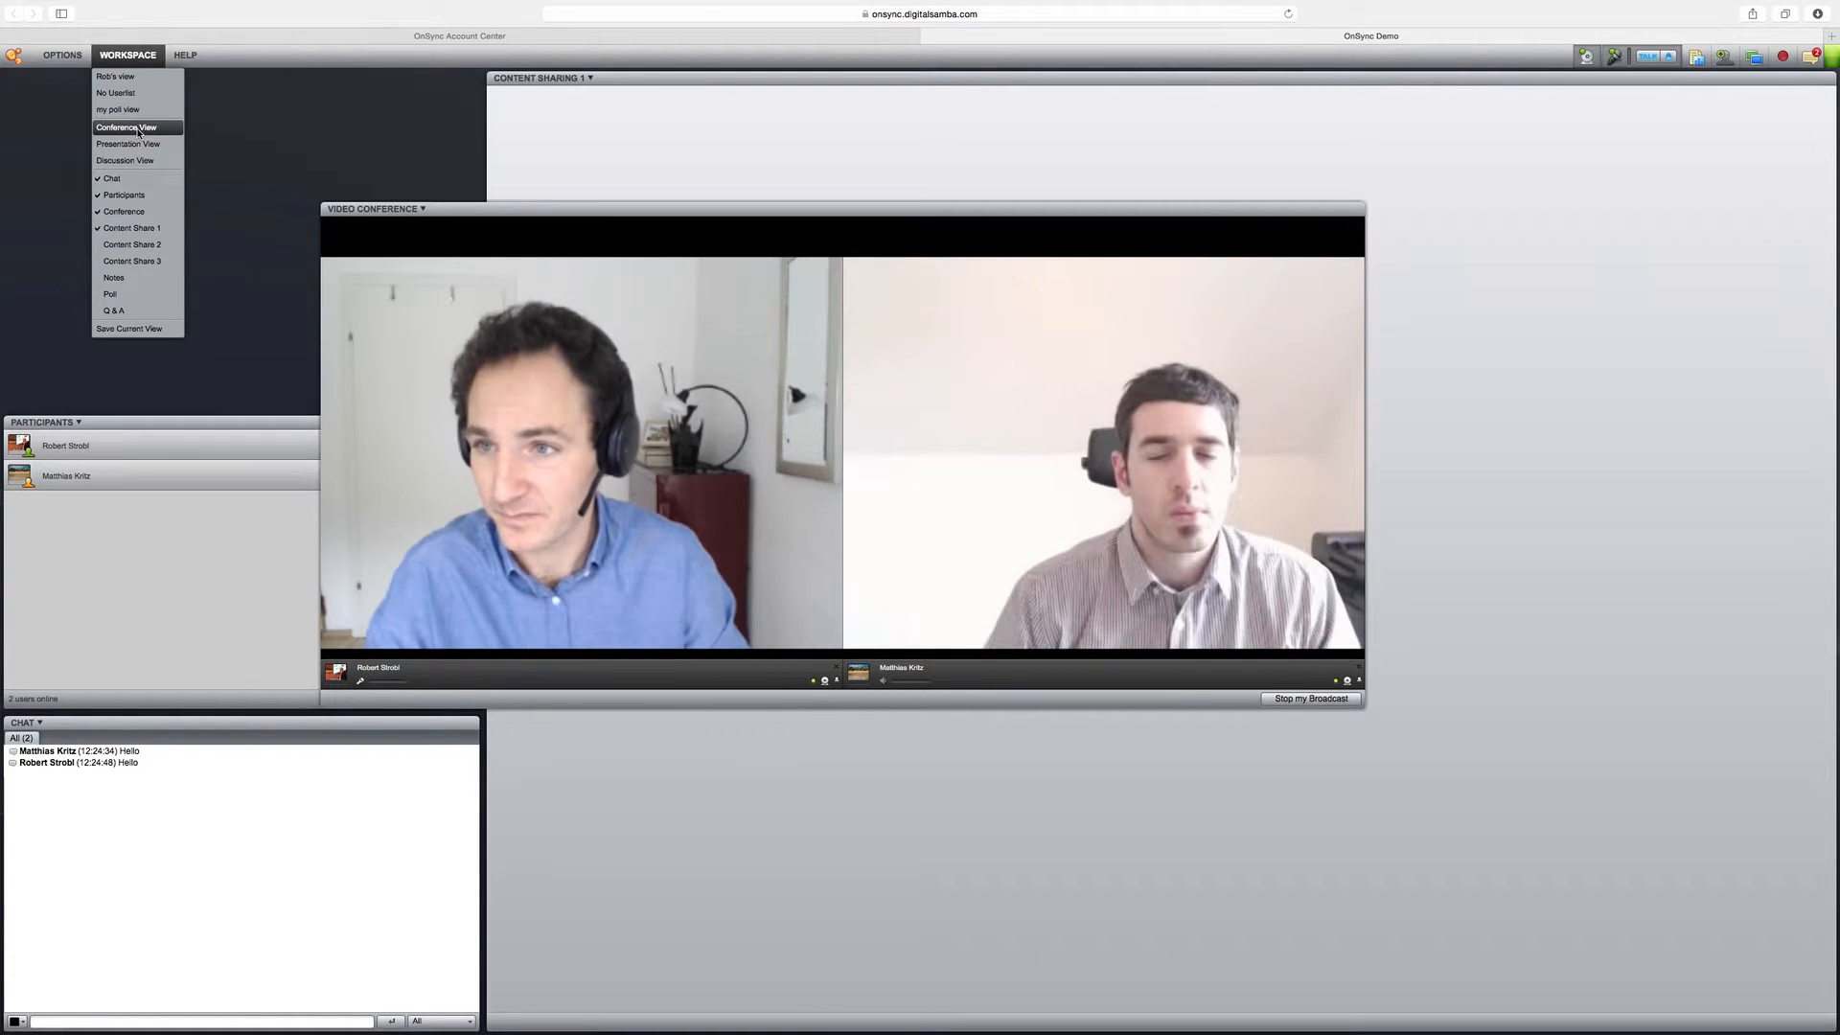
{"action": "left_click", "coordinate": [126, 126]}
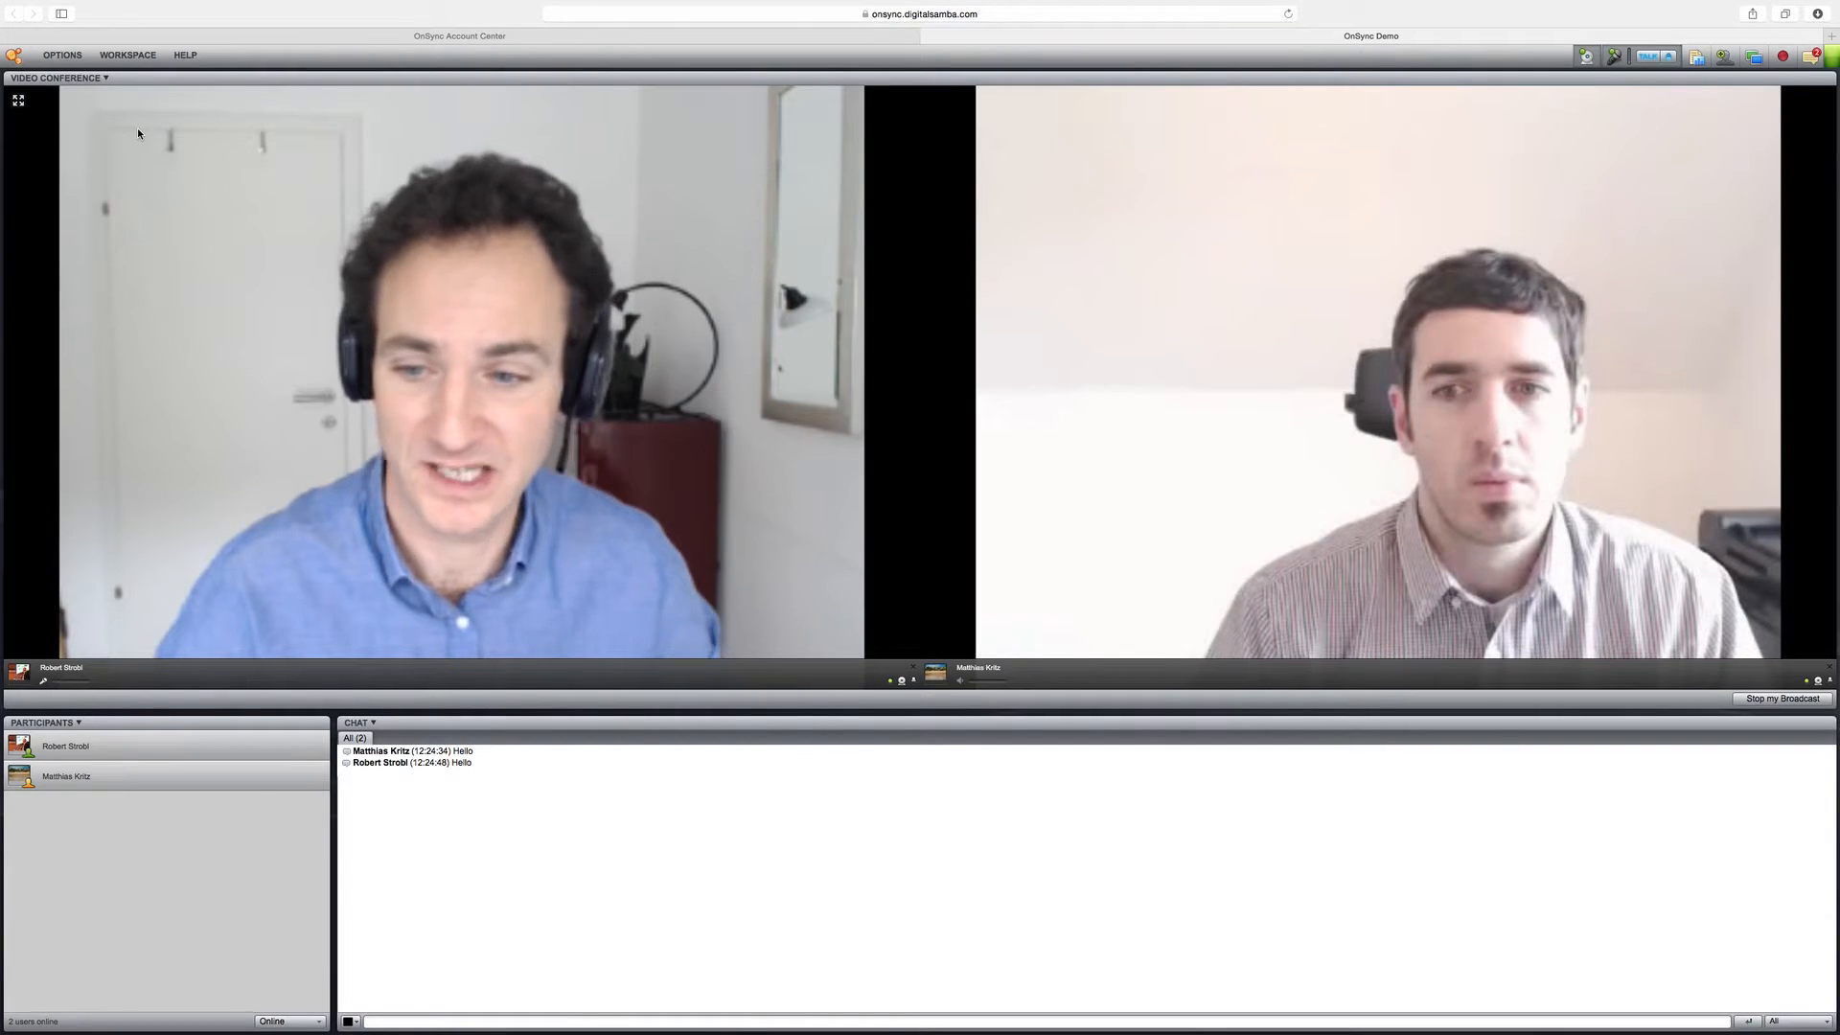
{"action": "left_click", "coordinate": [126, 53]}
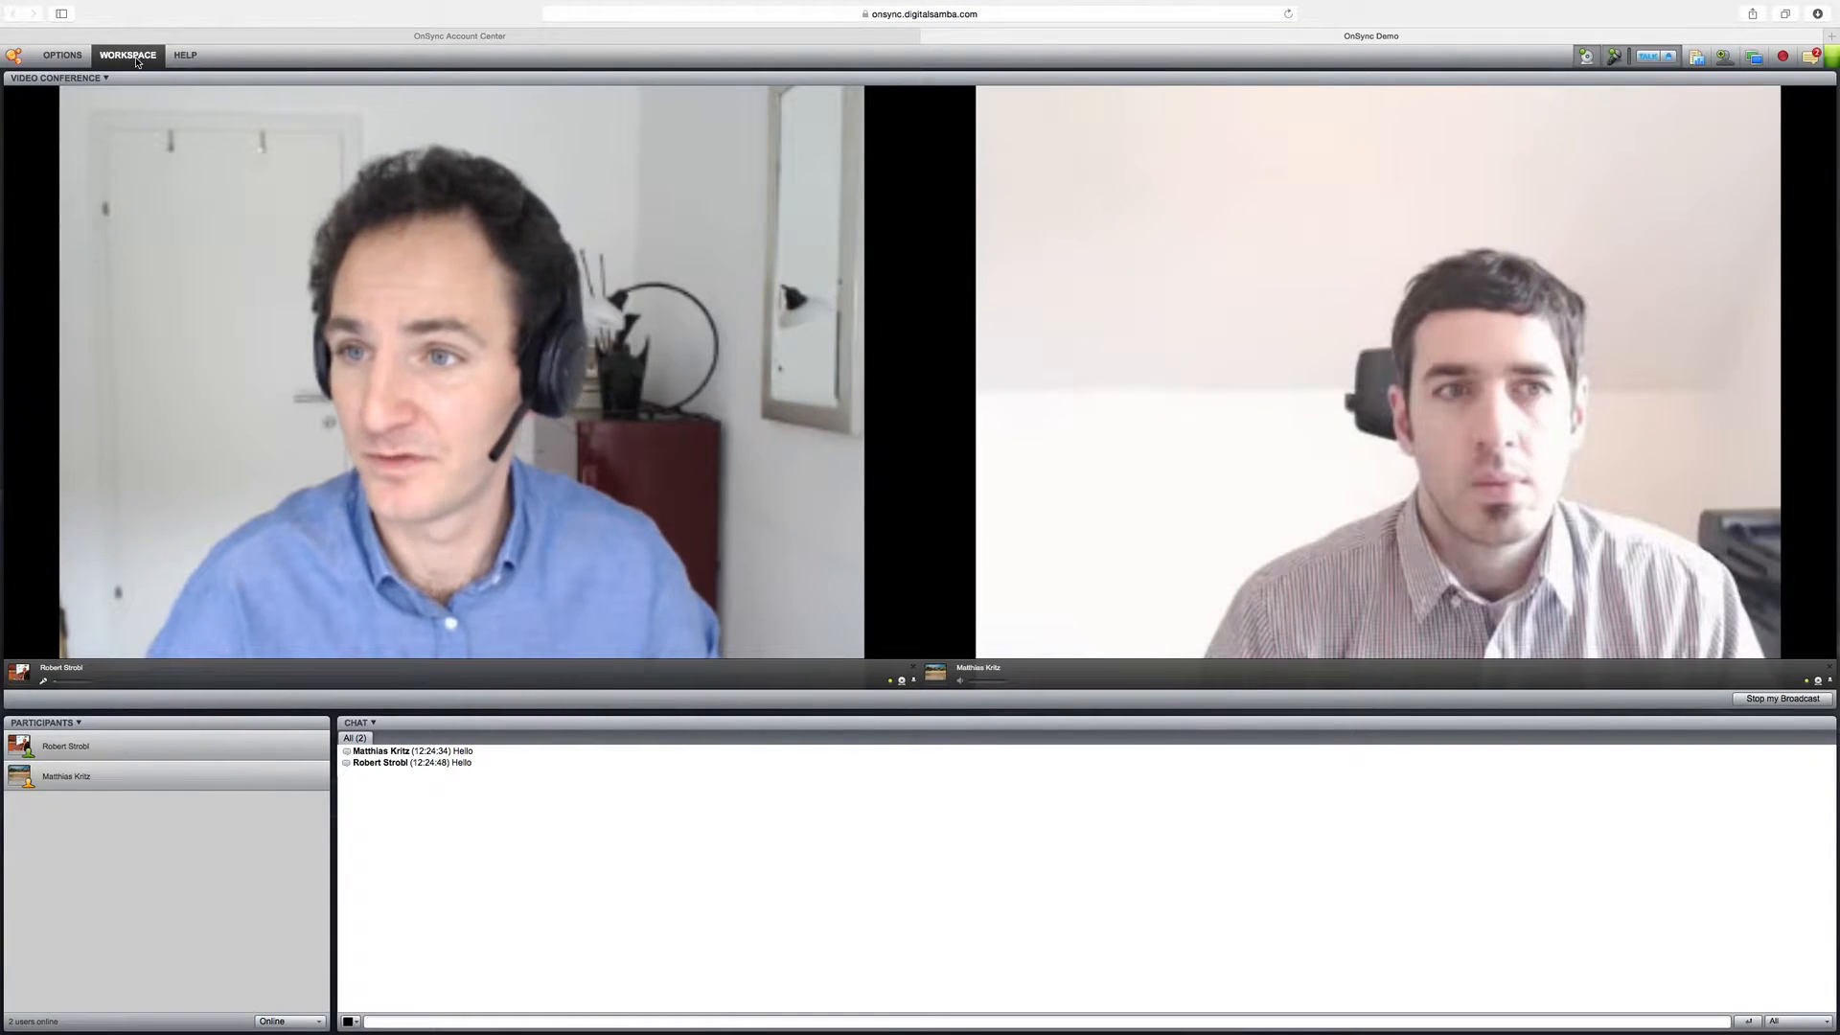
{"action": "left_click", "coordinate": [126, 55]}
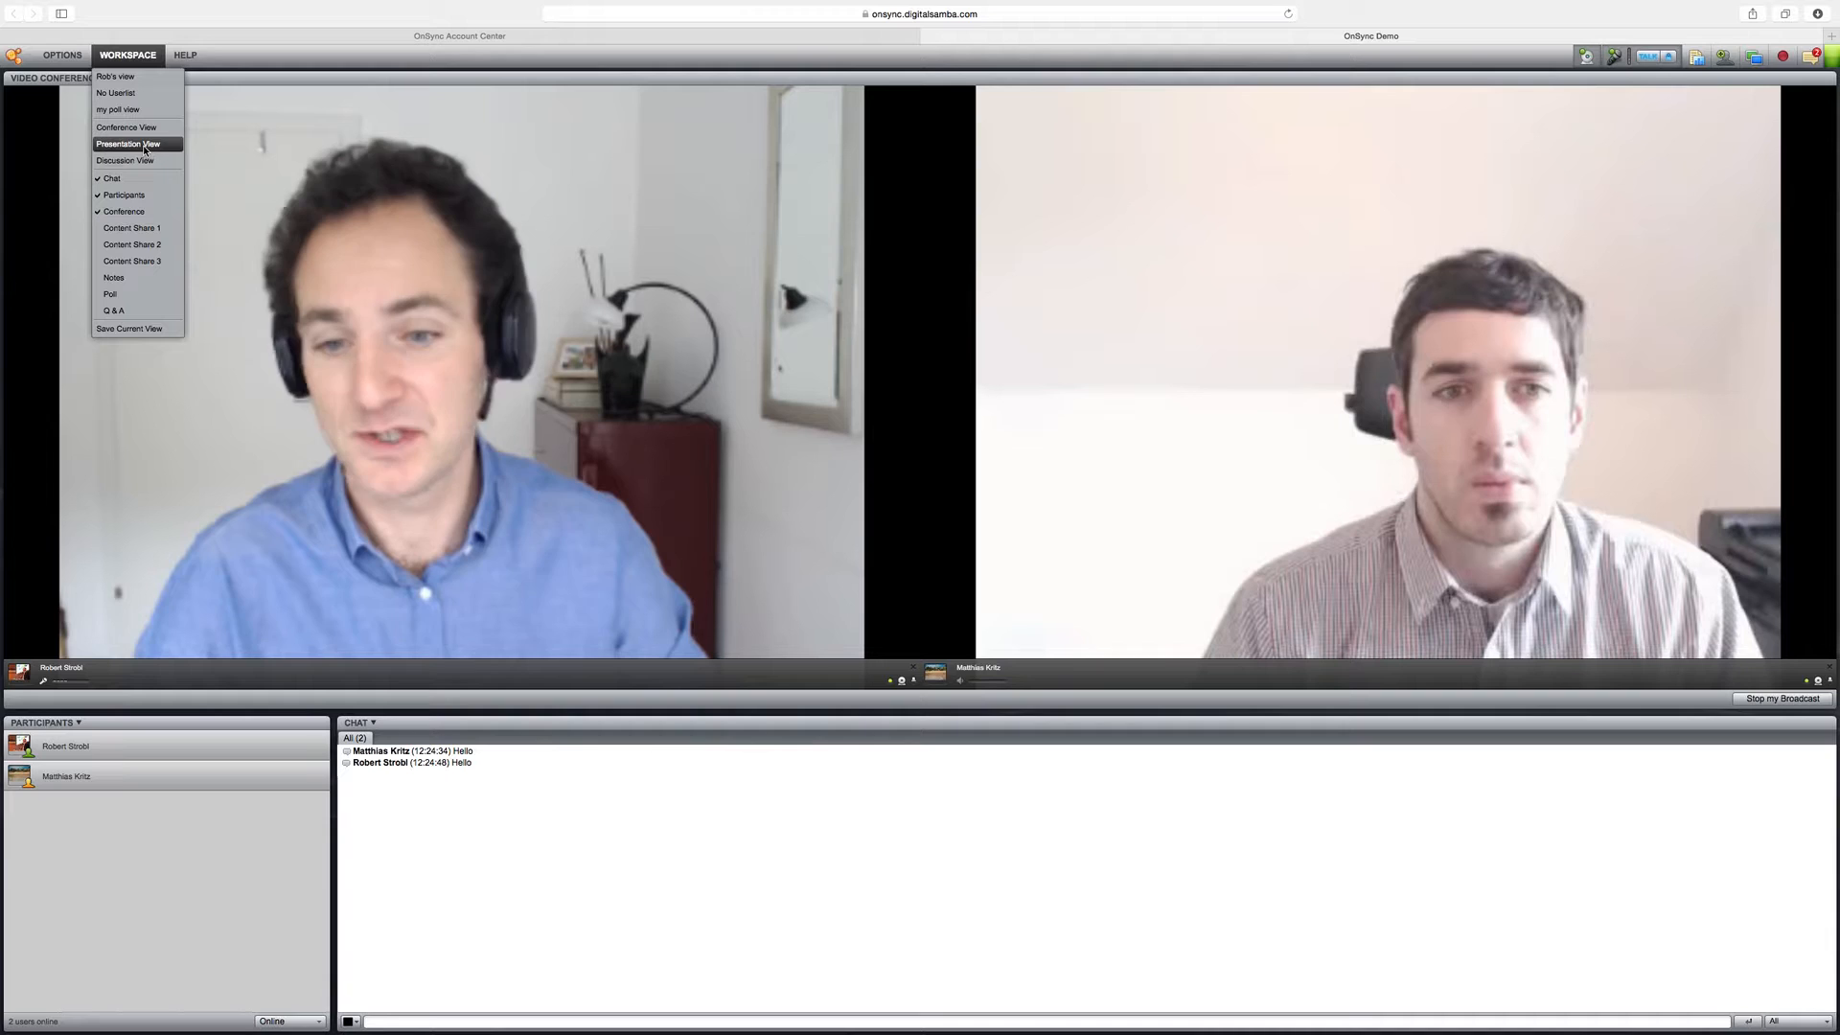
Step: Choose Presentation View from the workspace layouts
{"action": "left_click", "coordinate": [126, 143]}
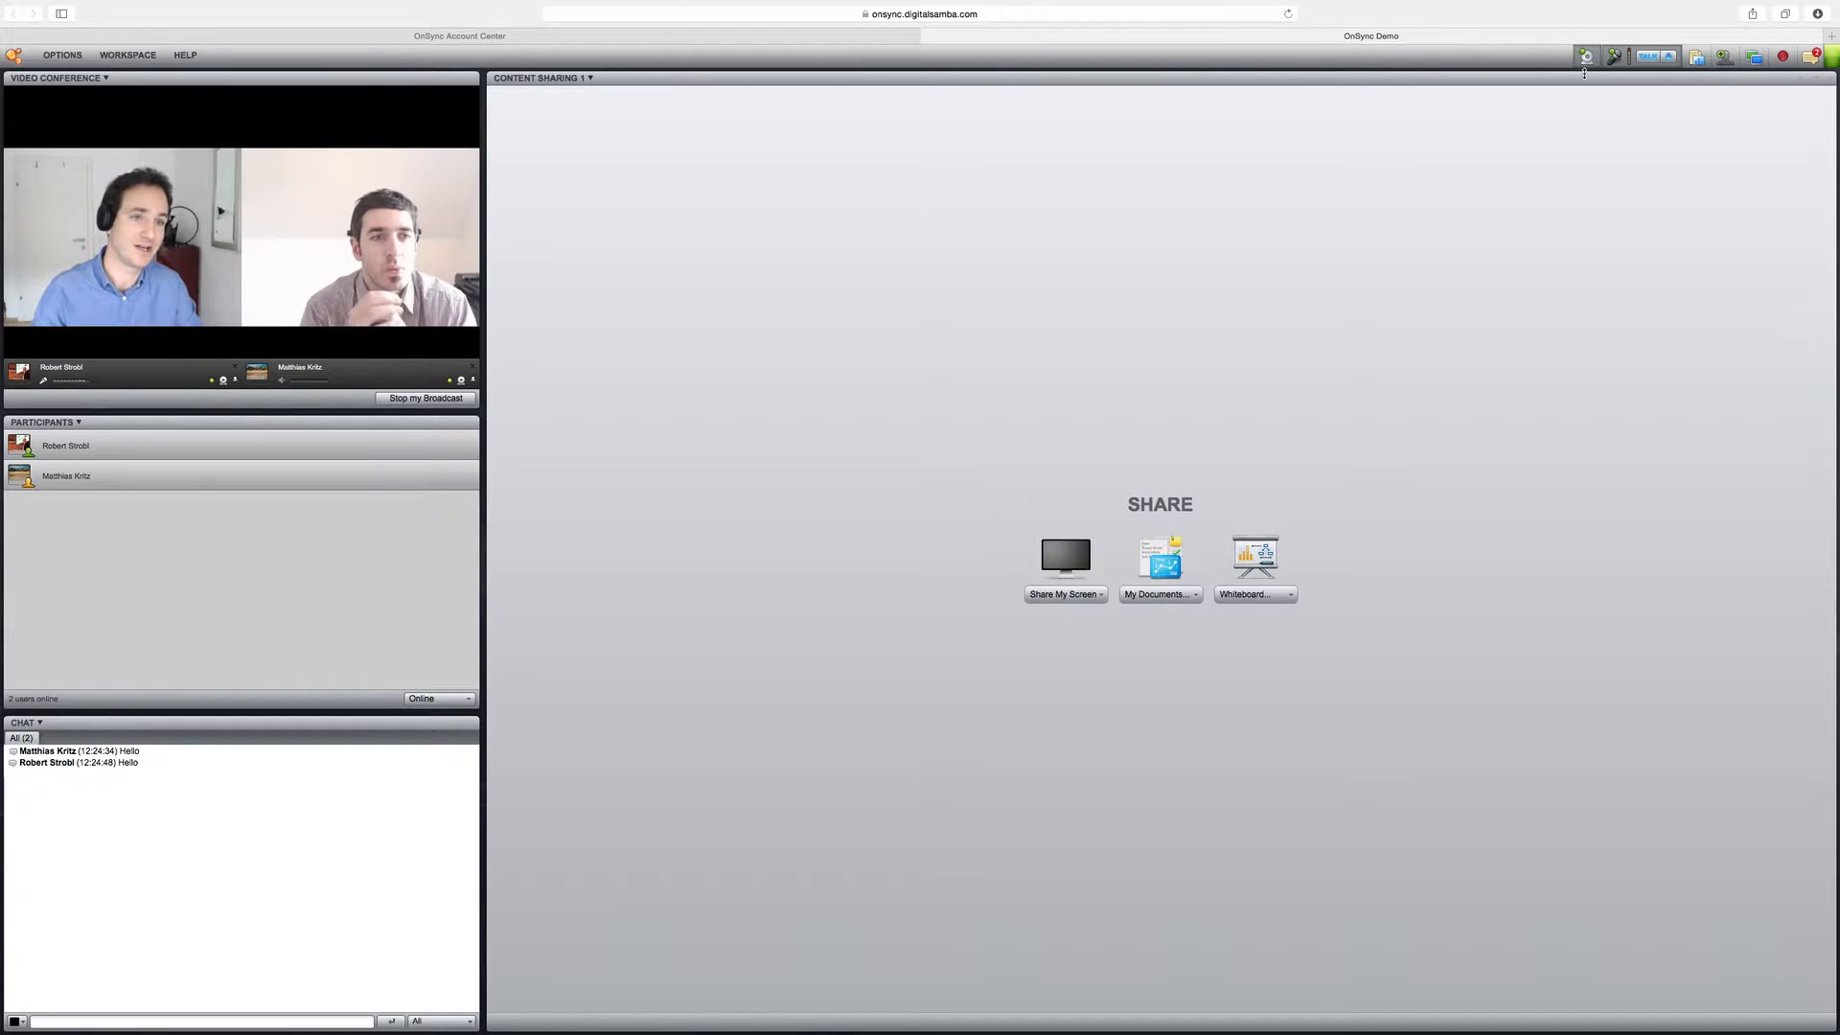
{"action": "mouse_move", "coordinate": [1584, 57]}
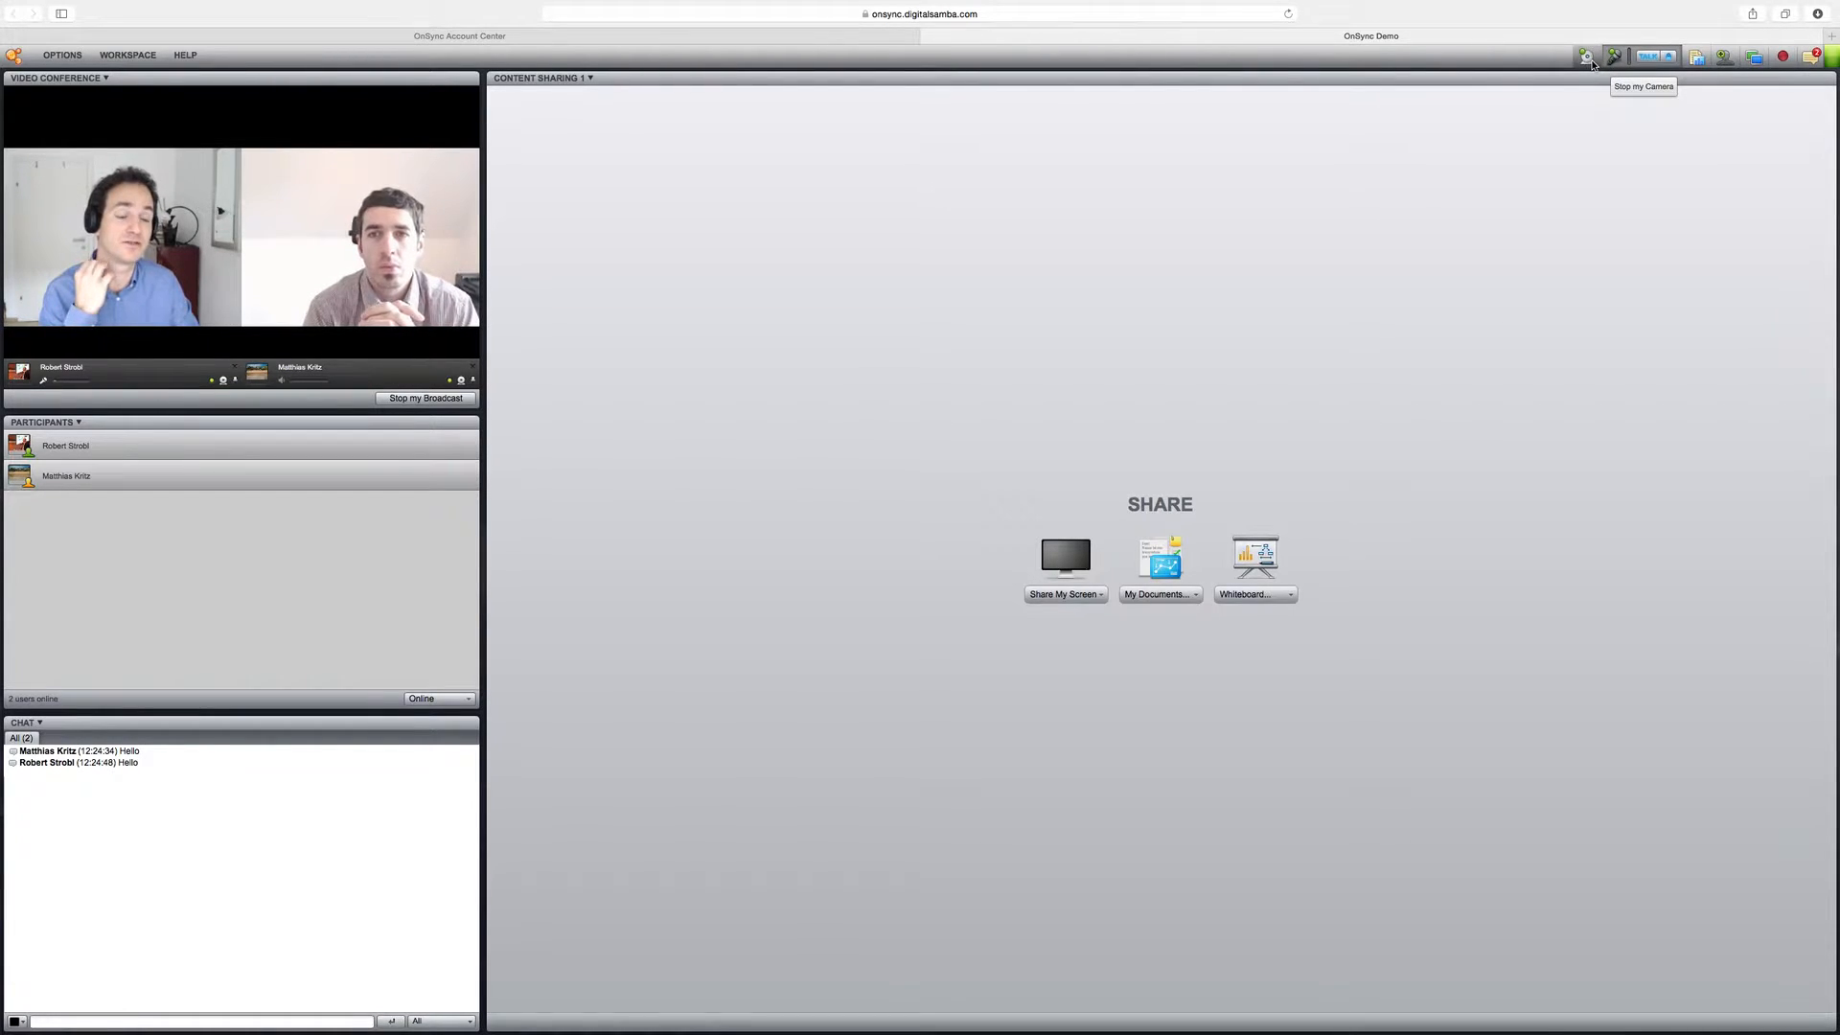
{"action": "mouse_move", "coordinate": [1616, 57]}
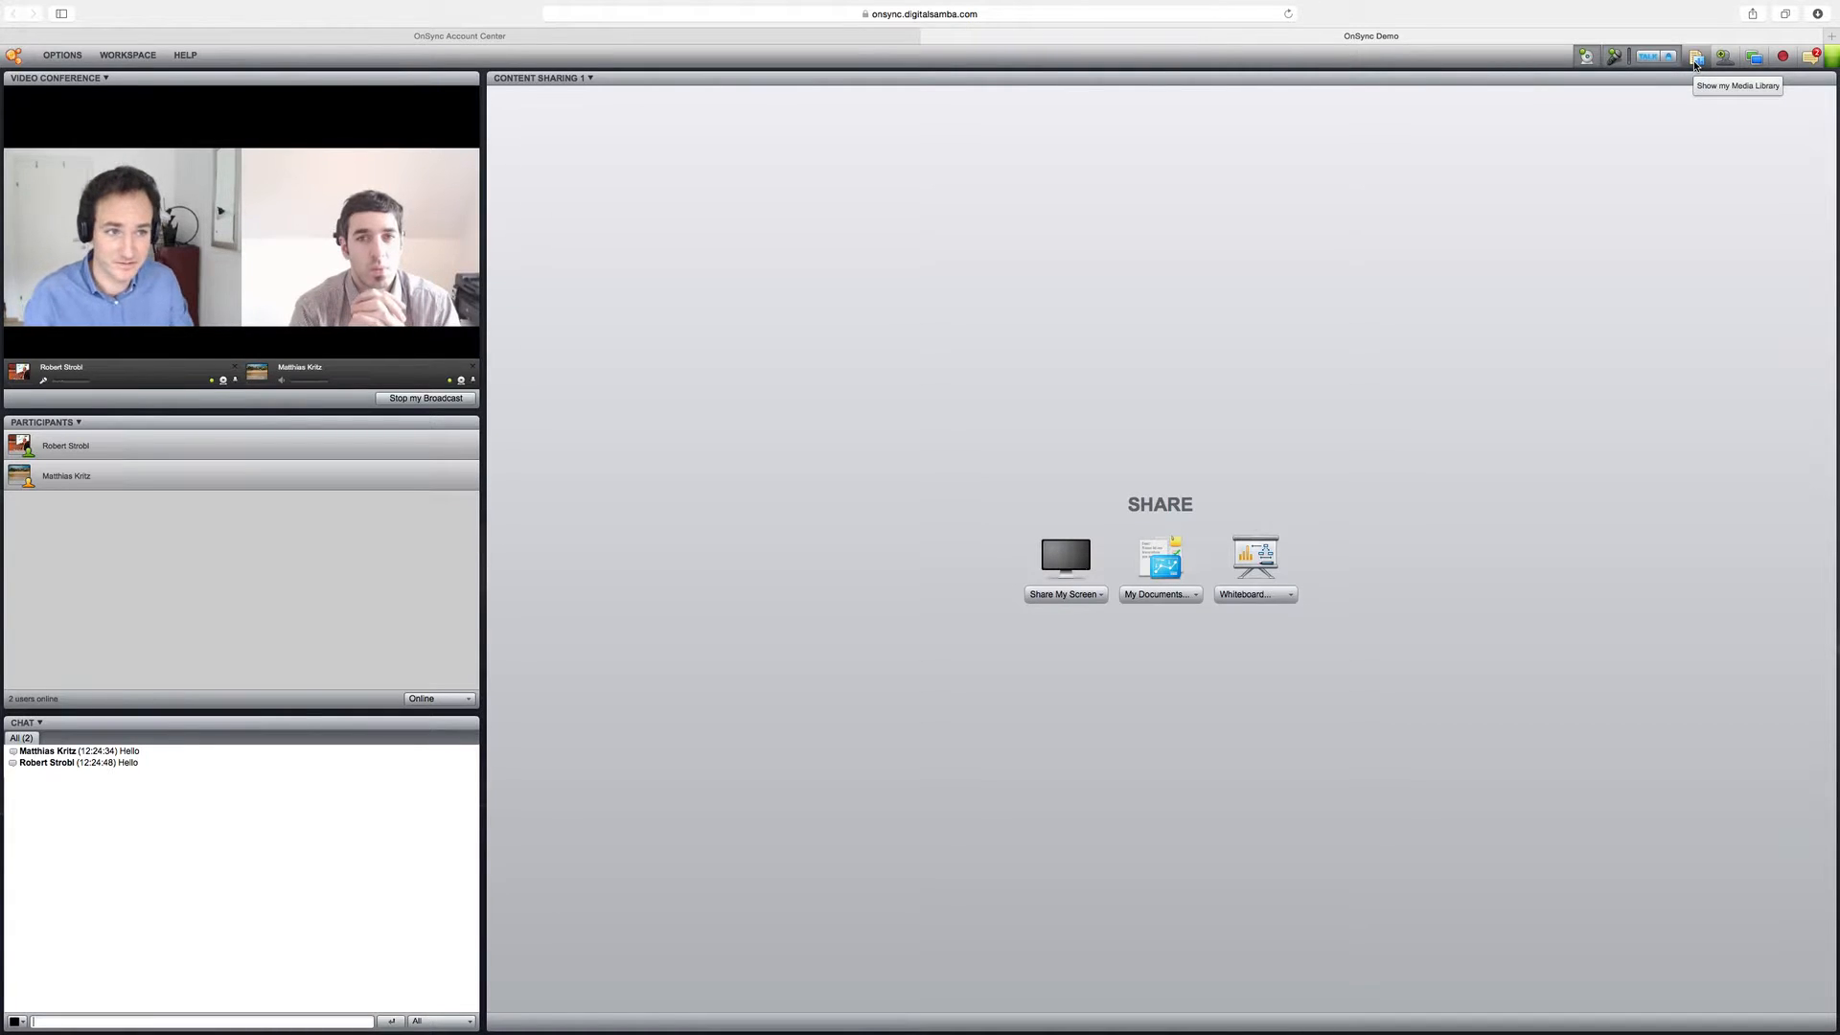
Step: Share OnSync-DemoSession-v4.pptx from the media library in the content area
{"action": "left_click", "coordinate": [1694, 57]}
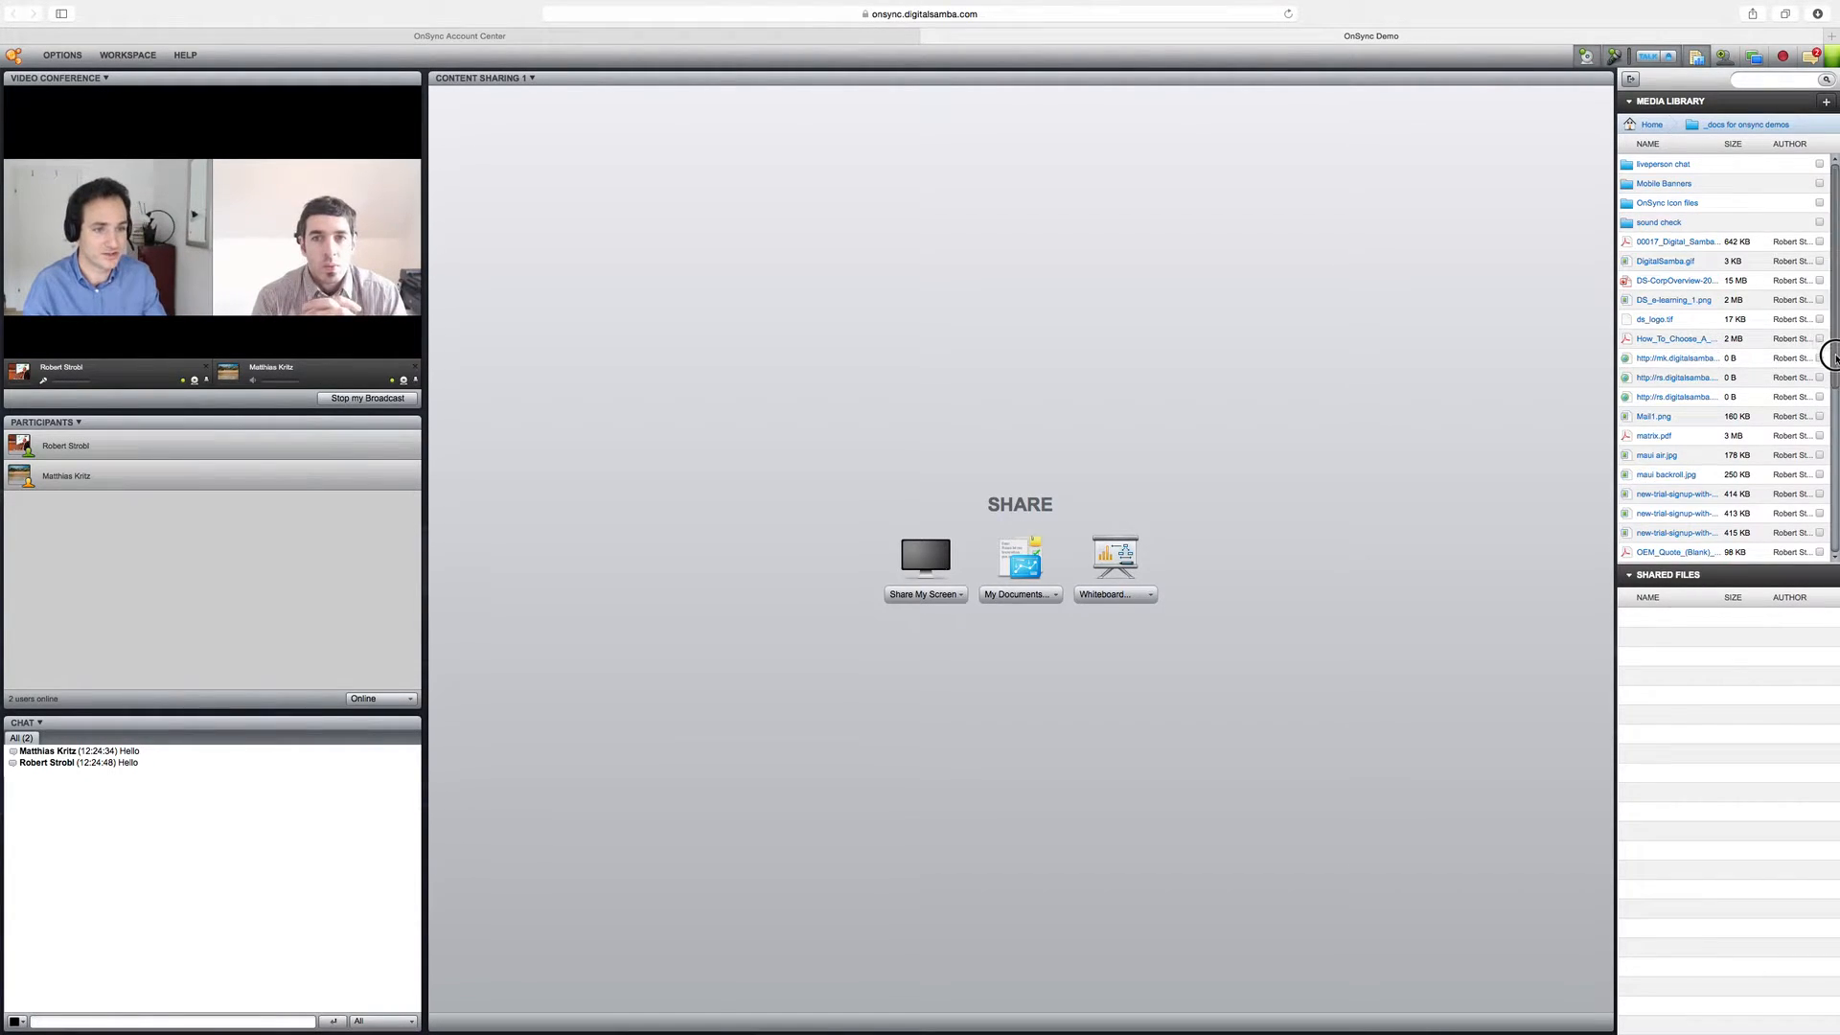
{"action": "scroll", "scroll_direction": "down", "scroll_amount": 3}
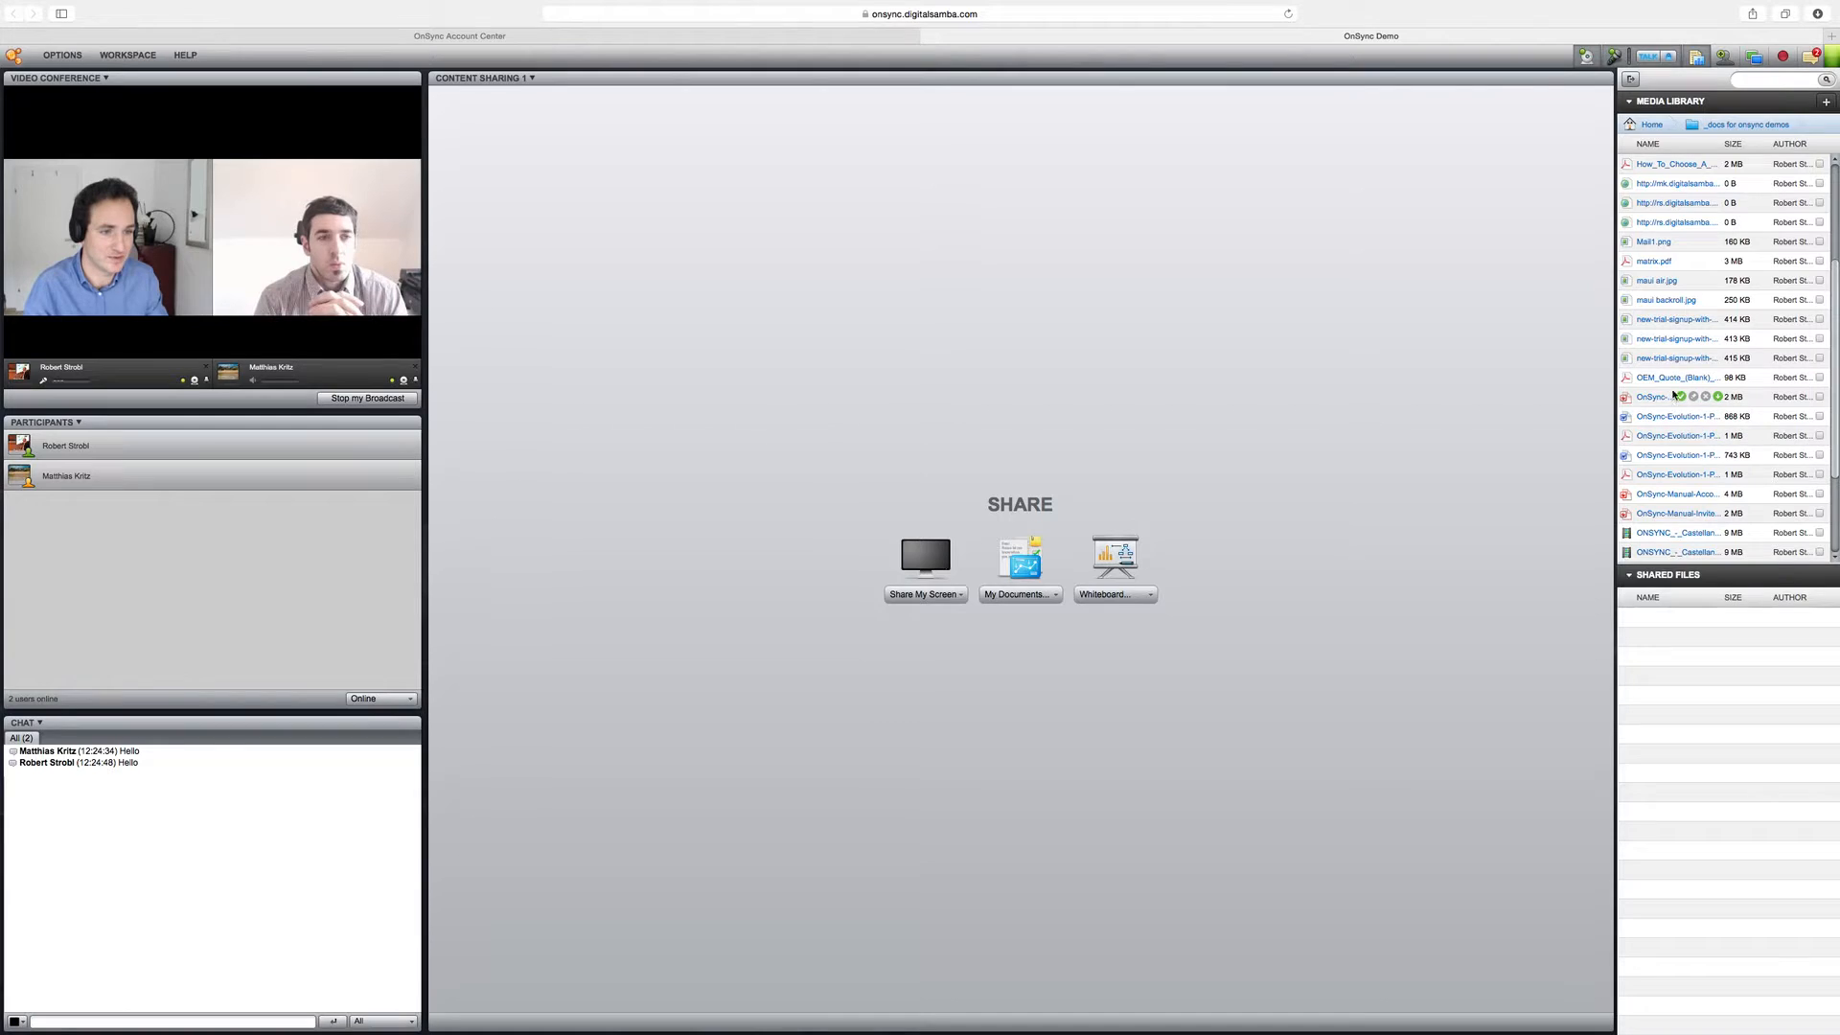
{"action": "double_click", "coordinate": [1655, 396]}
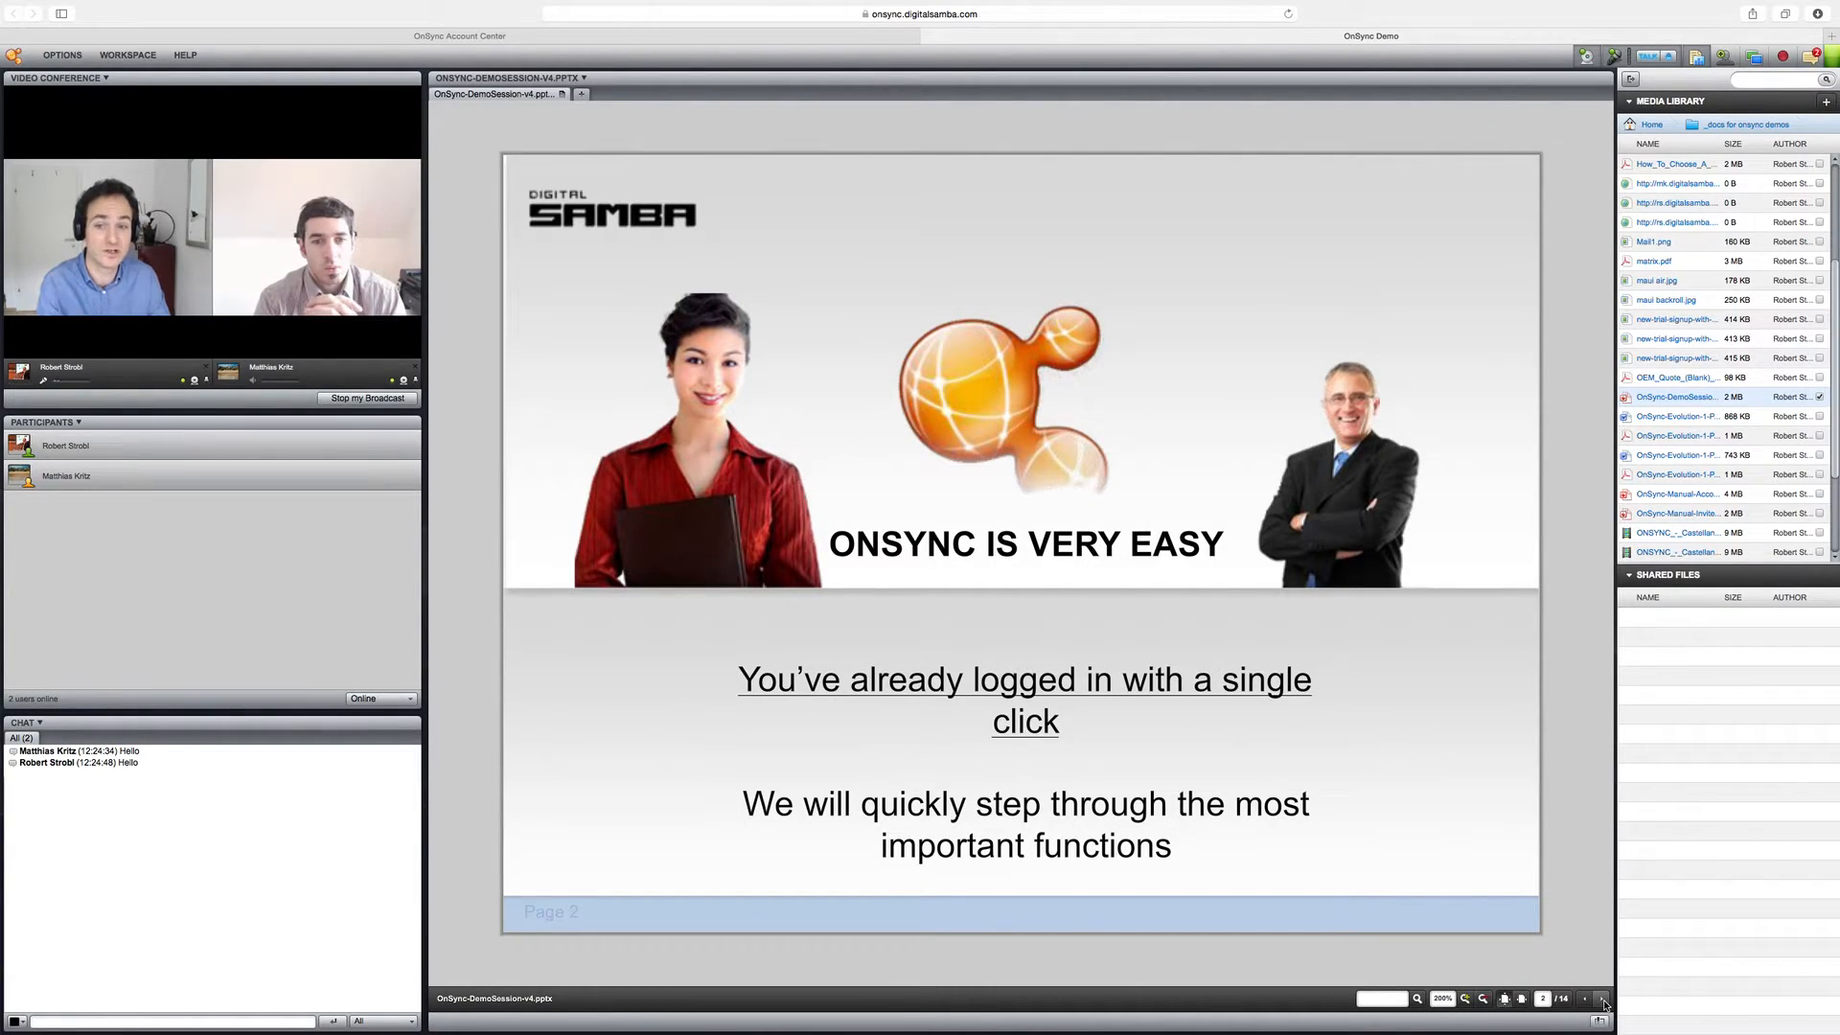
Step: Advance the shared OnSync demo deck page by page to slide 7
{"action": "left_click", "coordinate": [1603, 998]}
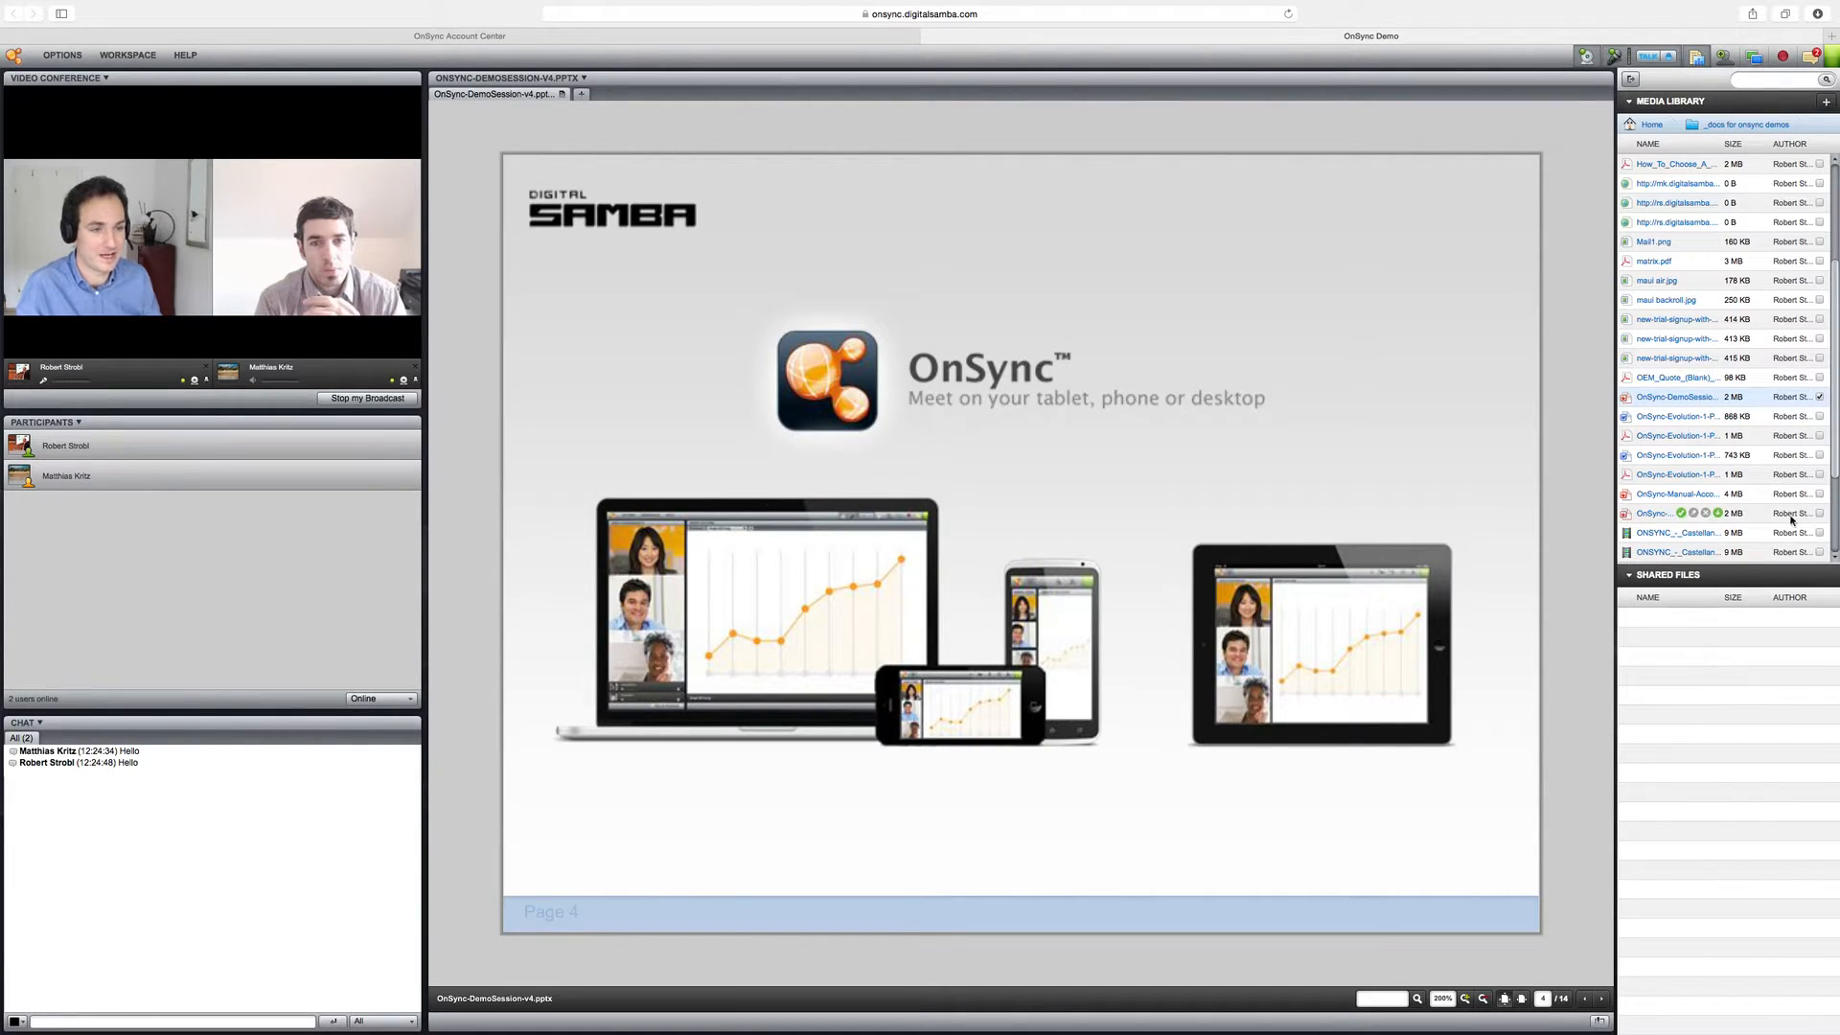
{"action": "left_click", "coordinate": [1598, 999]}
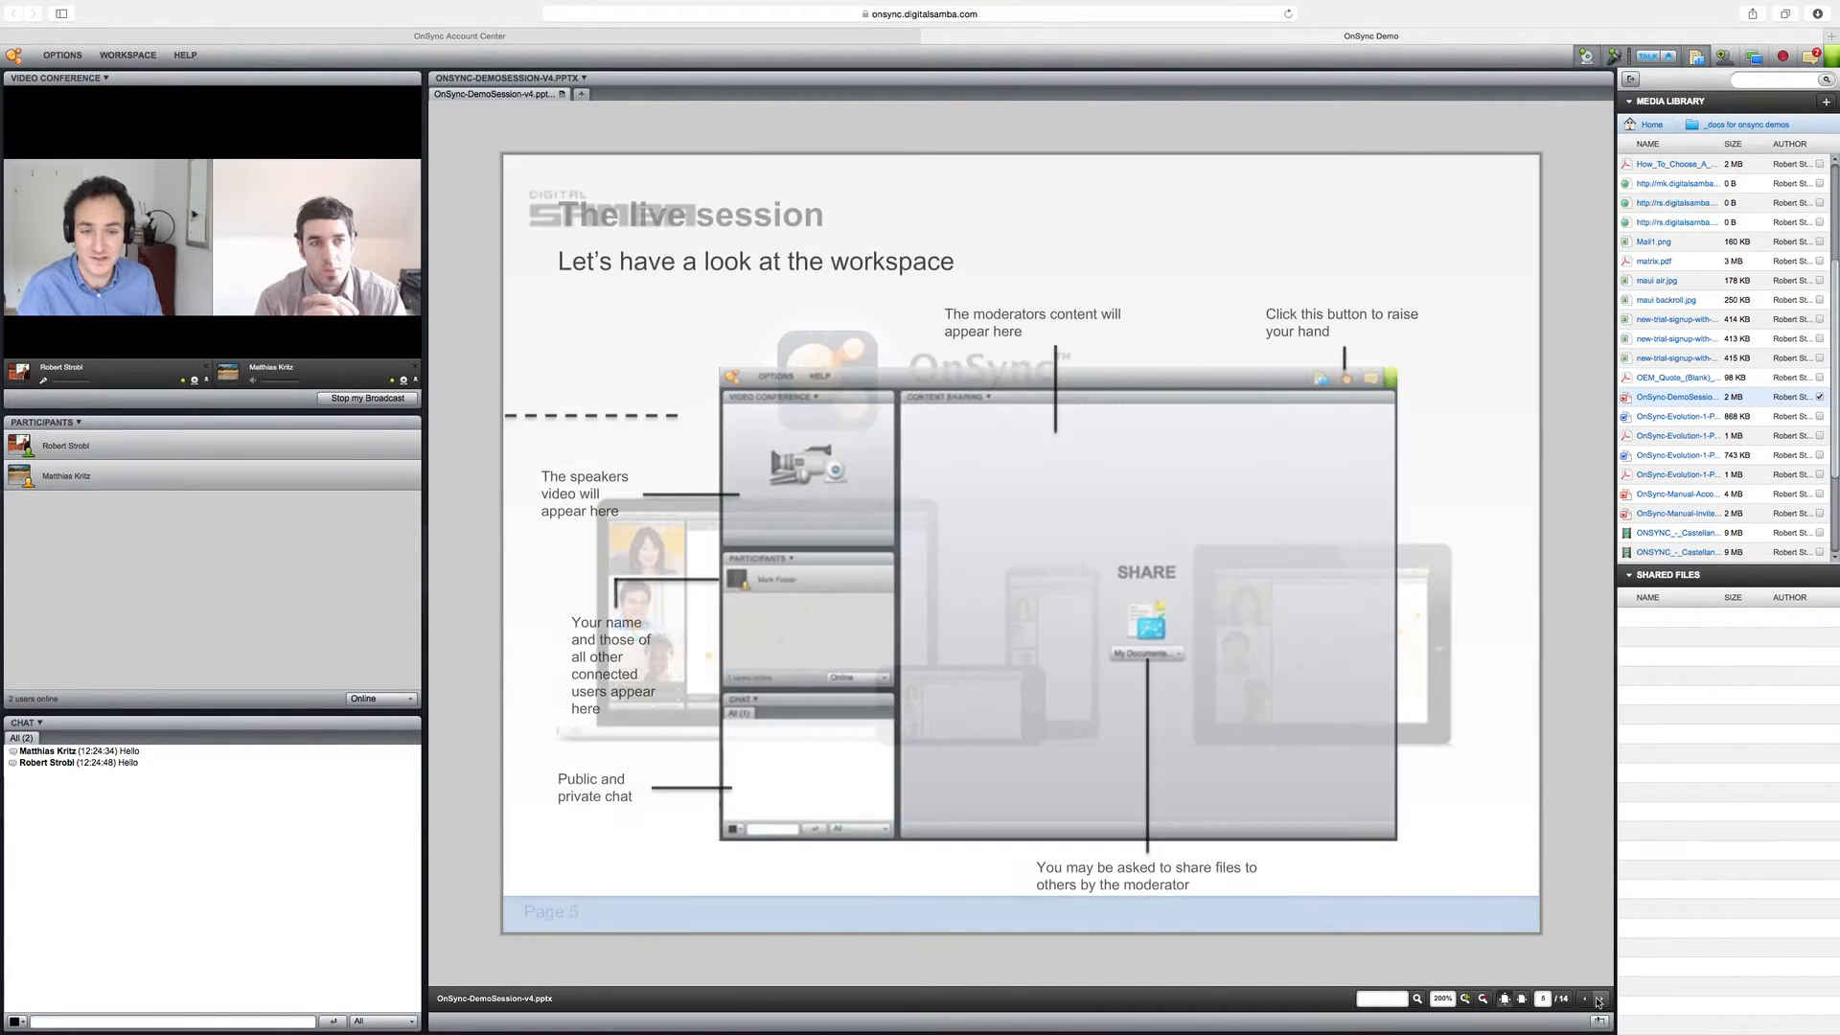
{"action": "left_click", "coordinate": [1598, 998]}
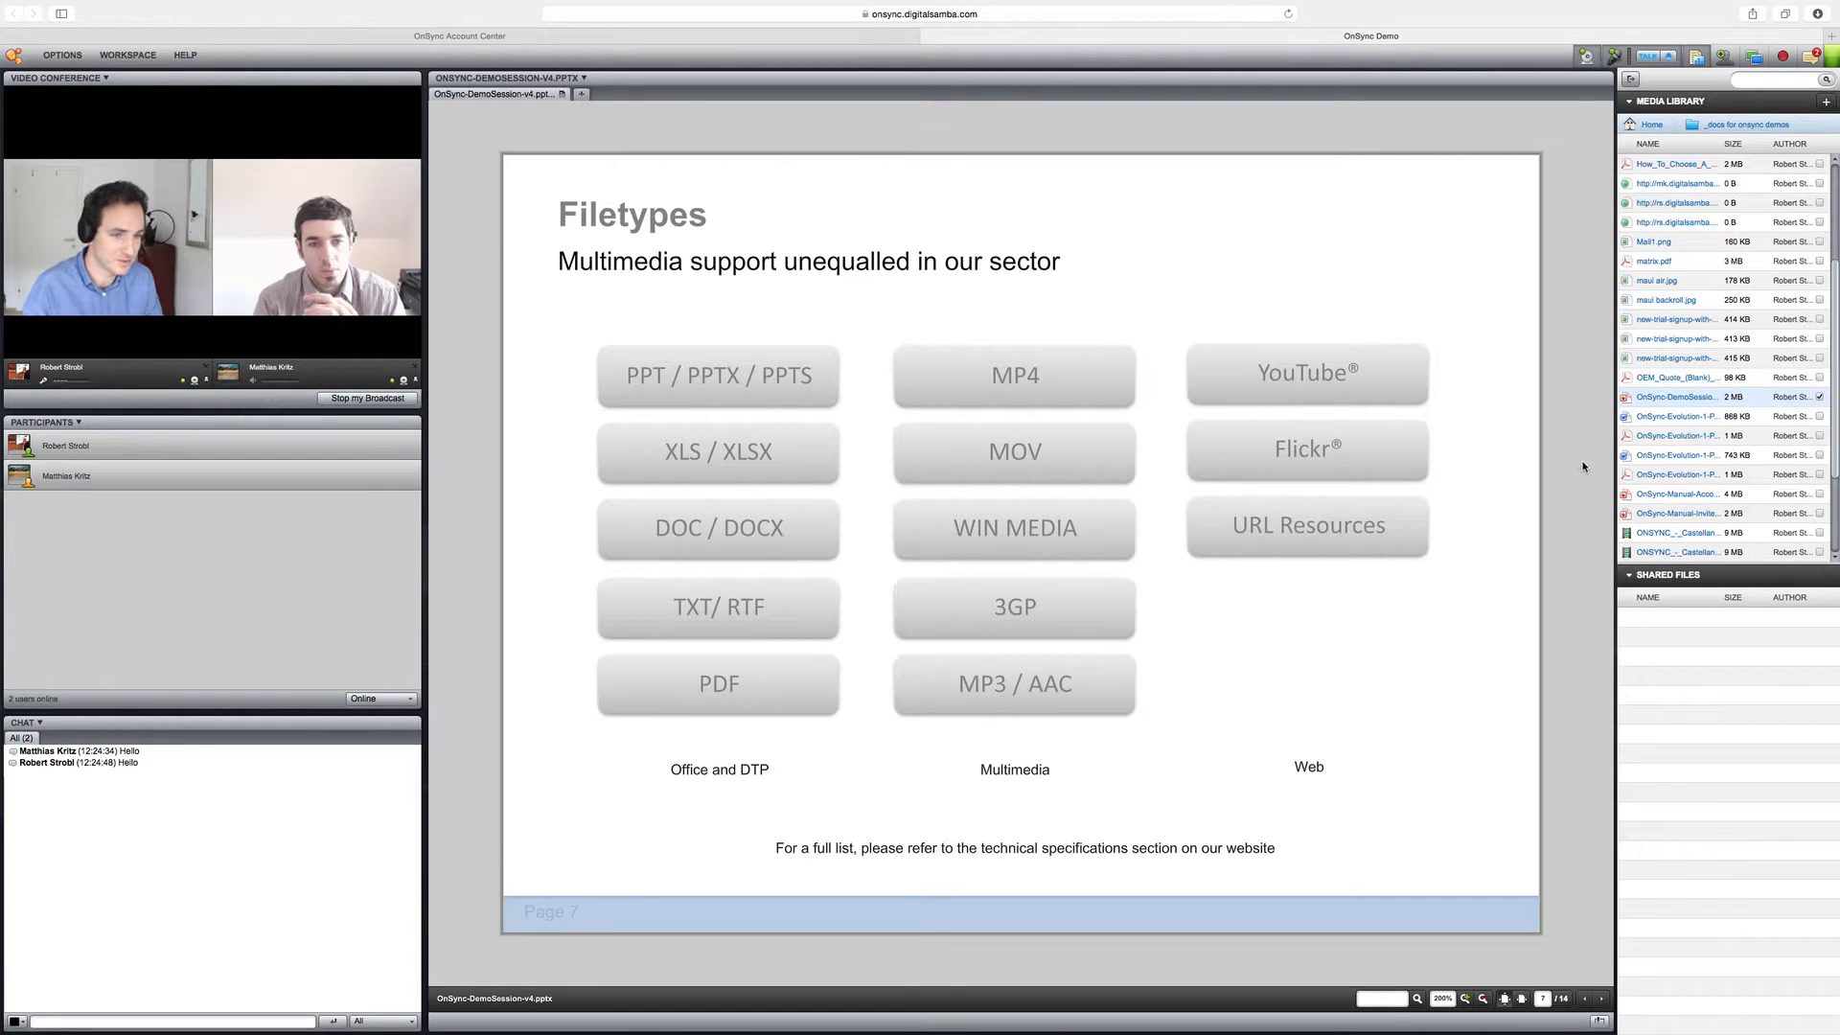
{"action": "mouse_move", "coordinate": [1655, 435]}
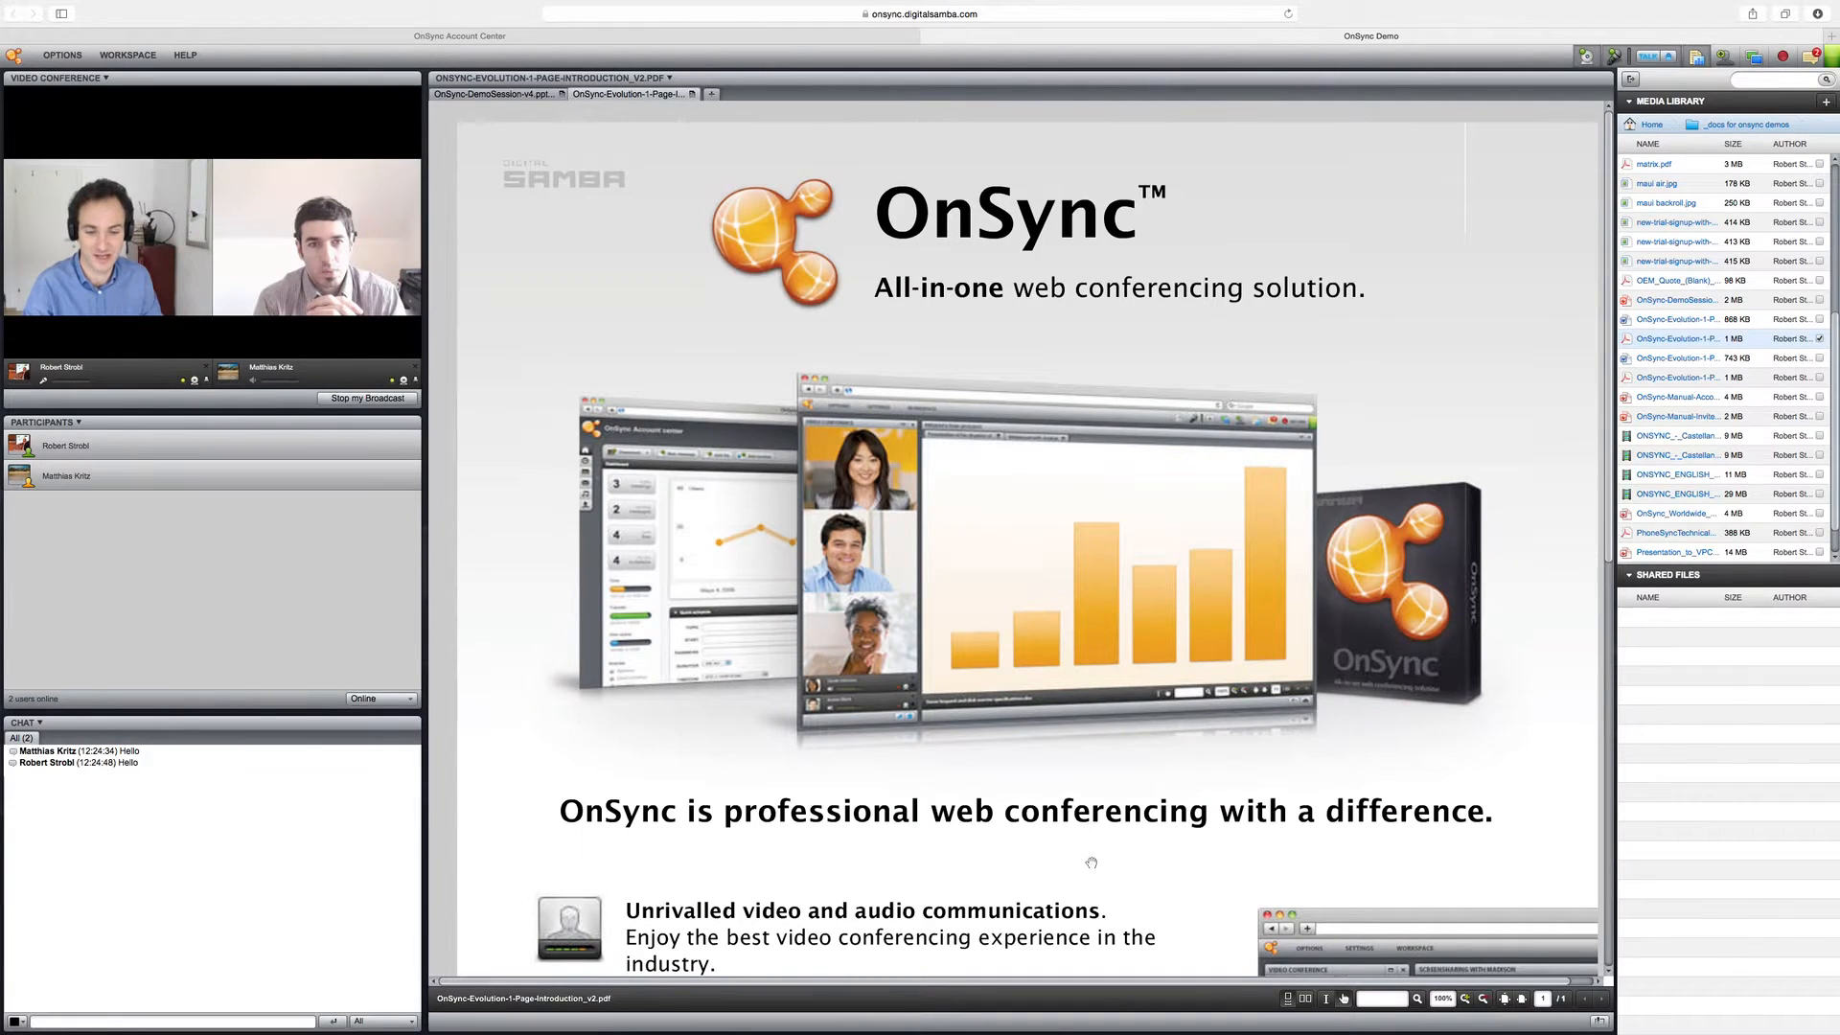
Step: Scroll the introduction PDF, then share the ONSYNC_ENGLISH Wi-Fi .m4v video from the media library
{"action": "scroll", "scroll_direction": "down", "scroll_amount": 3}
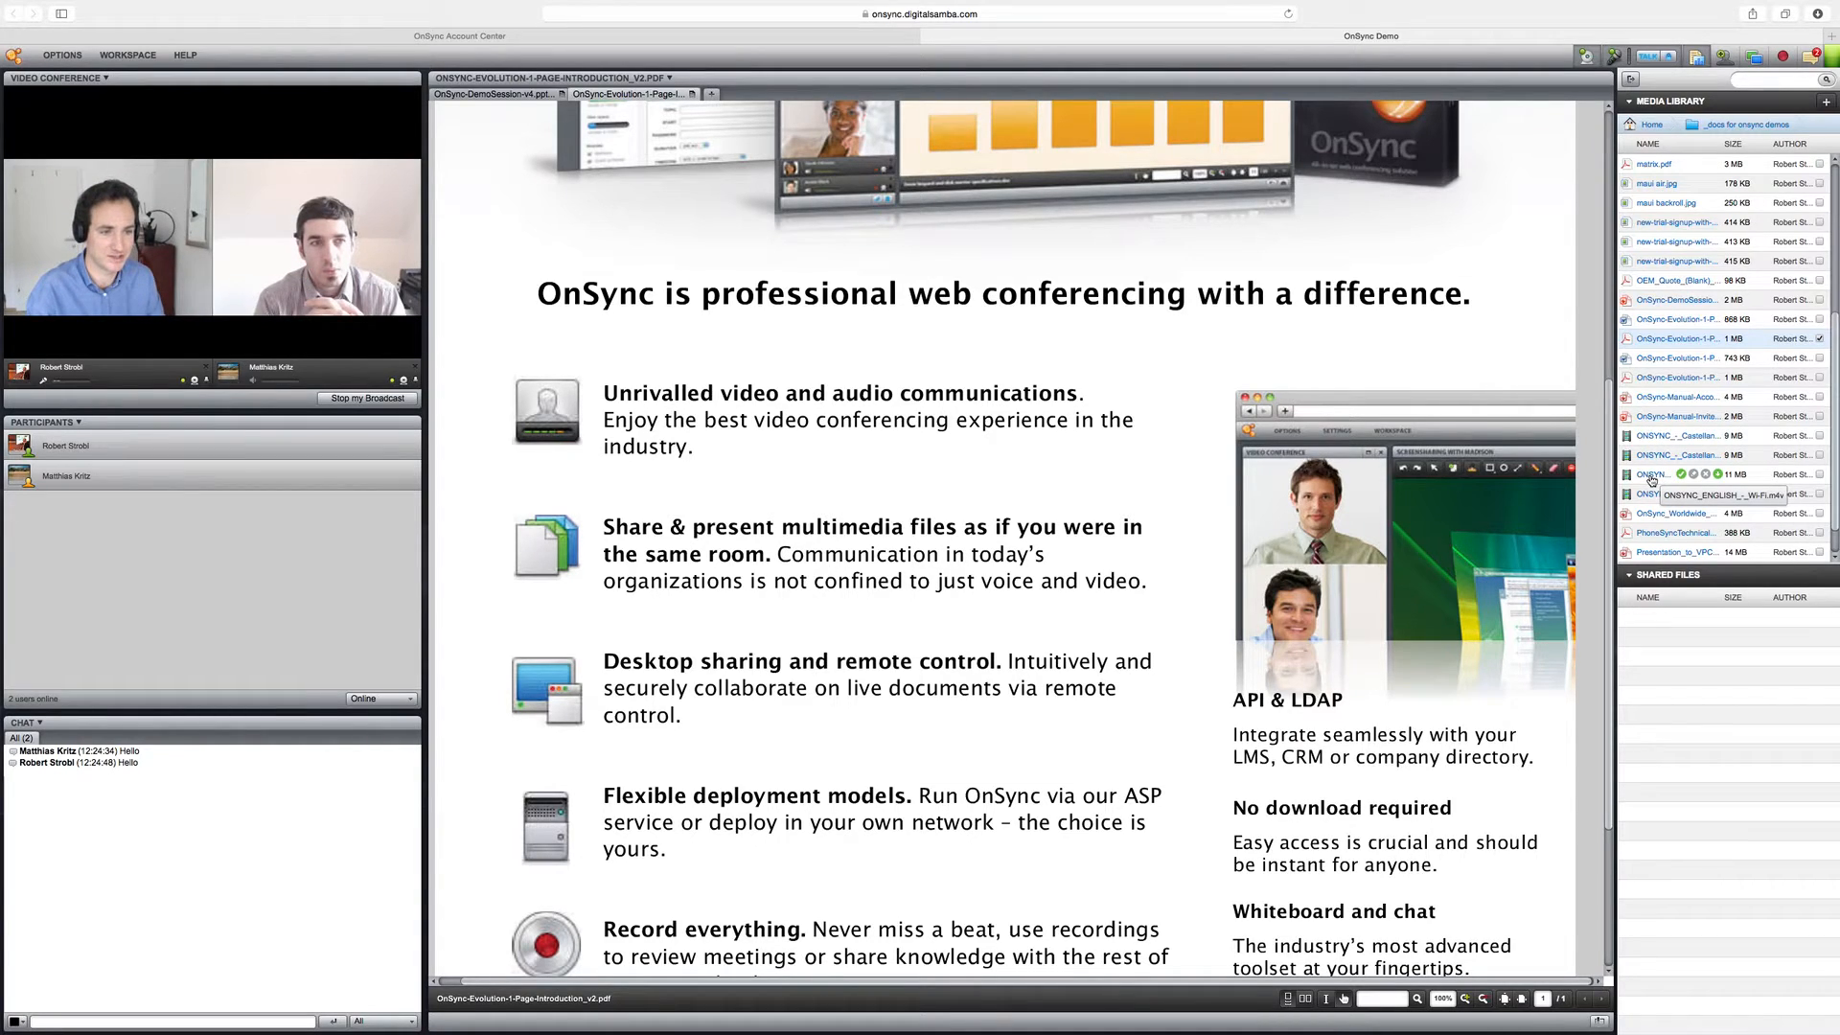
{"action": "double_click", "coordinate": [1655, 492]}
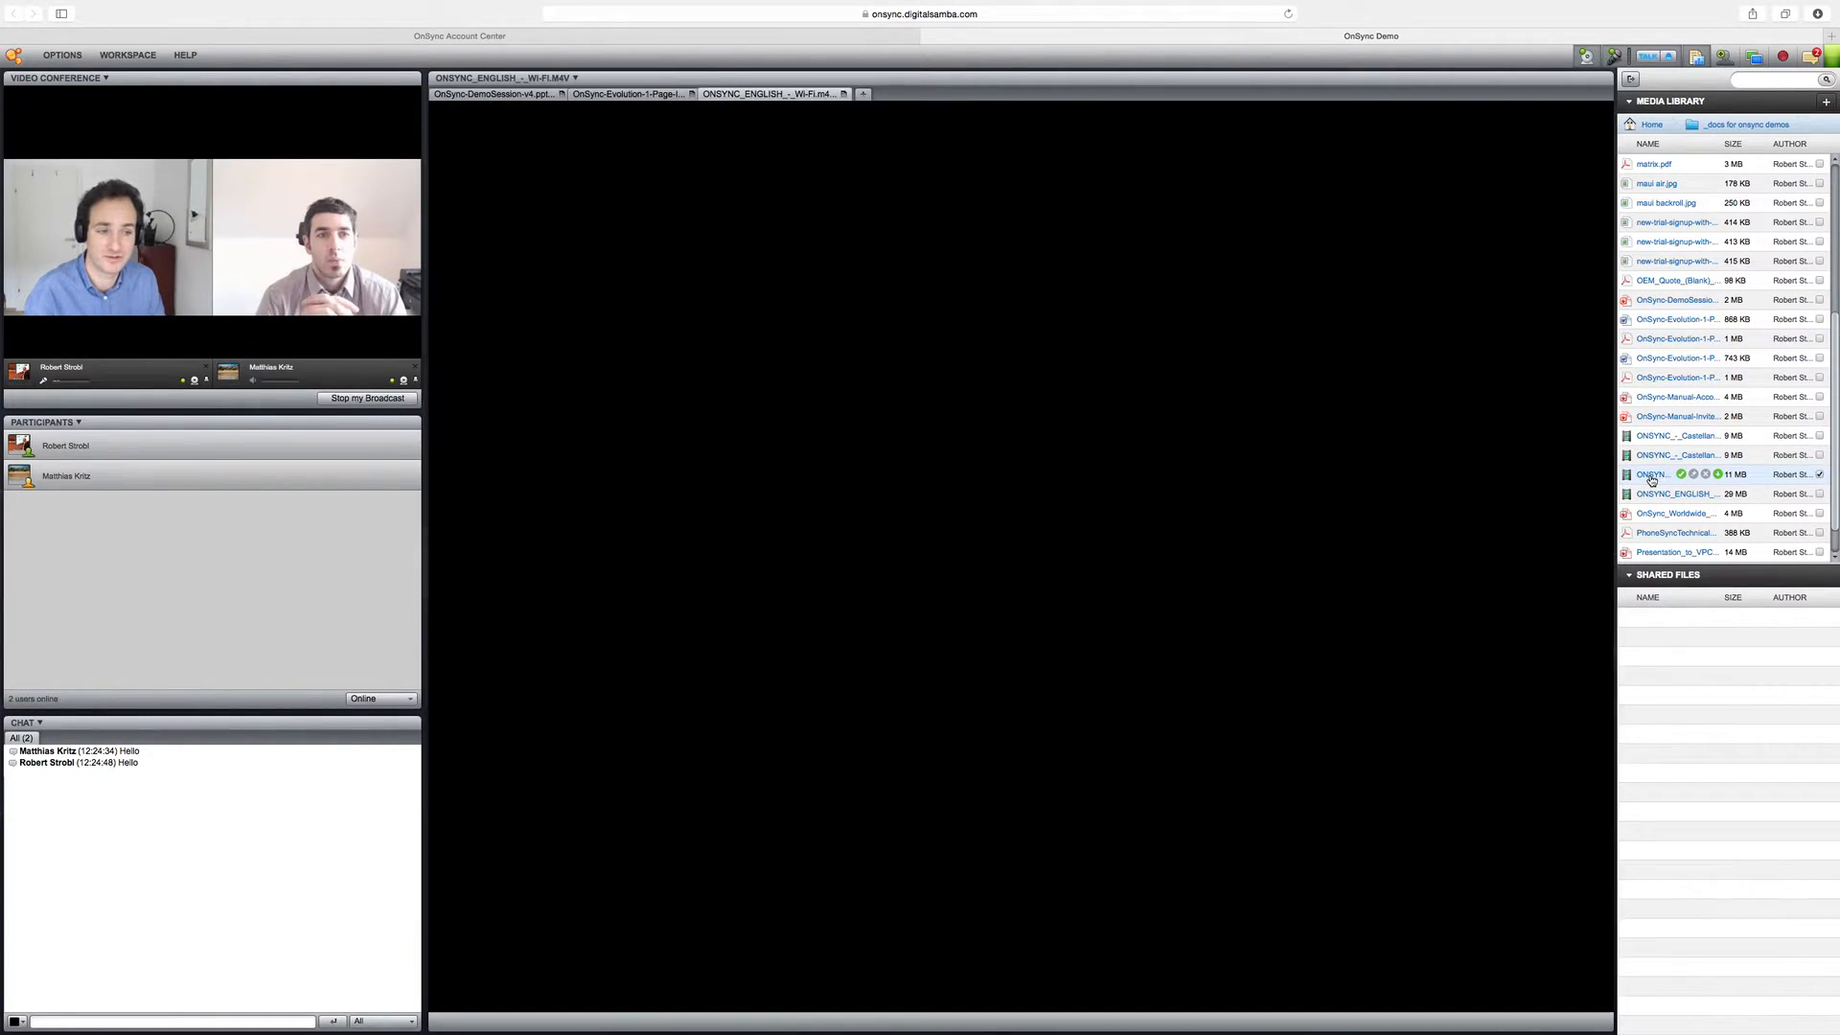
Step: Start playback of the English Wi-Fi video in the shared player
{"action": "left_click", "coordinate": [1655, 474]}
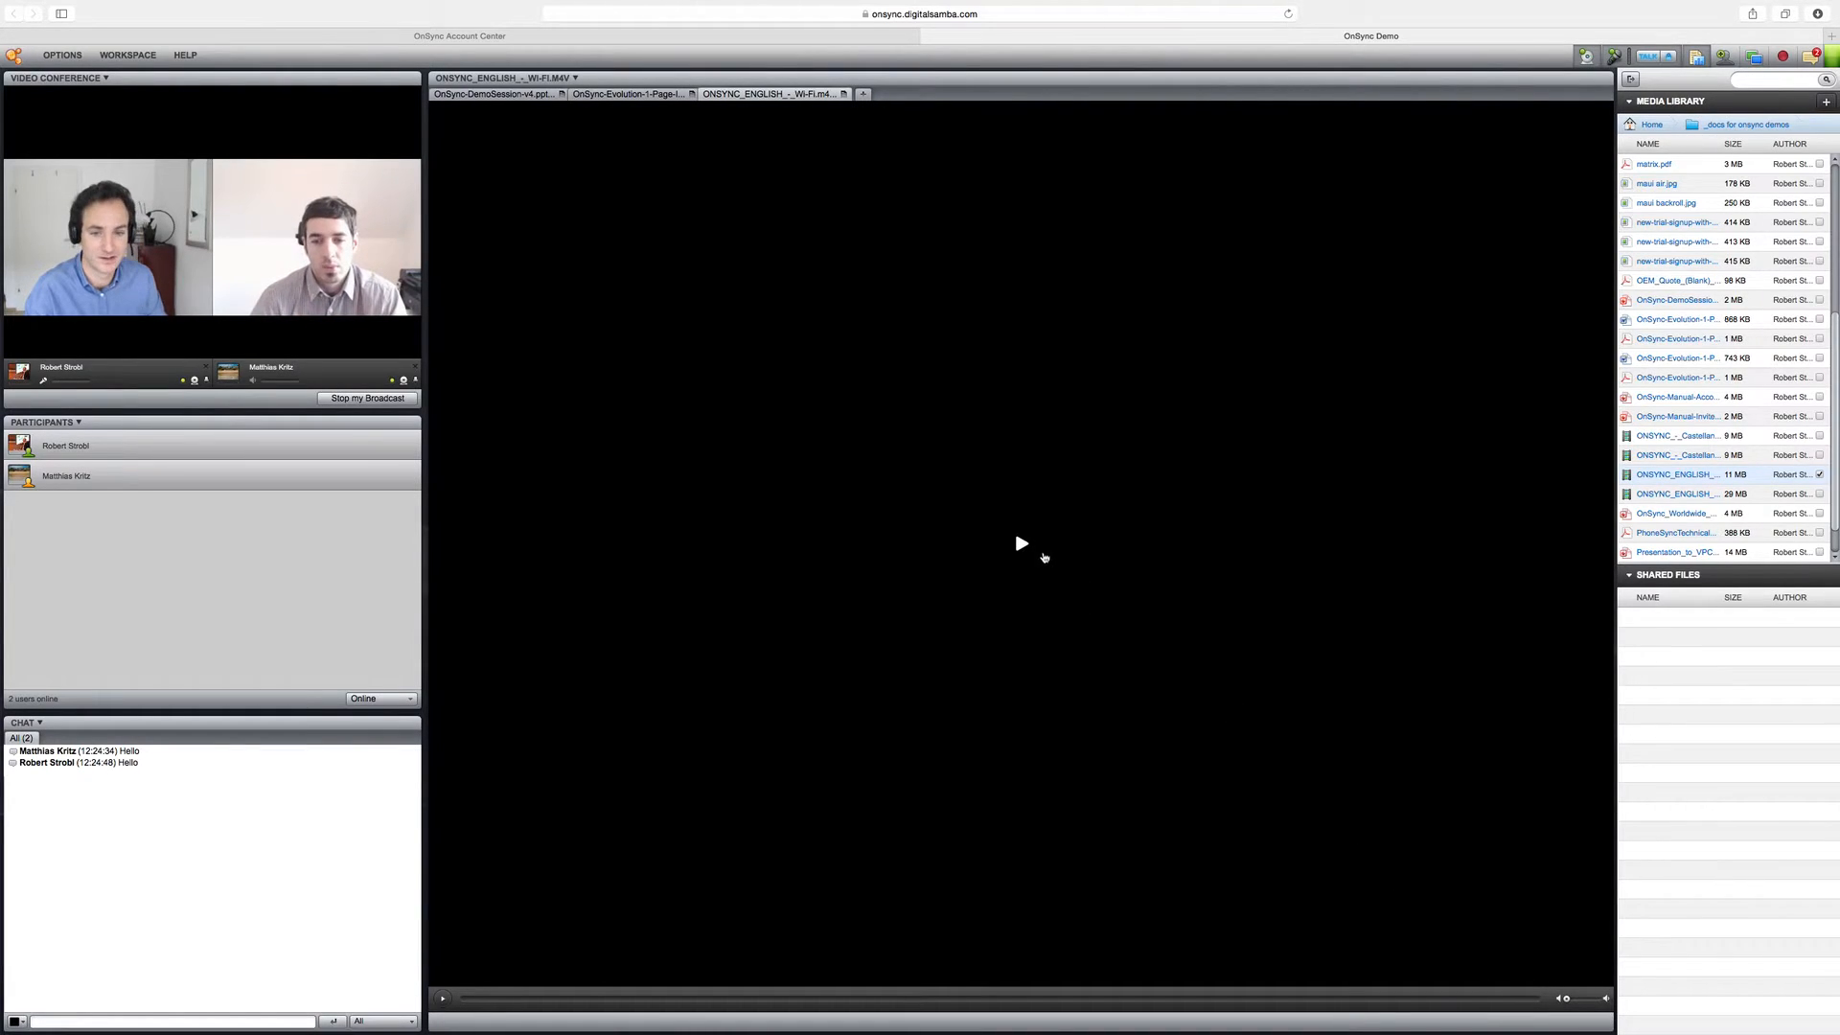
{"action": "left_click", "coordinate": [1020, 542]}
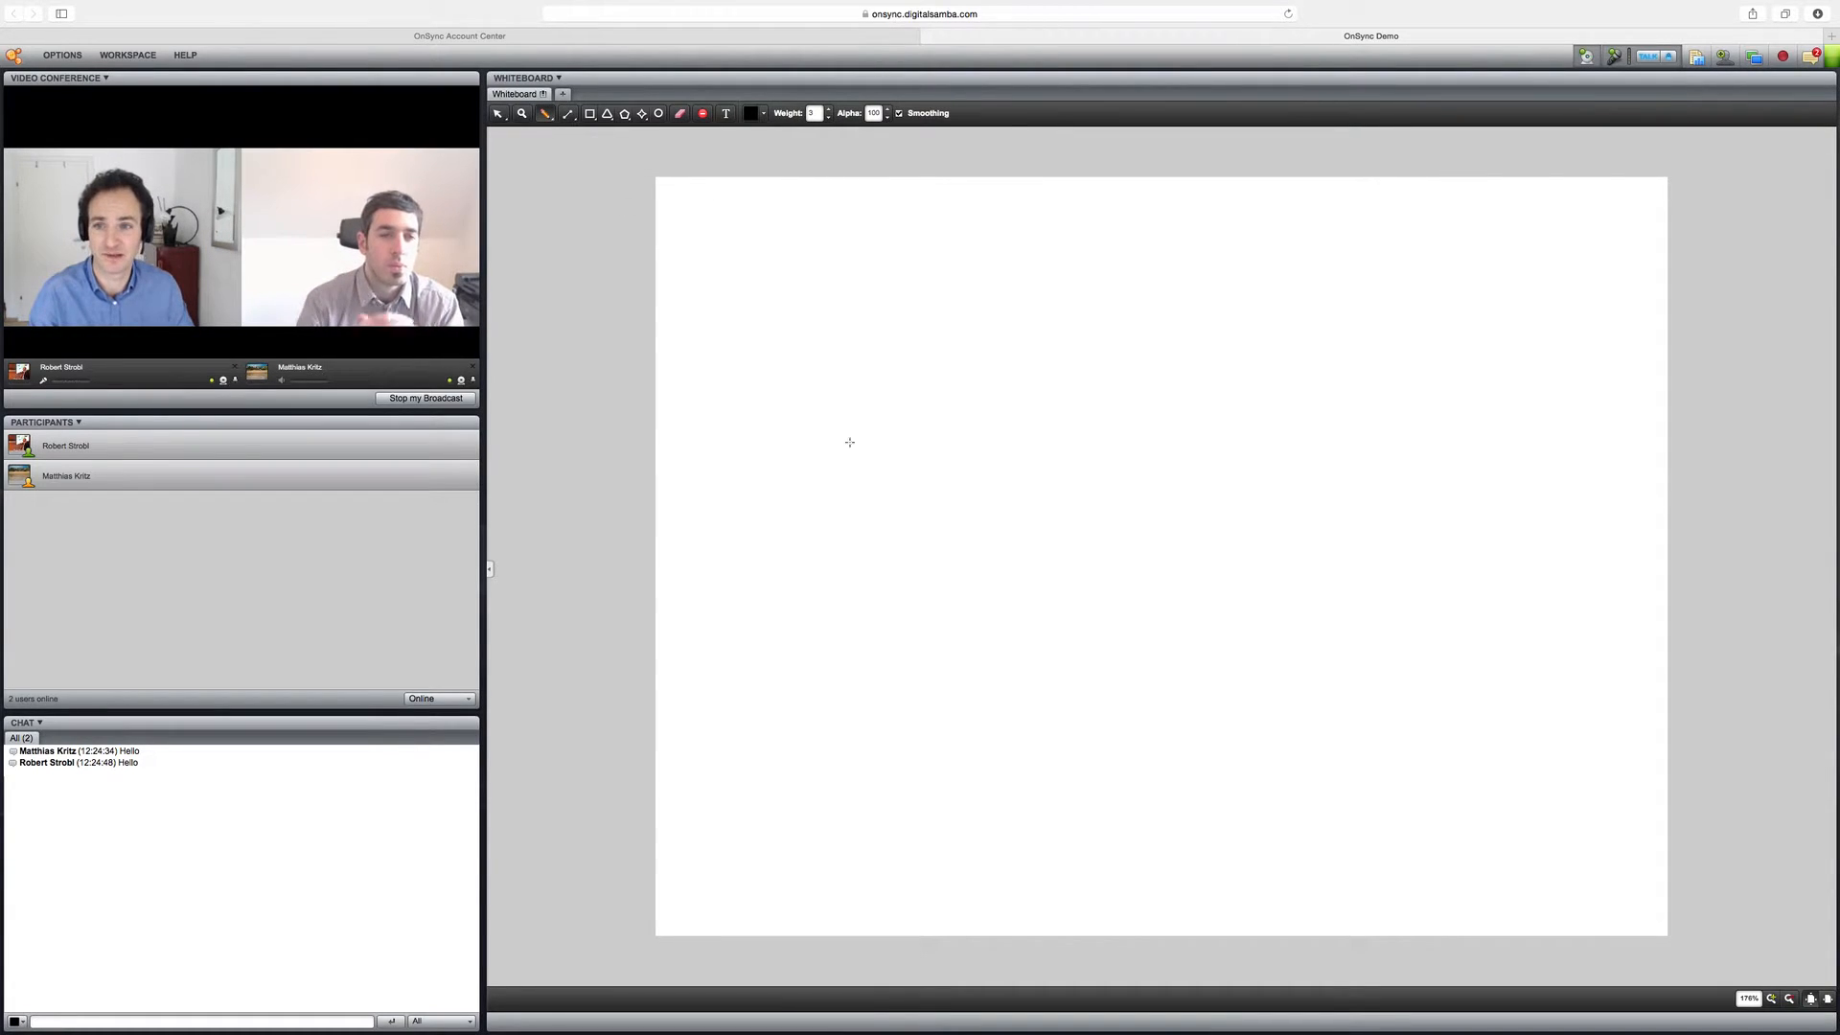
{"action": "mouse_move", "coordinate": [545, 113]}
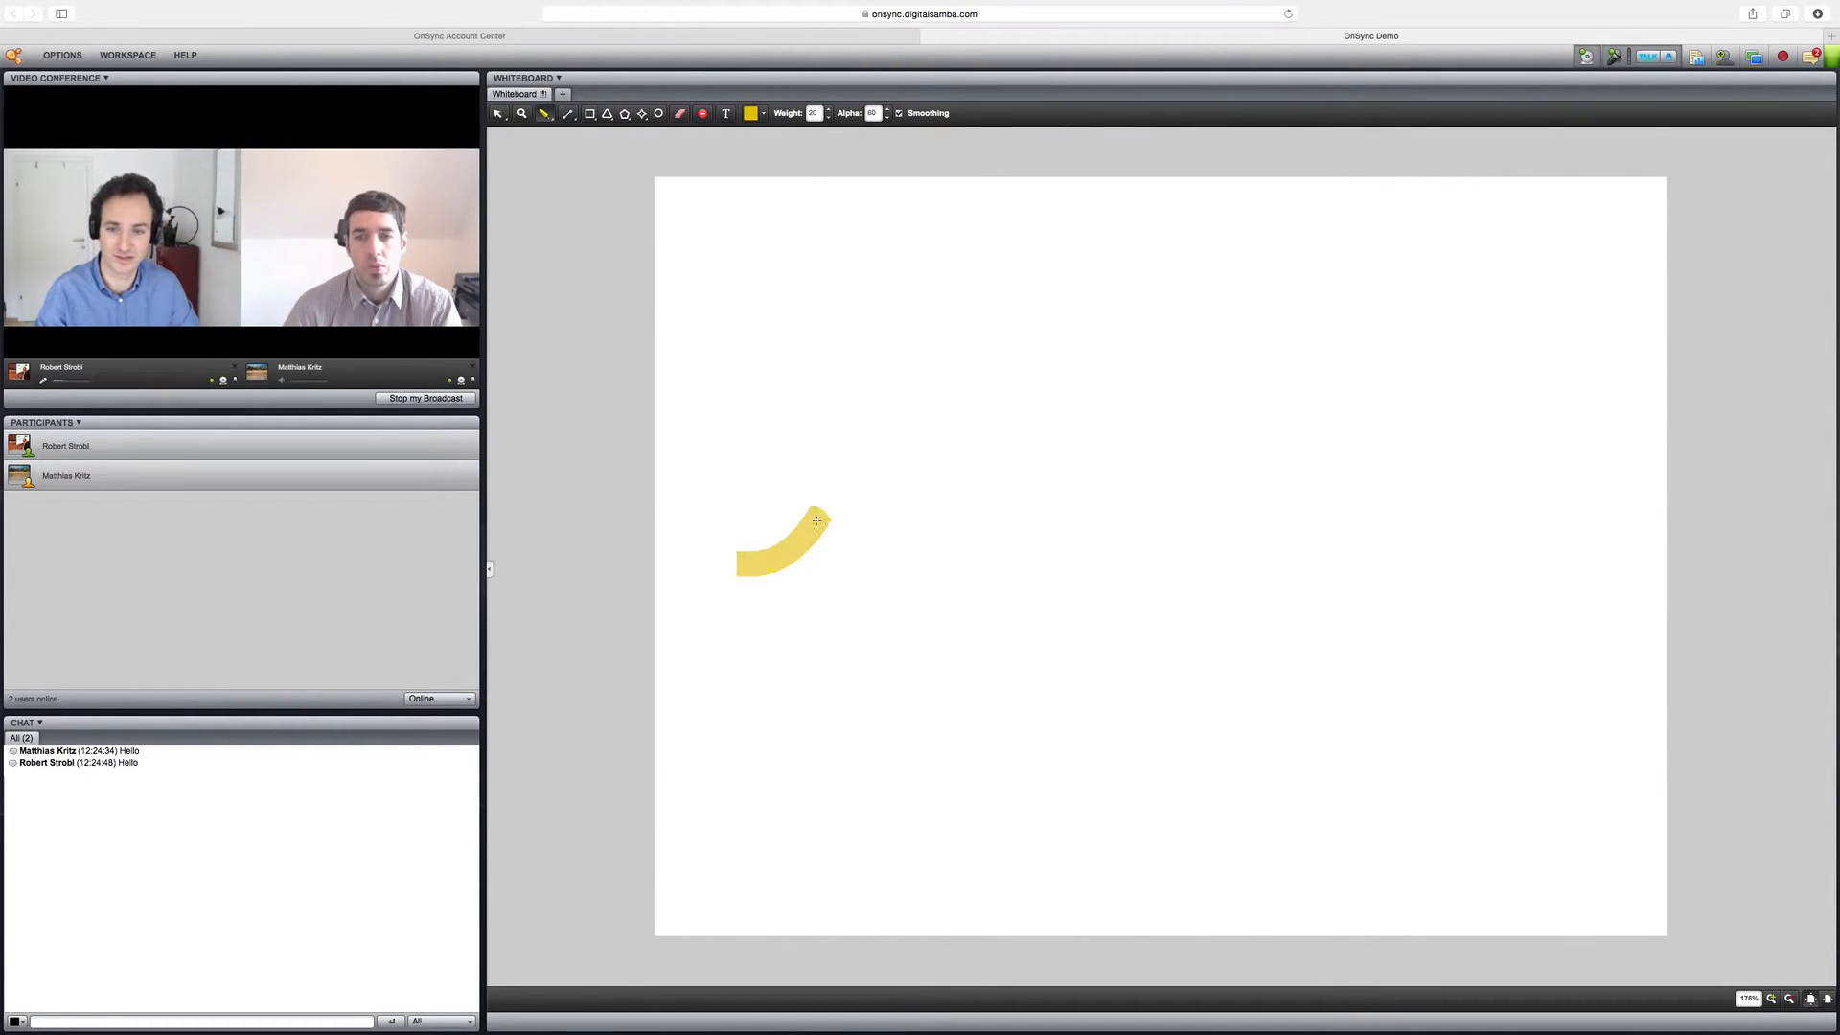
Step: Handwrite 'hello' on the whiteboard with the yellow pen at weight 20
{"action": "left_click_drag", "start_coordinate": [816, 522], "coordinate": [856, 616]}
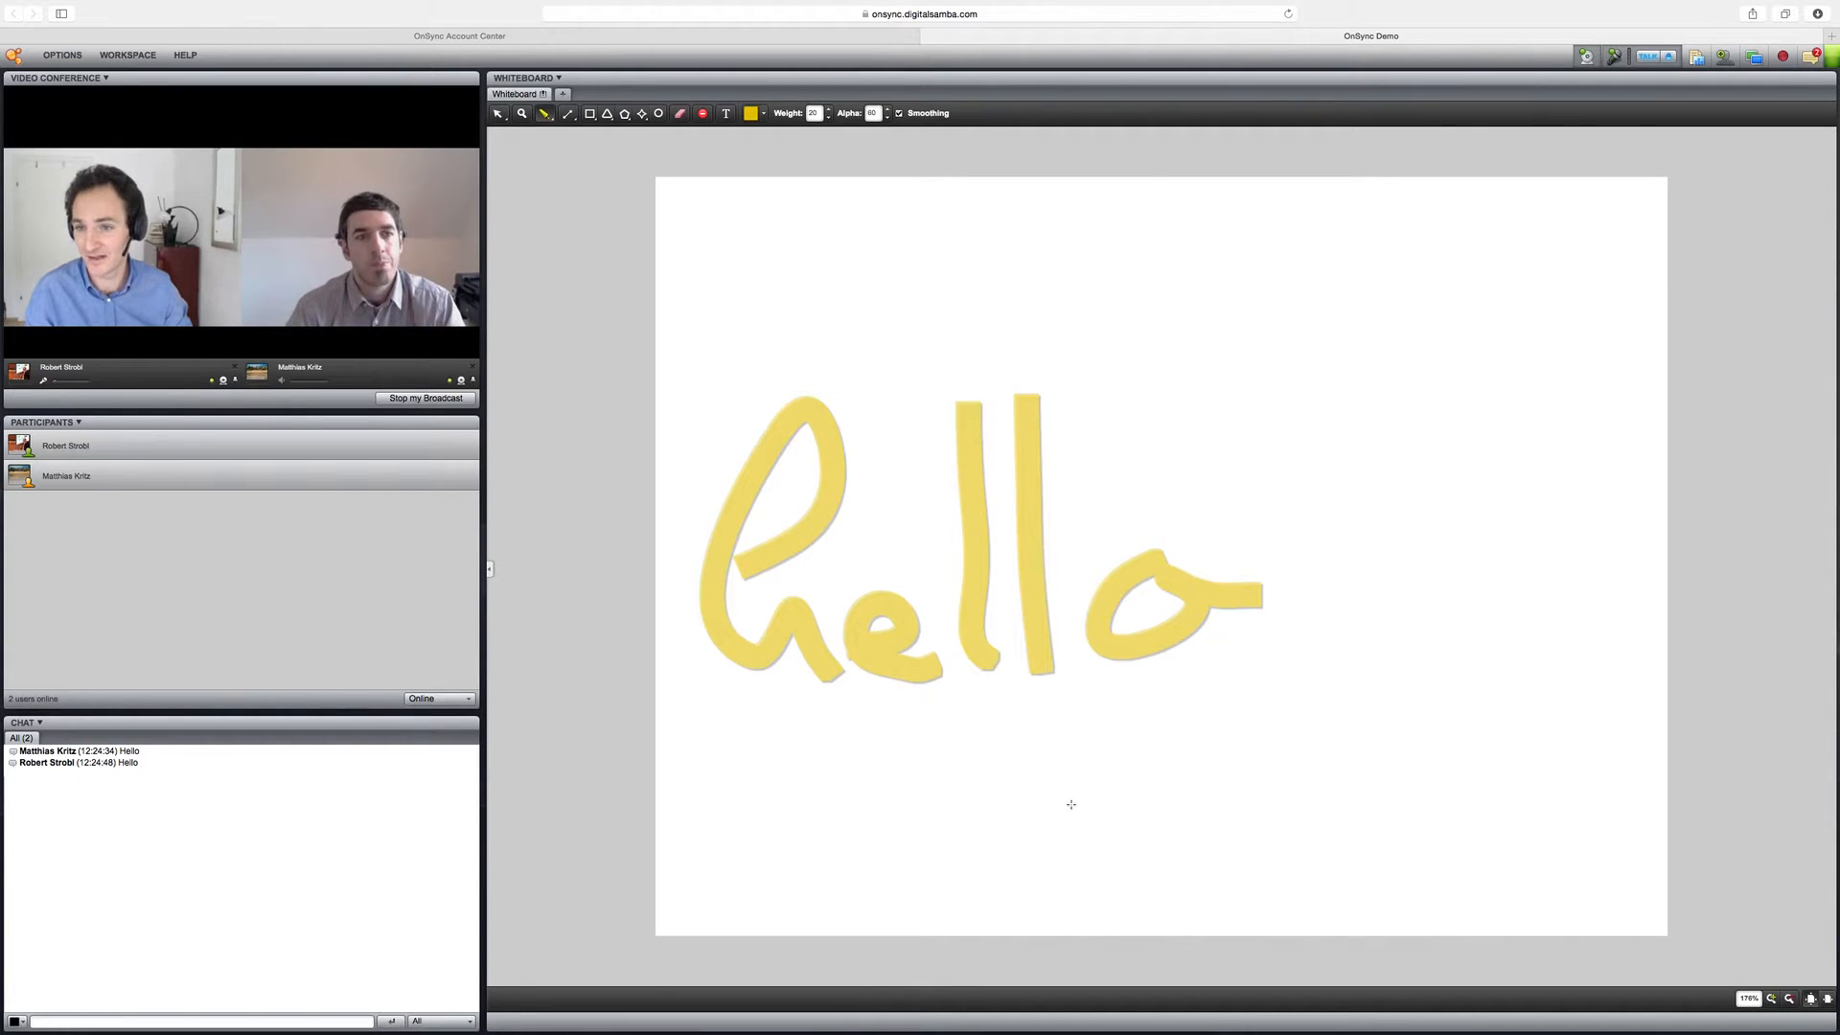
{"action": "left_click", "coordinate": [64, 476]}
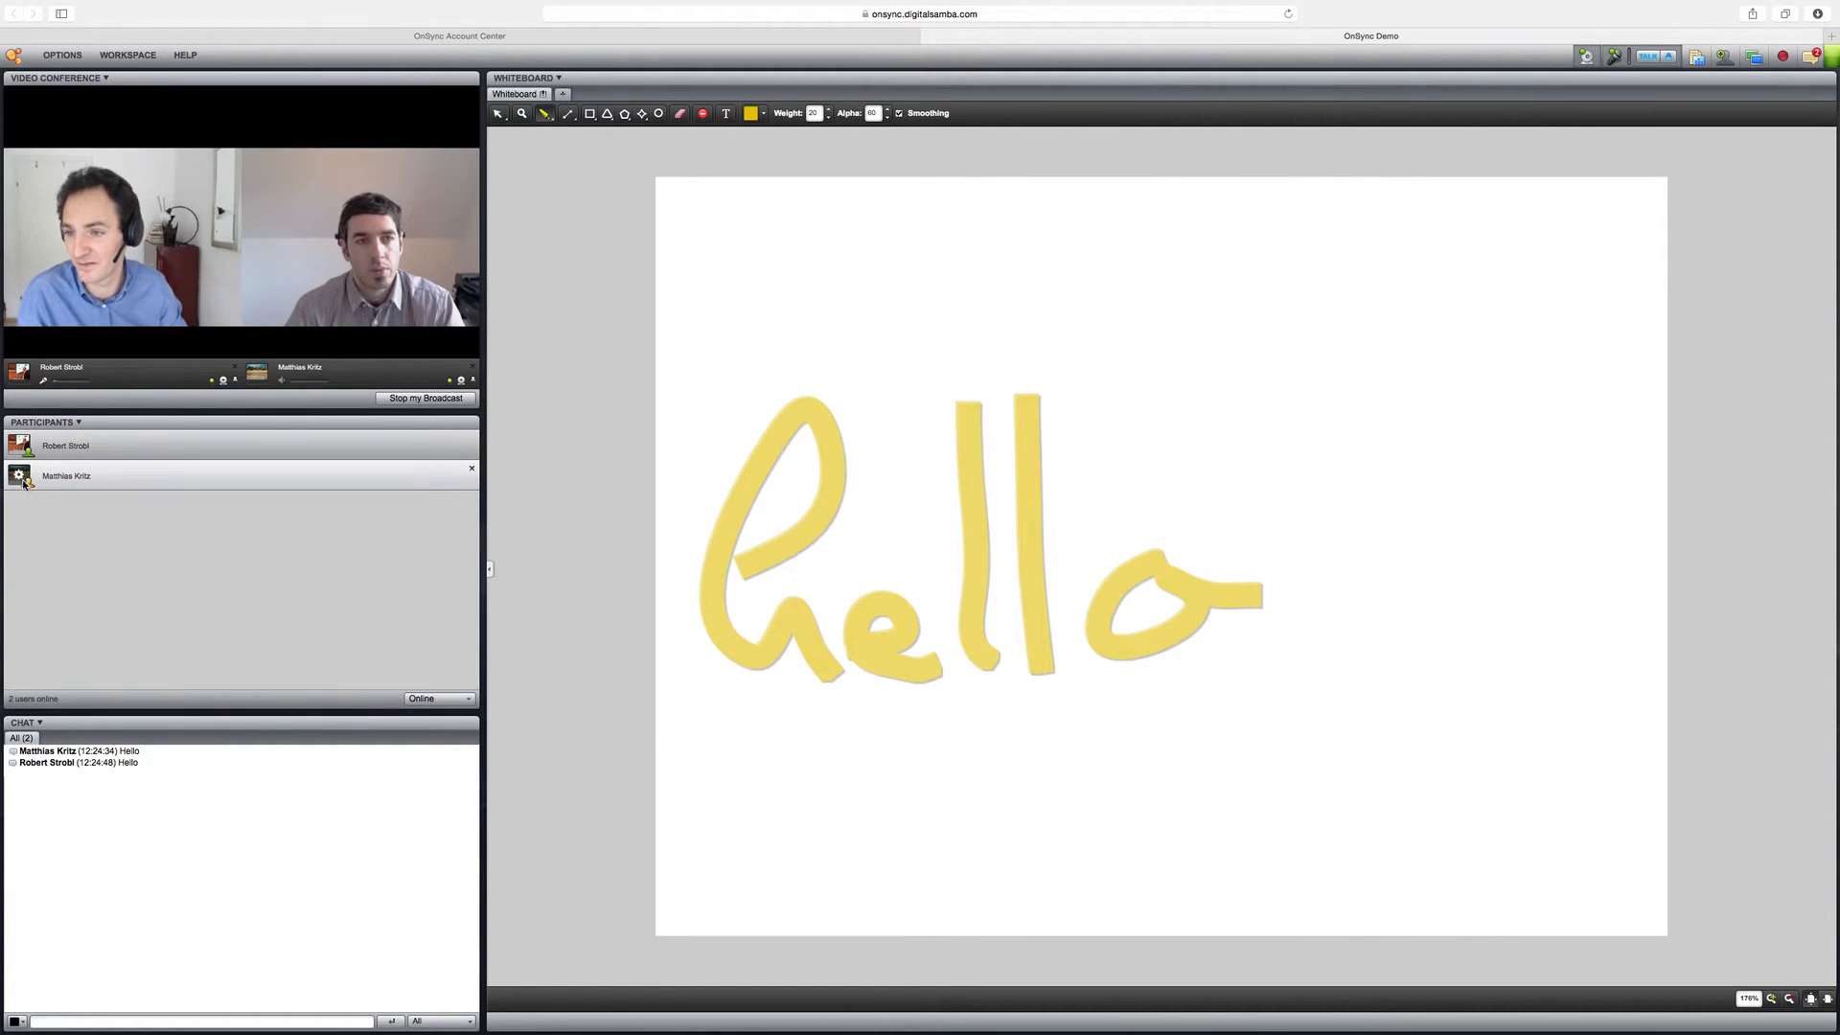
{"action": "left_click", "coordinate": [20, 475]}
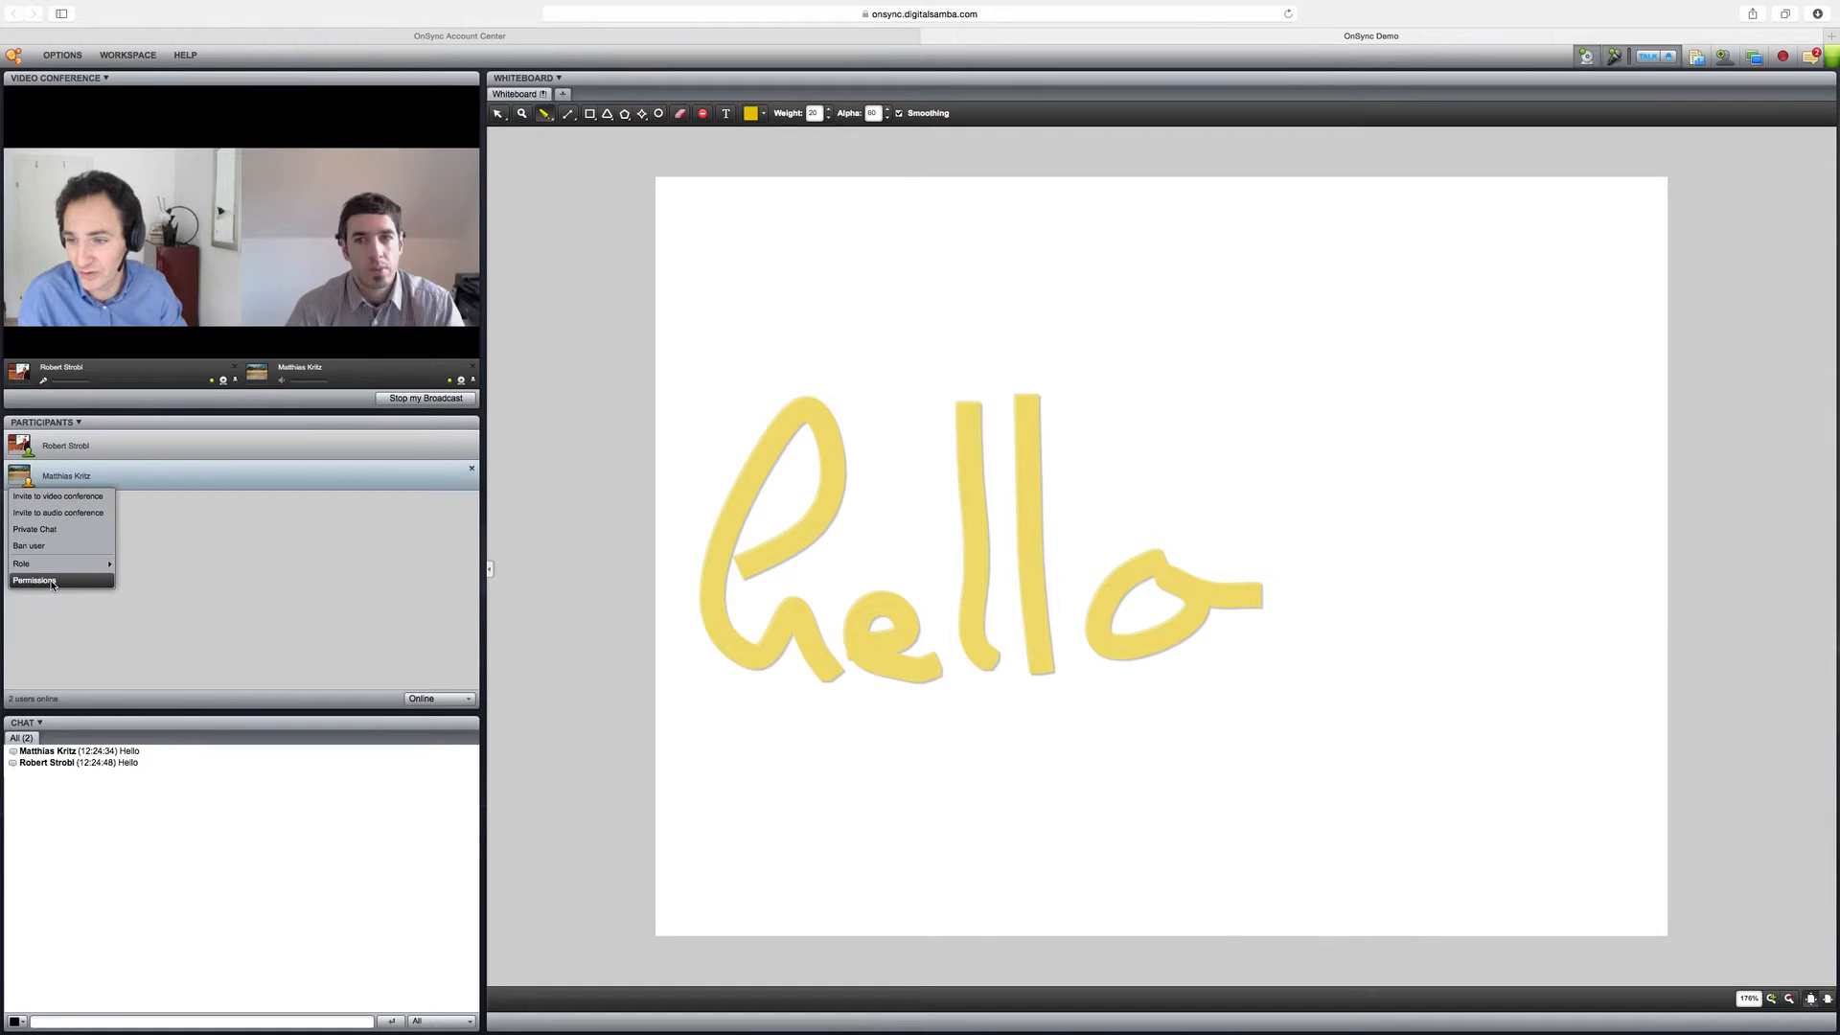
{"action": "left_click", "coordinate": [35, 580]}
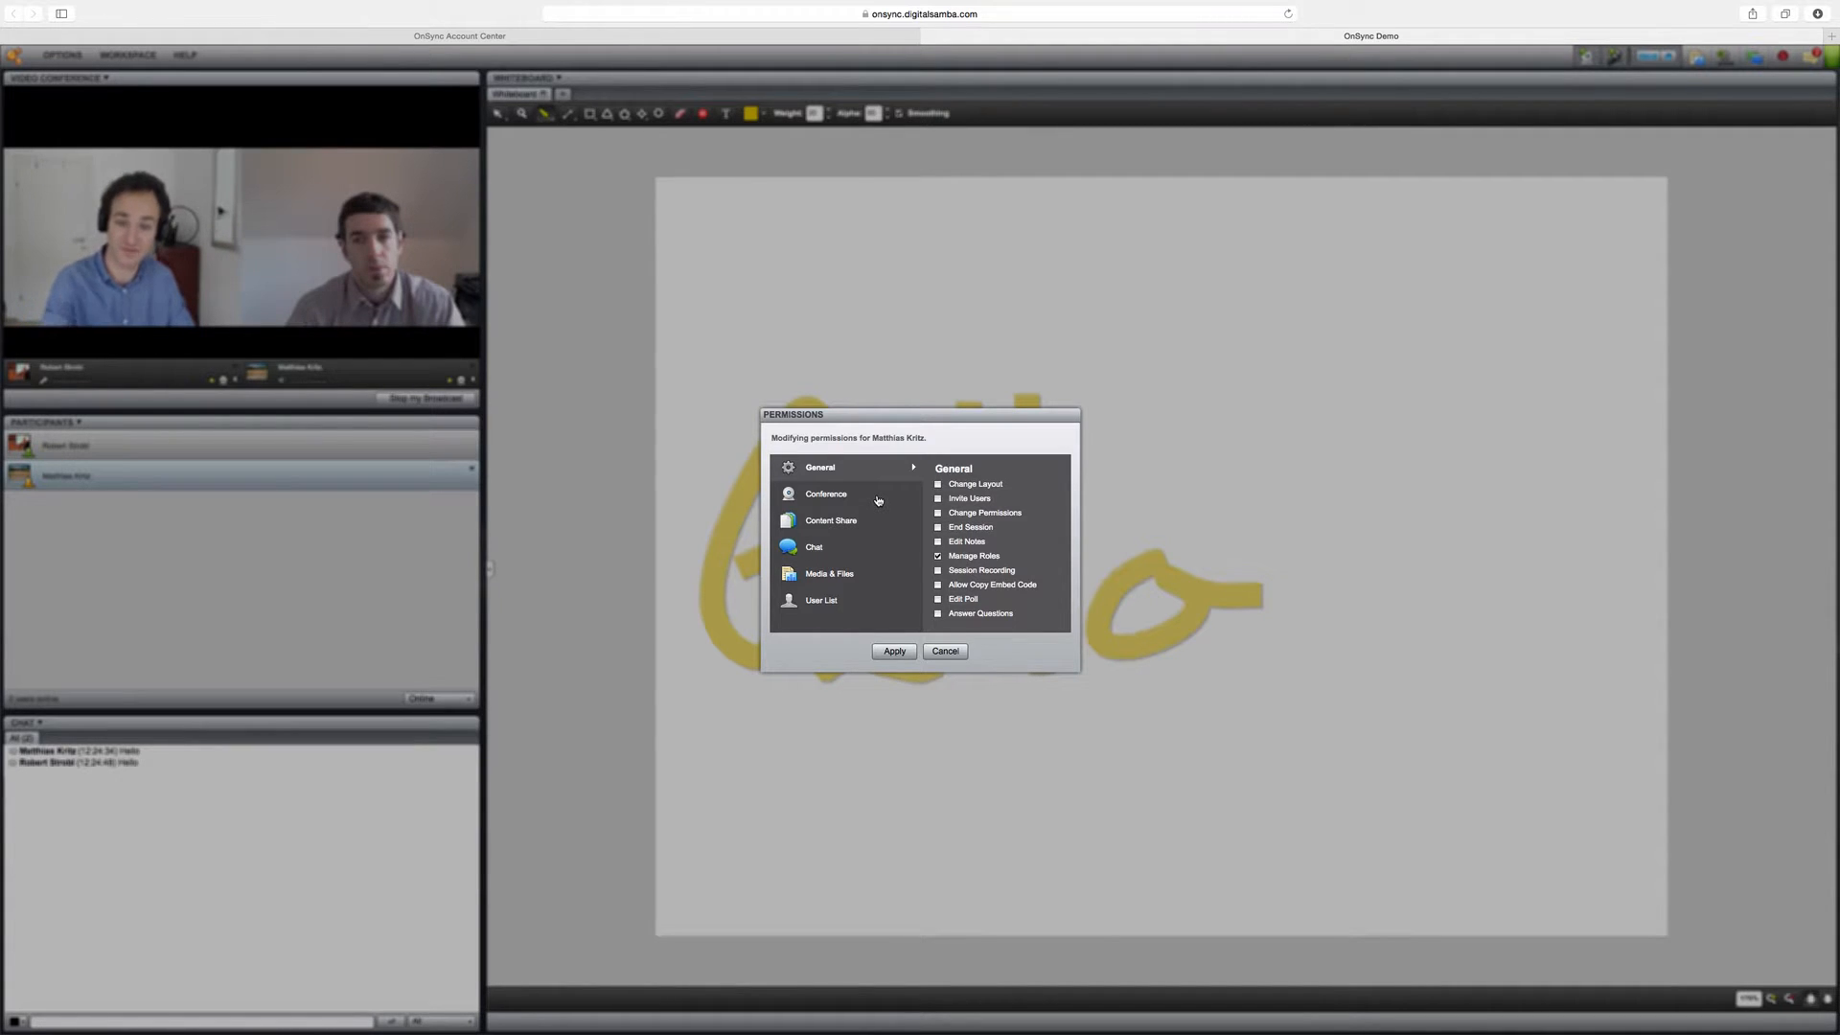
{"action": "left_click", "coordinate": [831, 519]}
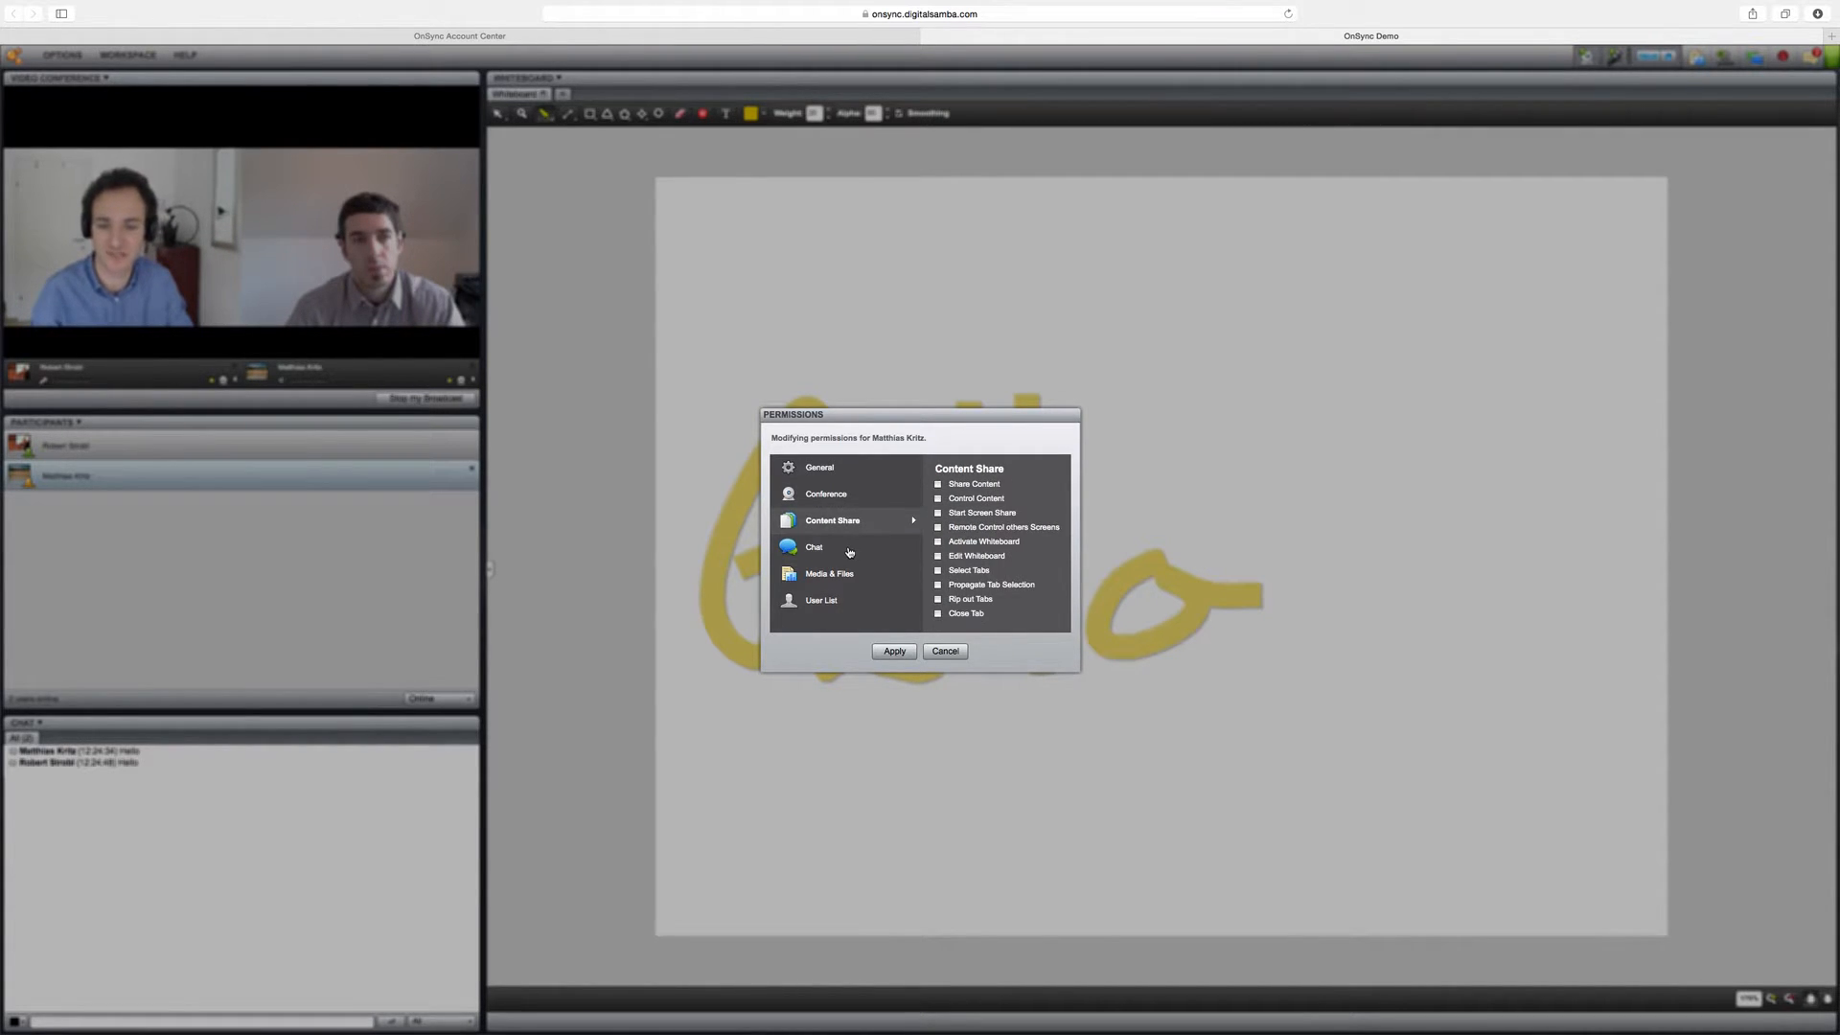
{"action": "left_click", "coordinate": [892, 652]}
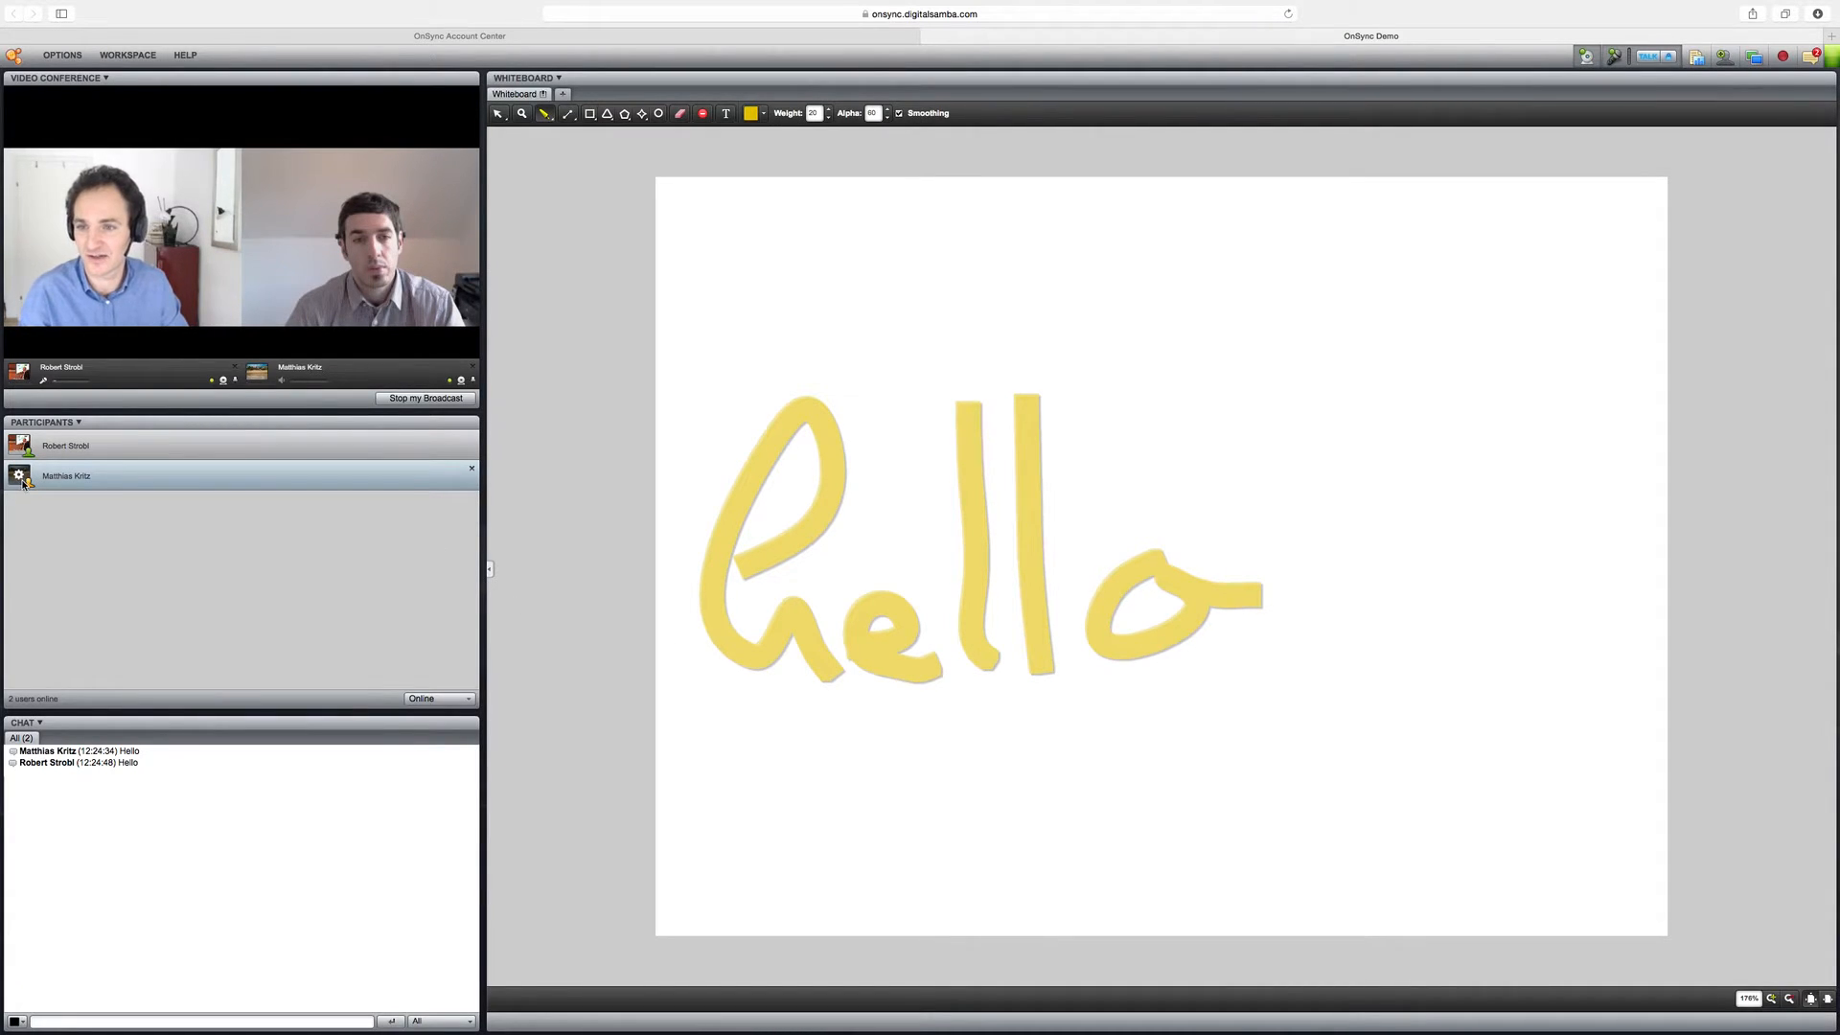
{"action": "left_click", "coordinate": [17, 476]}
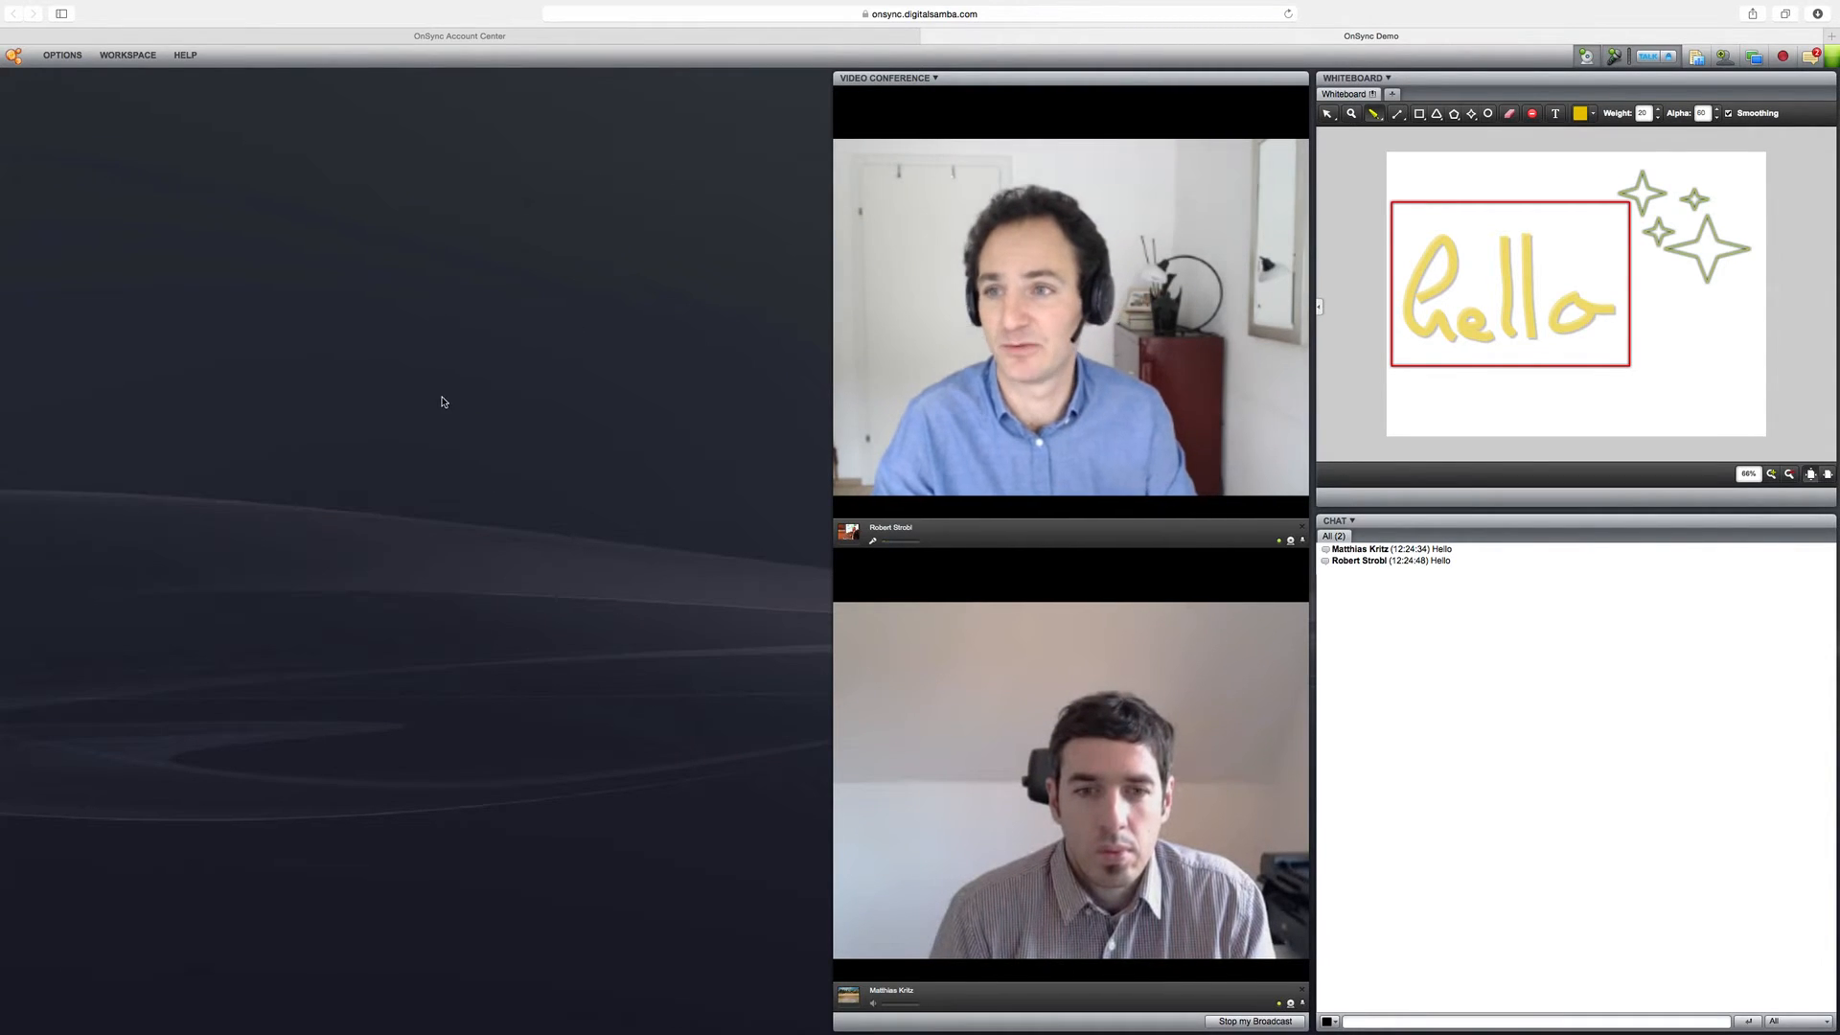
Step: Start preparing a new poll from the poll pod
{"action": "left_click", "coordinate": [126, 54]}
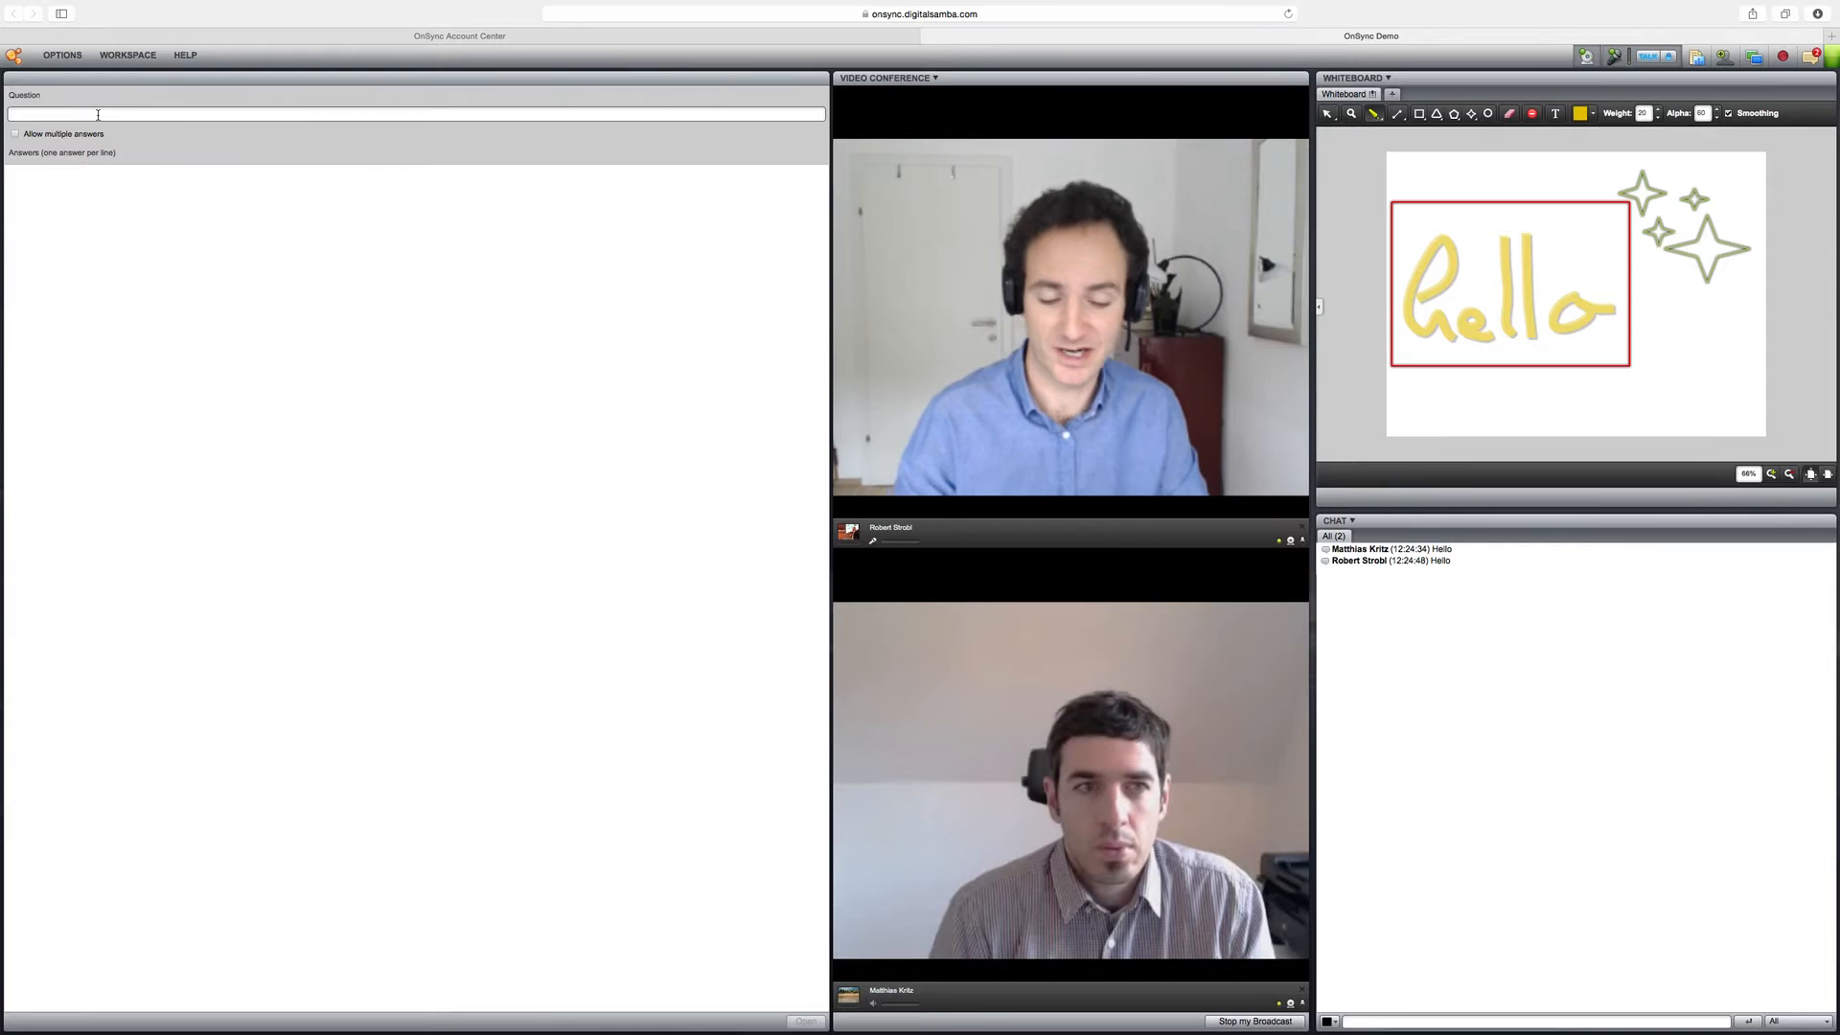
Step: Open the poll 'Do you like onsync?' with answers yes and no, and vote yes
{"action": "type", "text": "Do you like onsync?"}
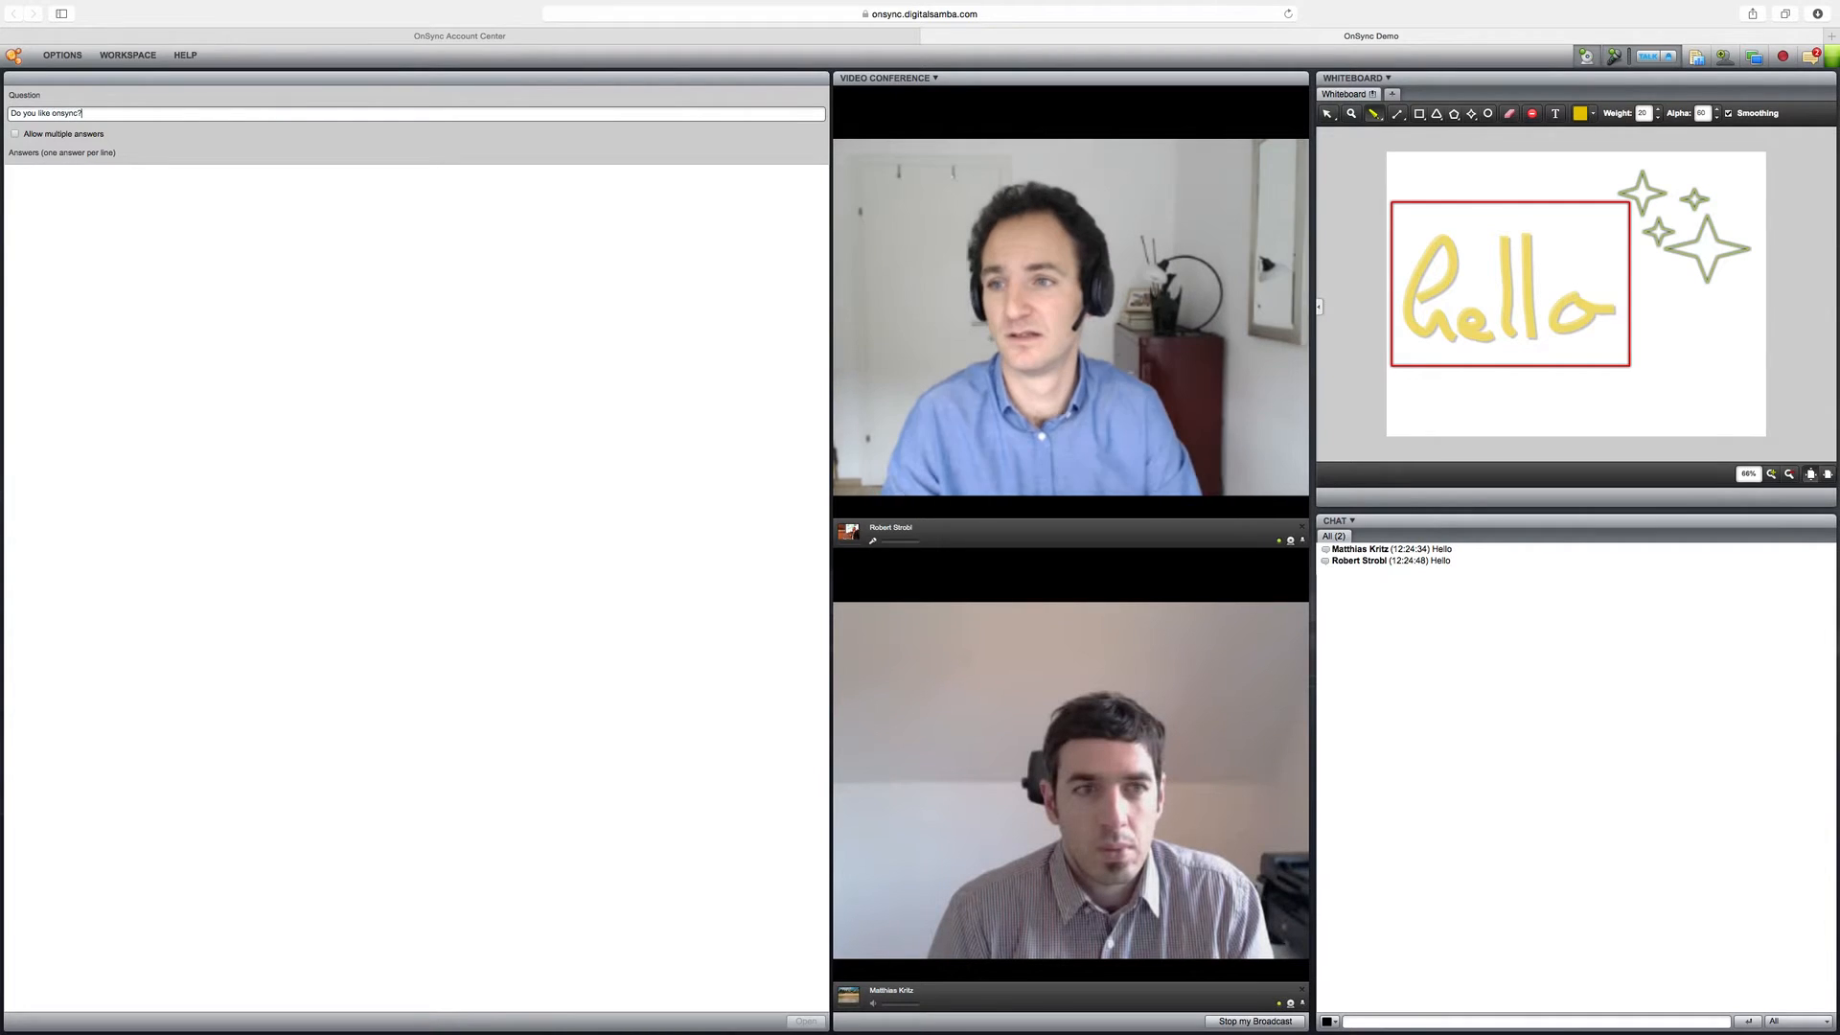
{"action": "type", "text": "yes"}
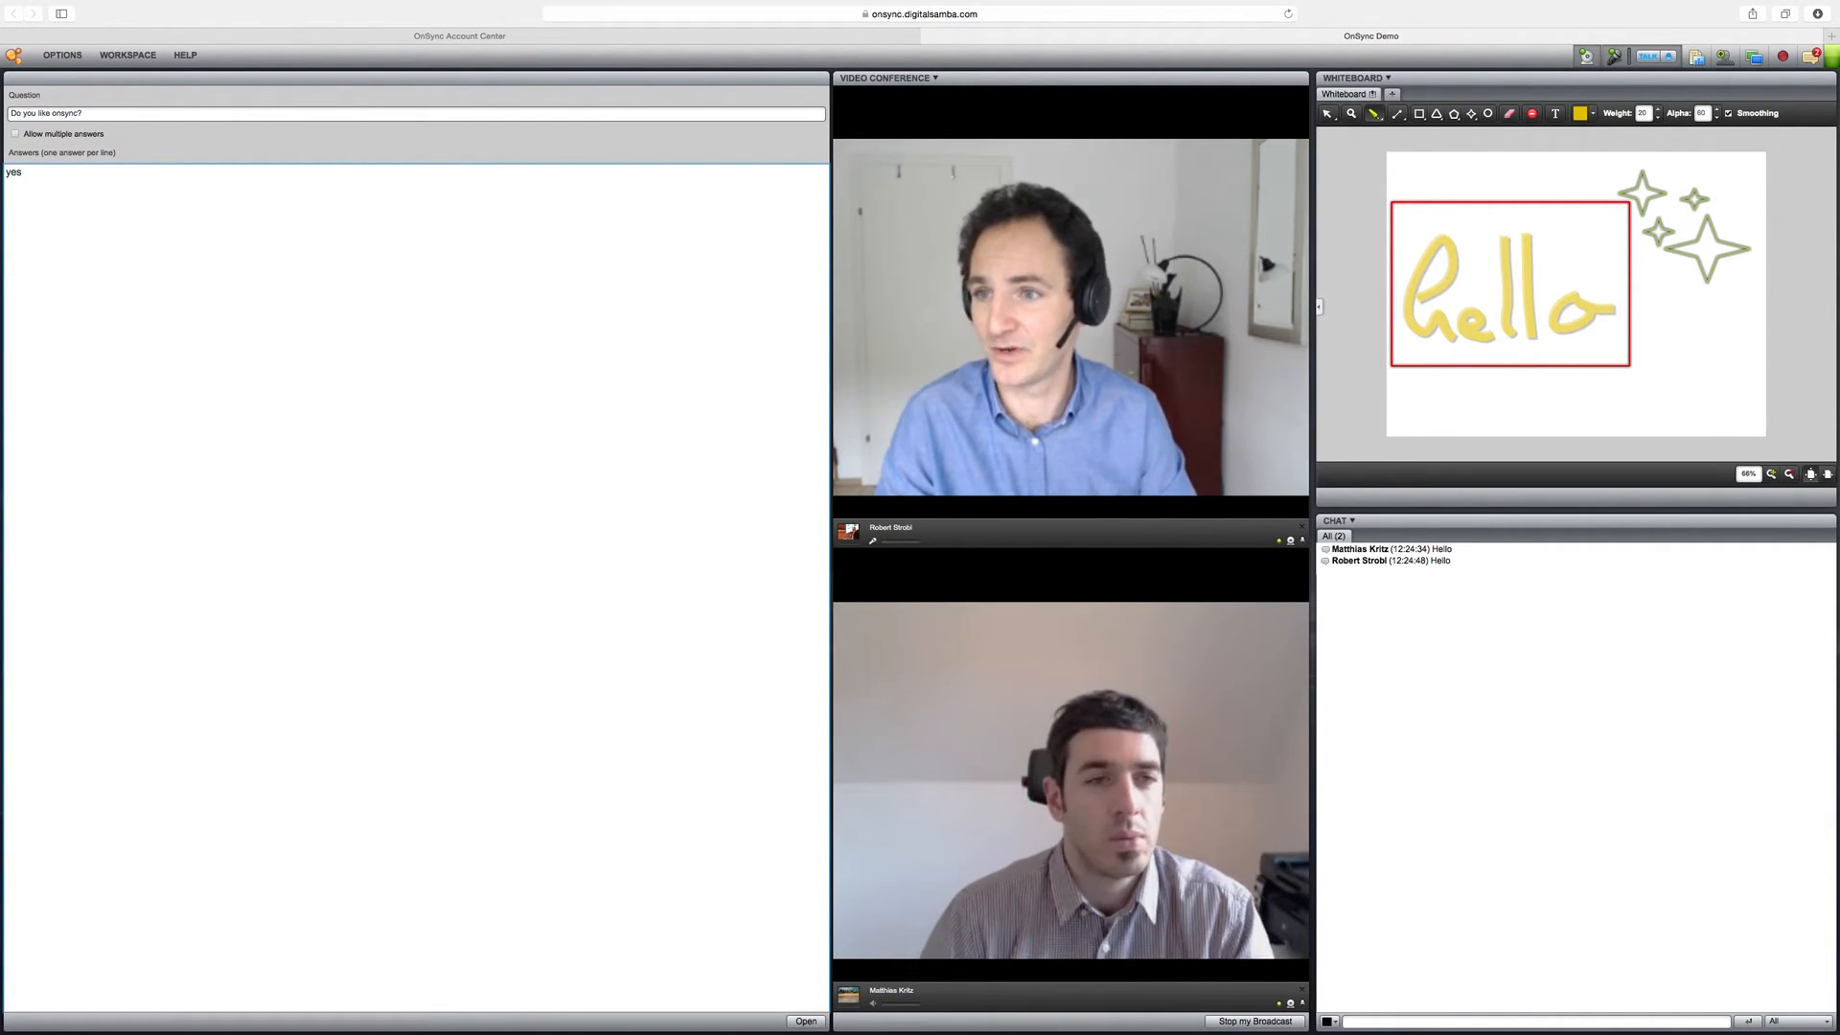
{"action": "type", "text": "no"}
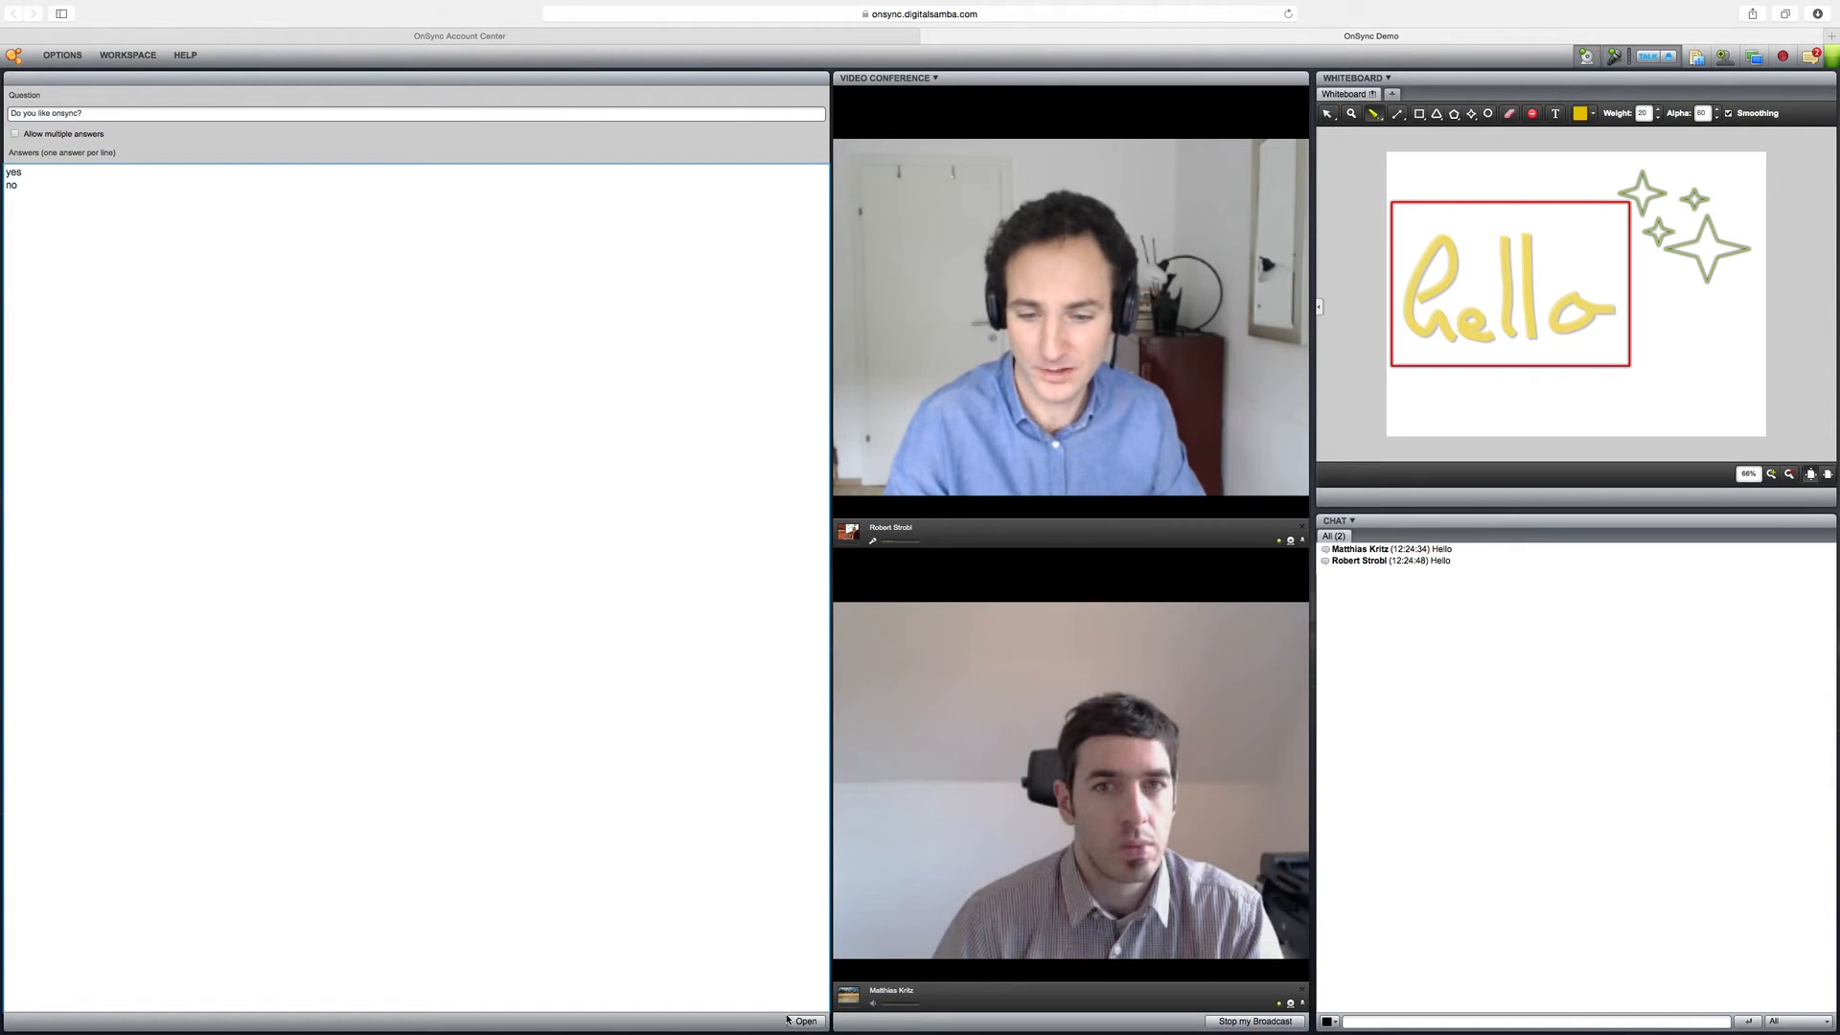
{"action": "left_click", "coordinate": [803, 1020]}
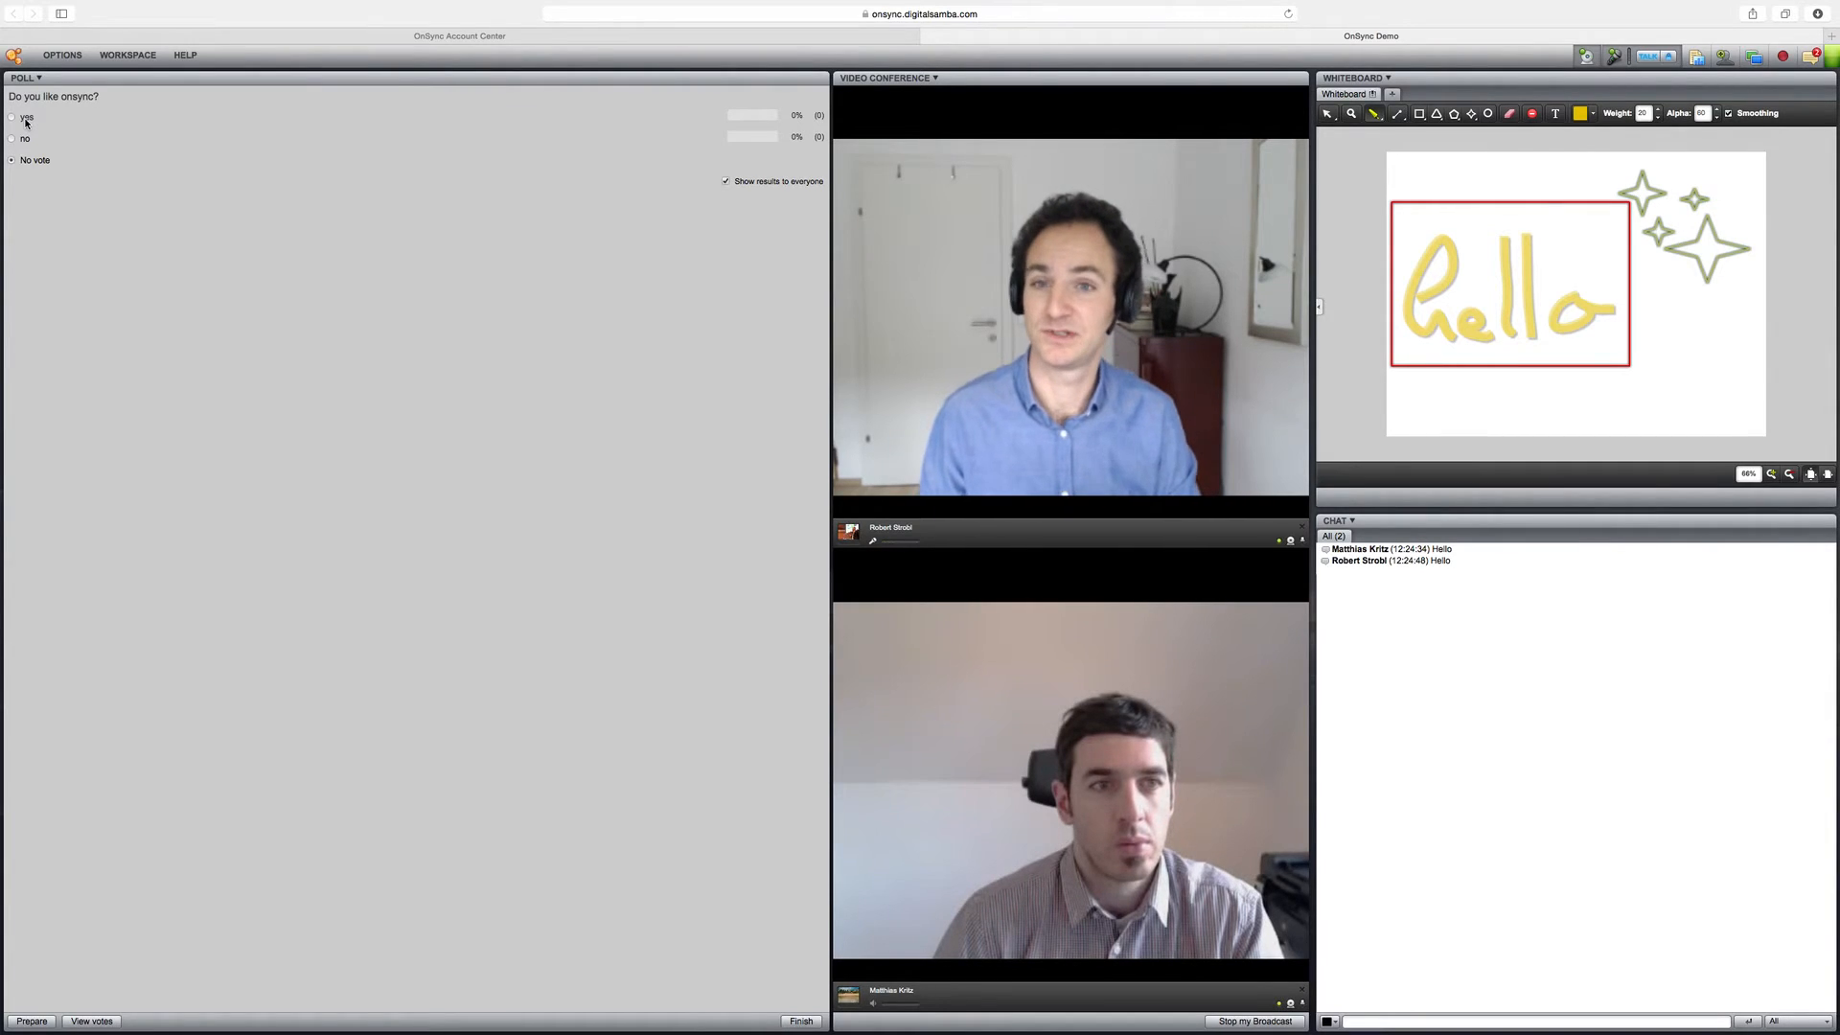
{"action": "left_click", "coordinate": [11, 117]}
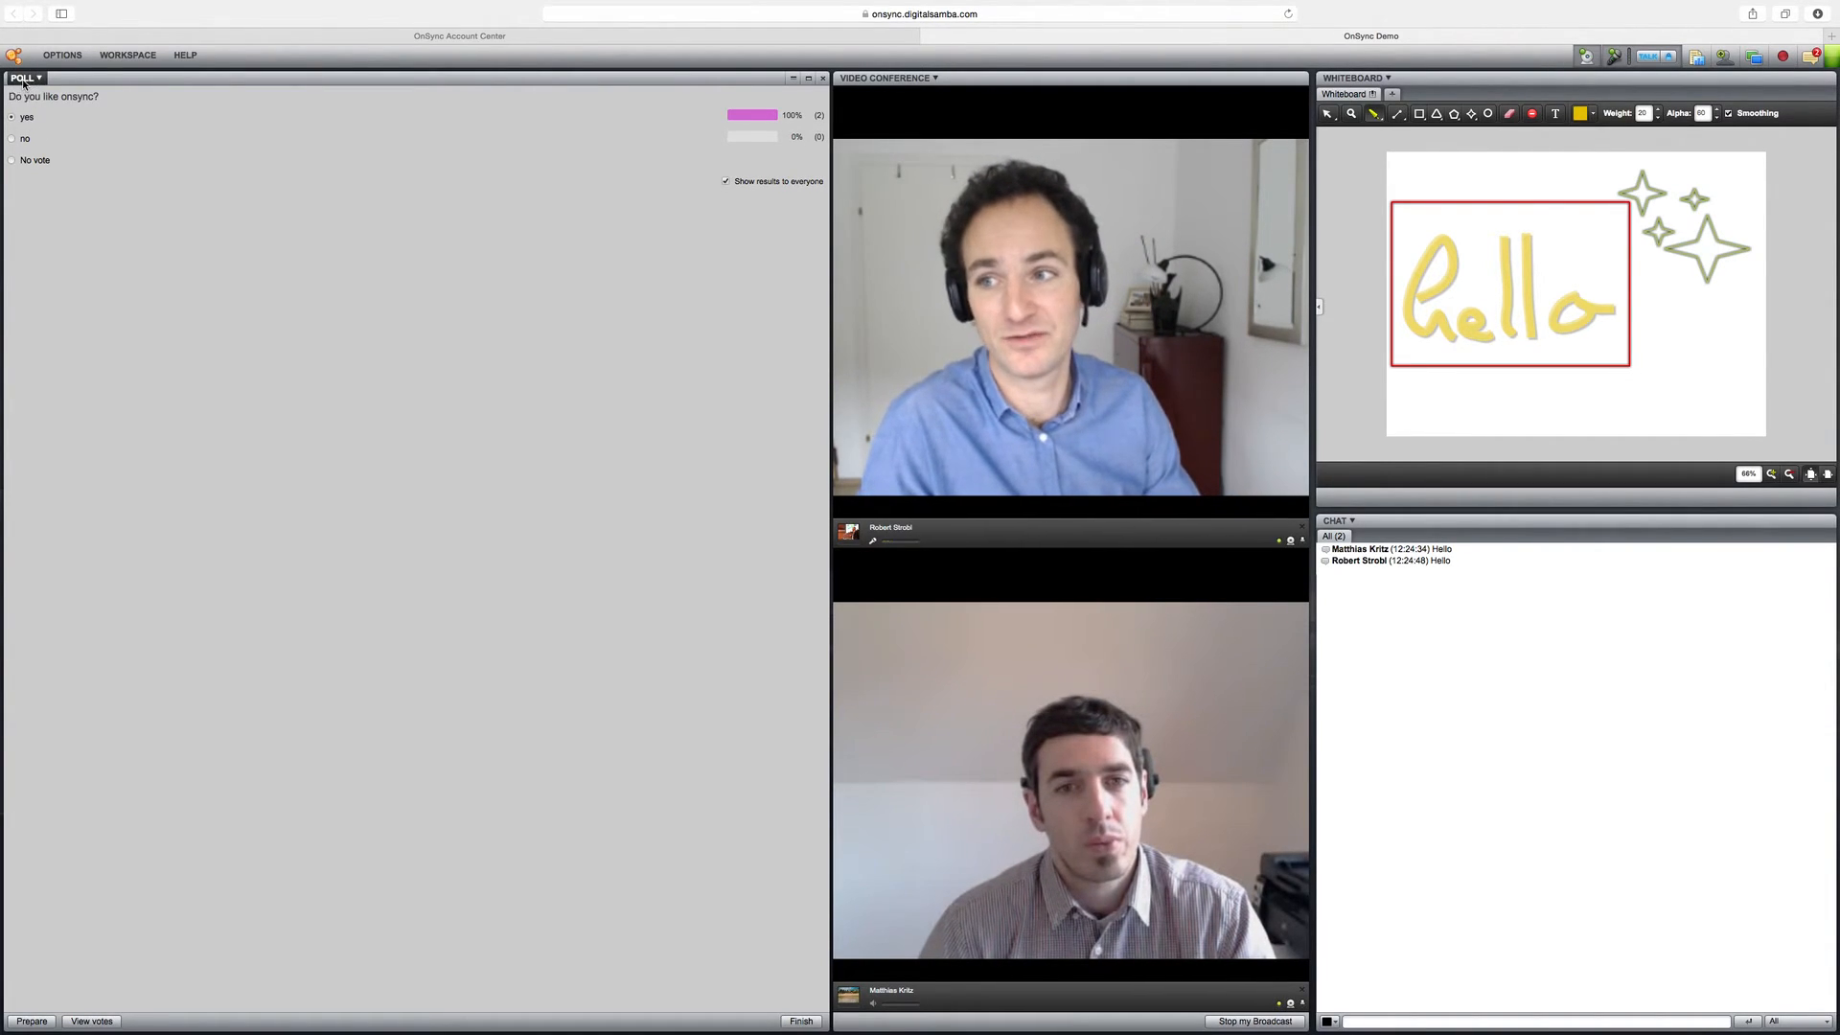
Step: Show and dismiss the POLL pod options, then bring up the WORKSPACE layouts
{"action": "left_click", "coordinate": [23, 77]}
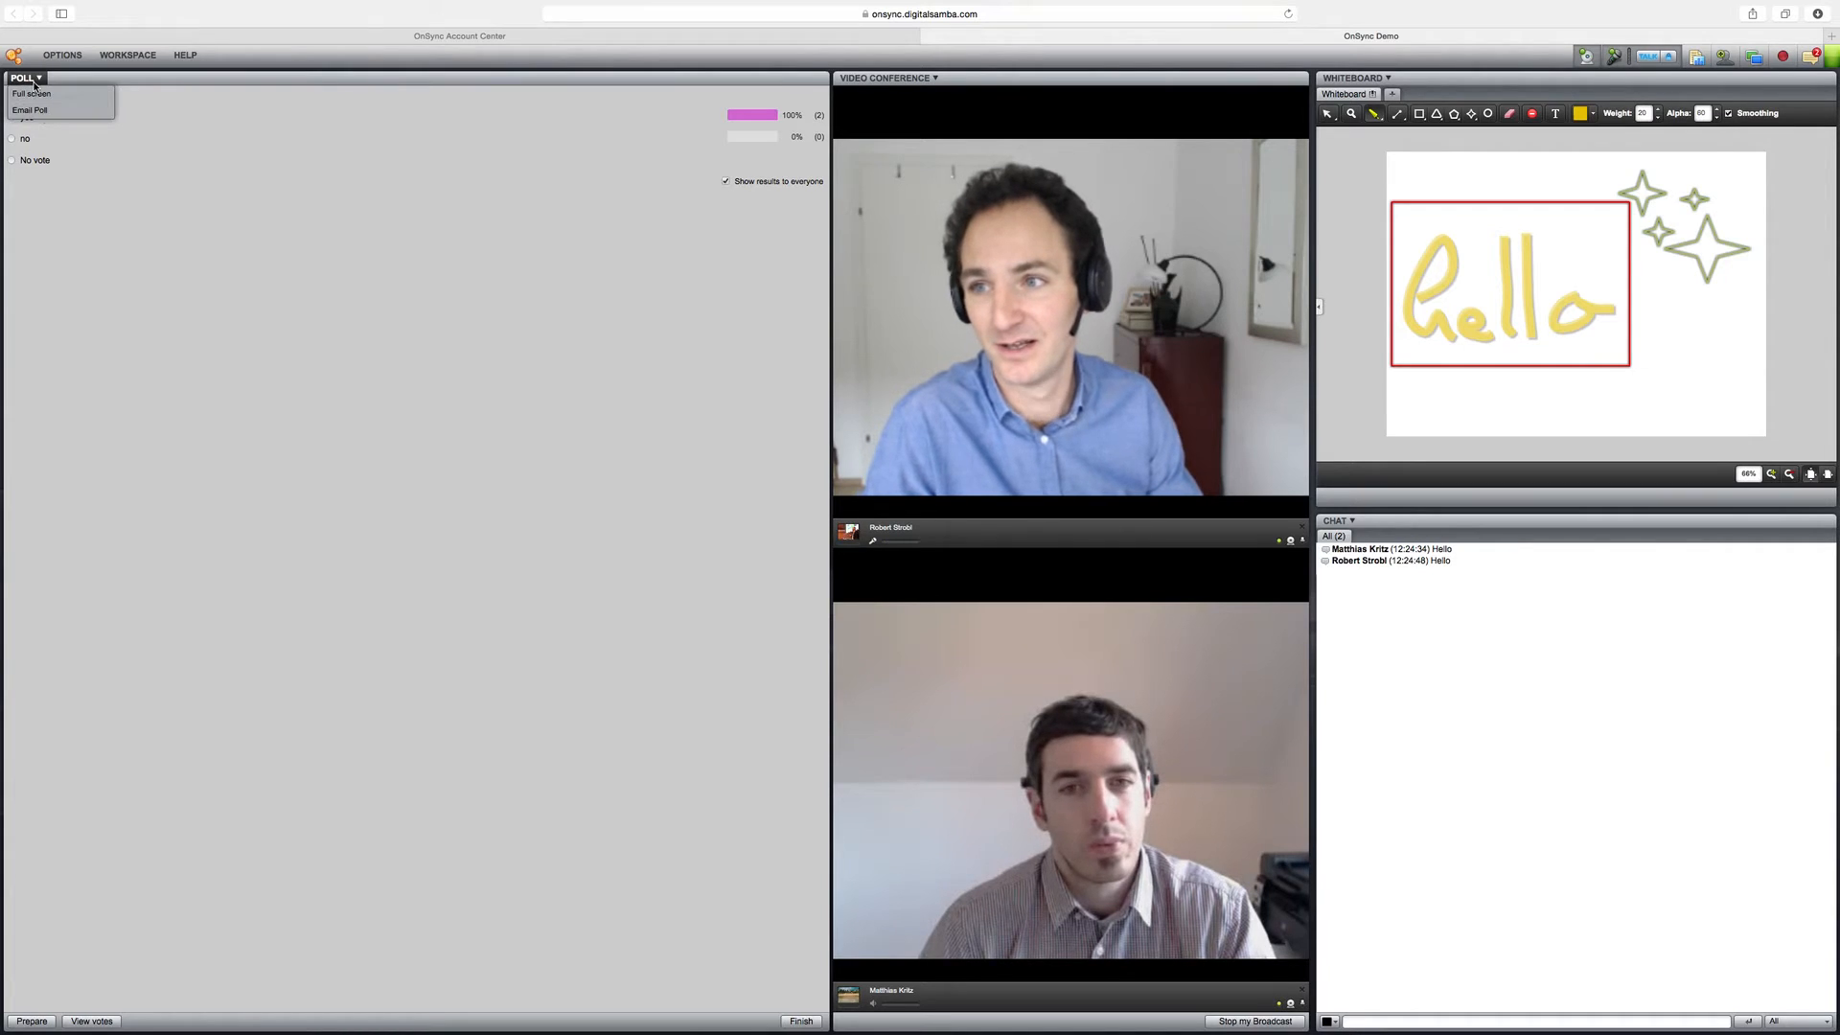
{"action": "left_click", "coordinate": [23, 78]}
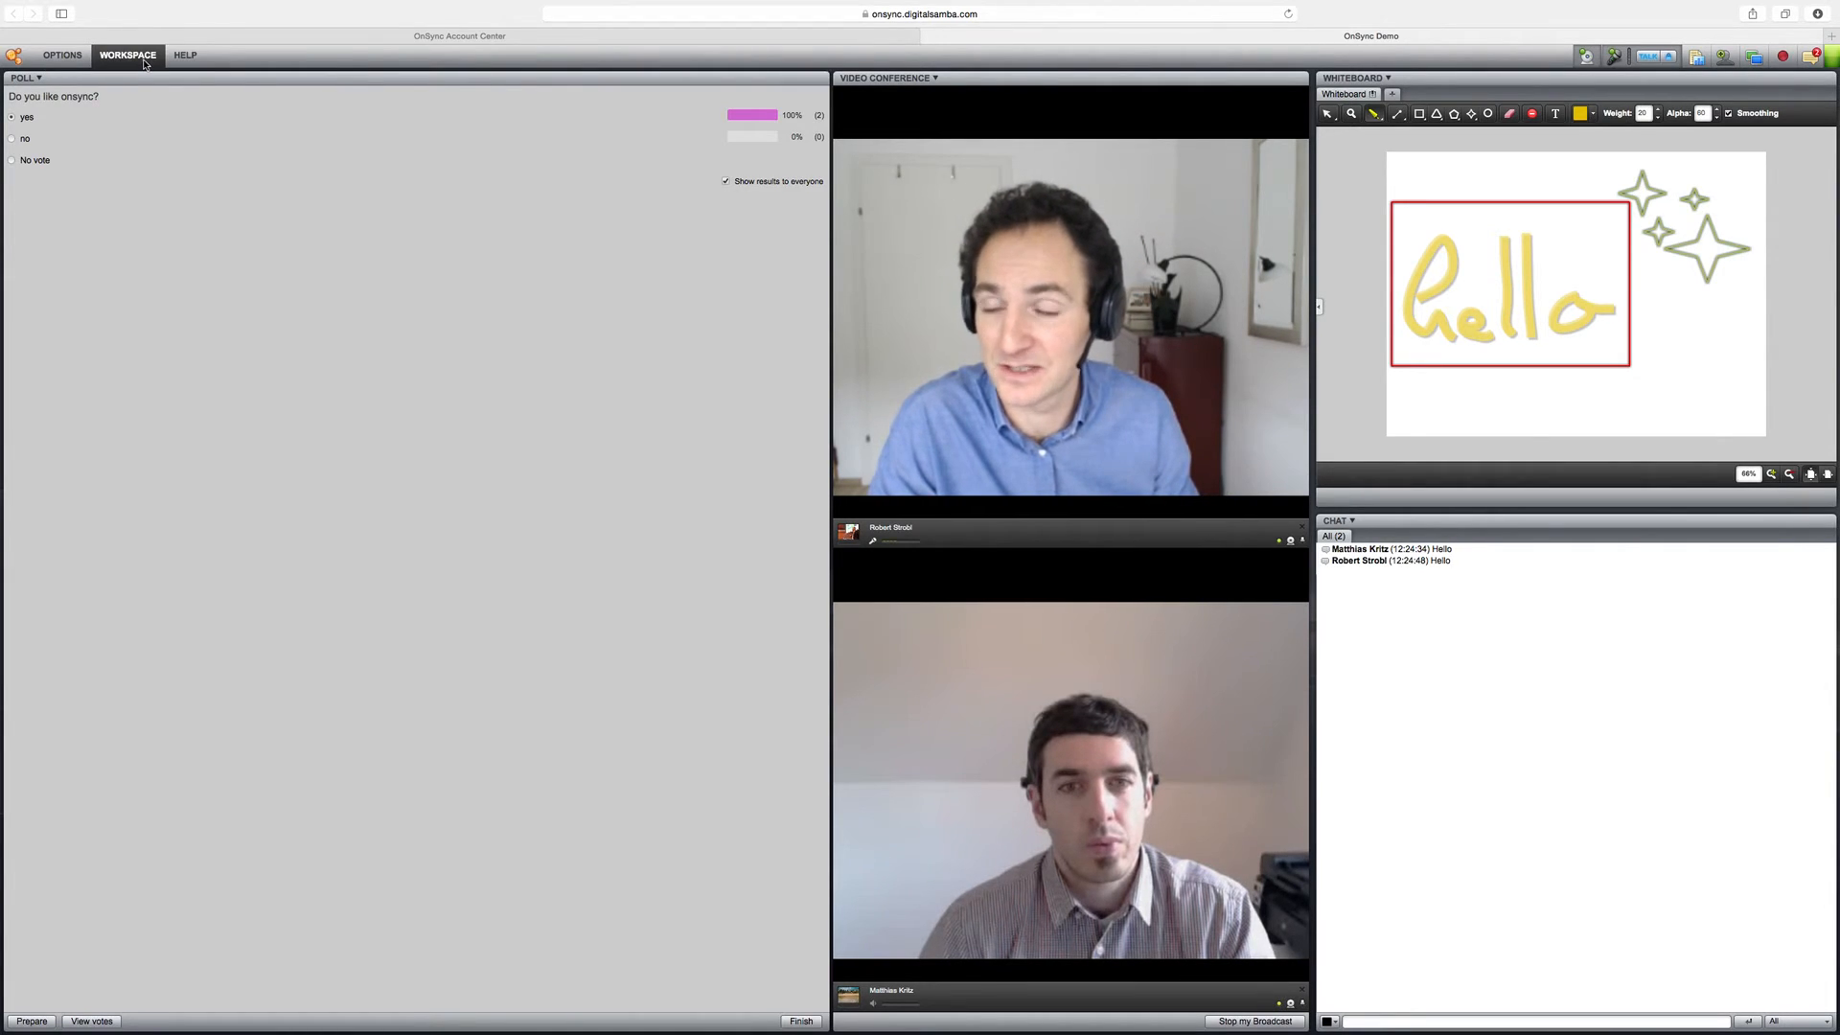
{"action": "left_click", "coordinate": [127, 56]}
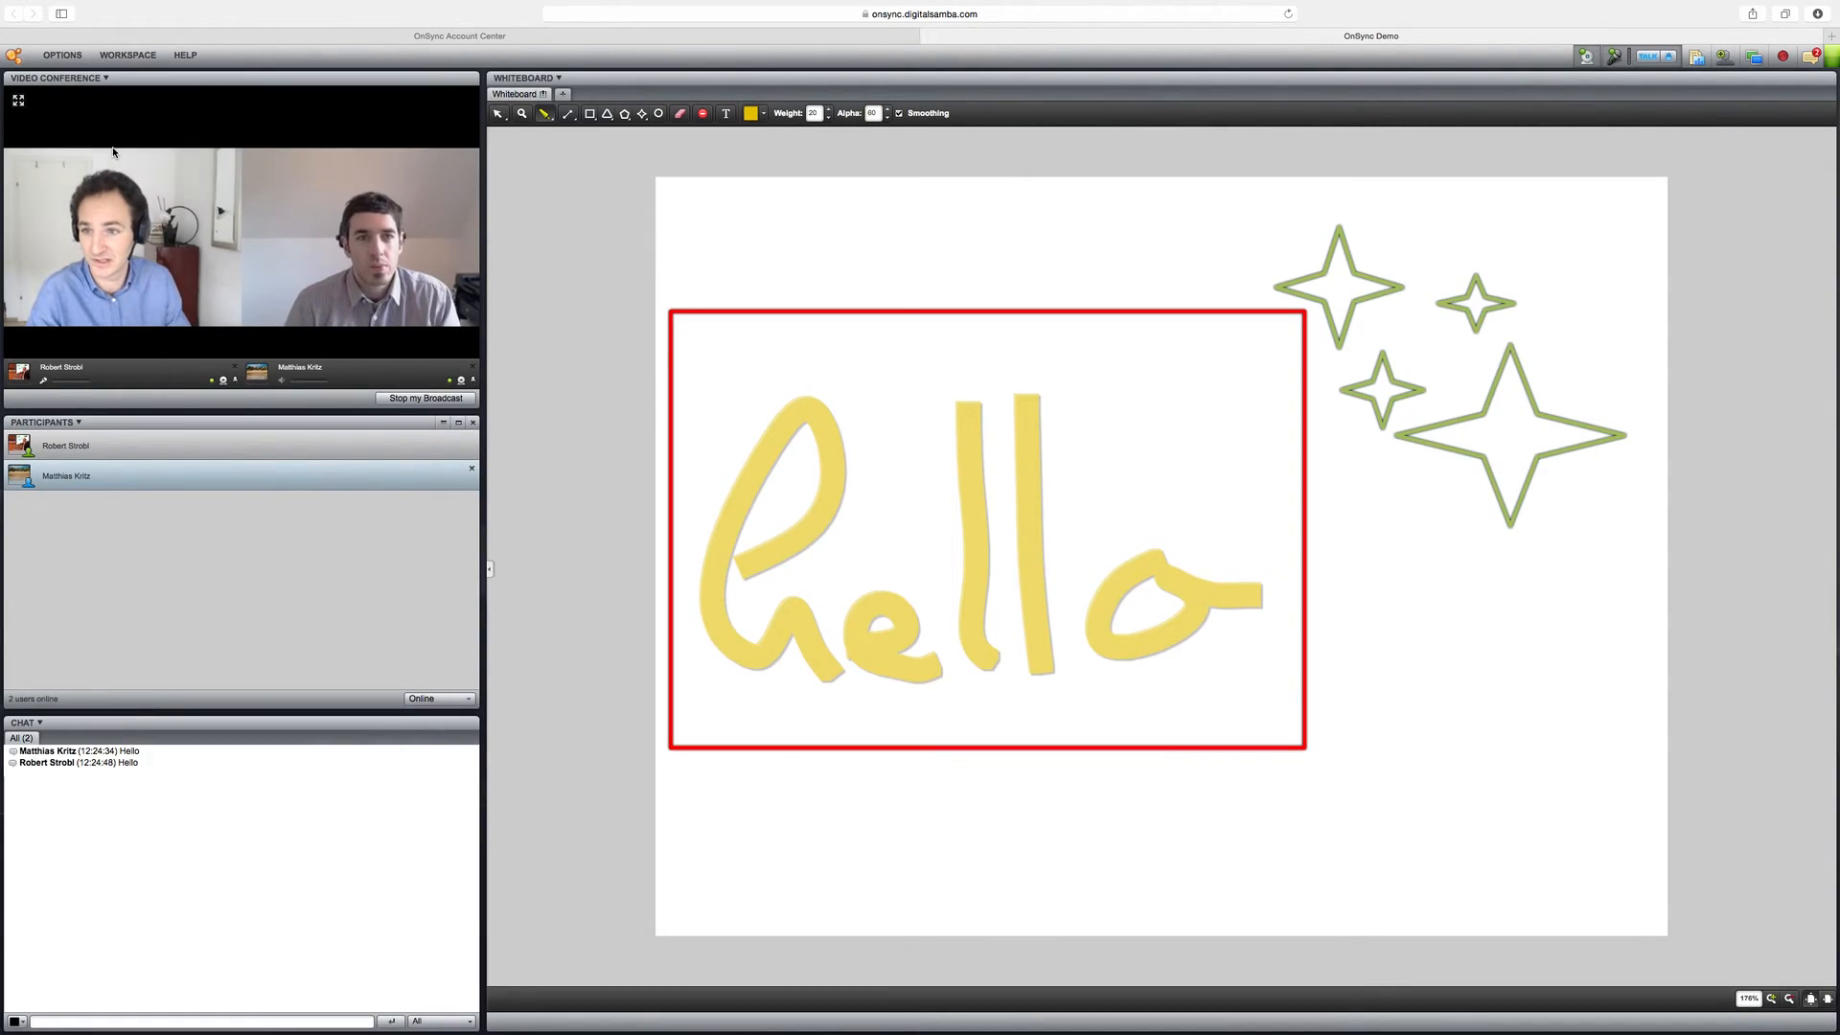
Step: Apply the 'No Userlist' saved view from the WORKSPACE menu
{"action": "left_click", "coordinate": [127, 53]}
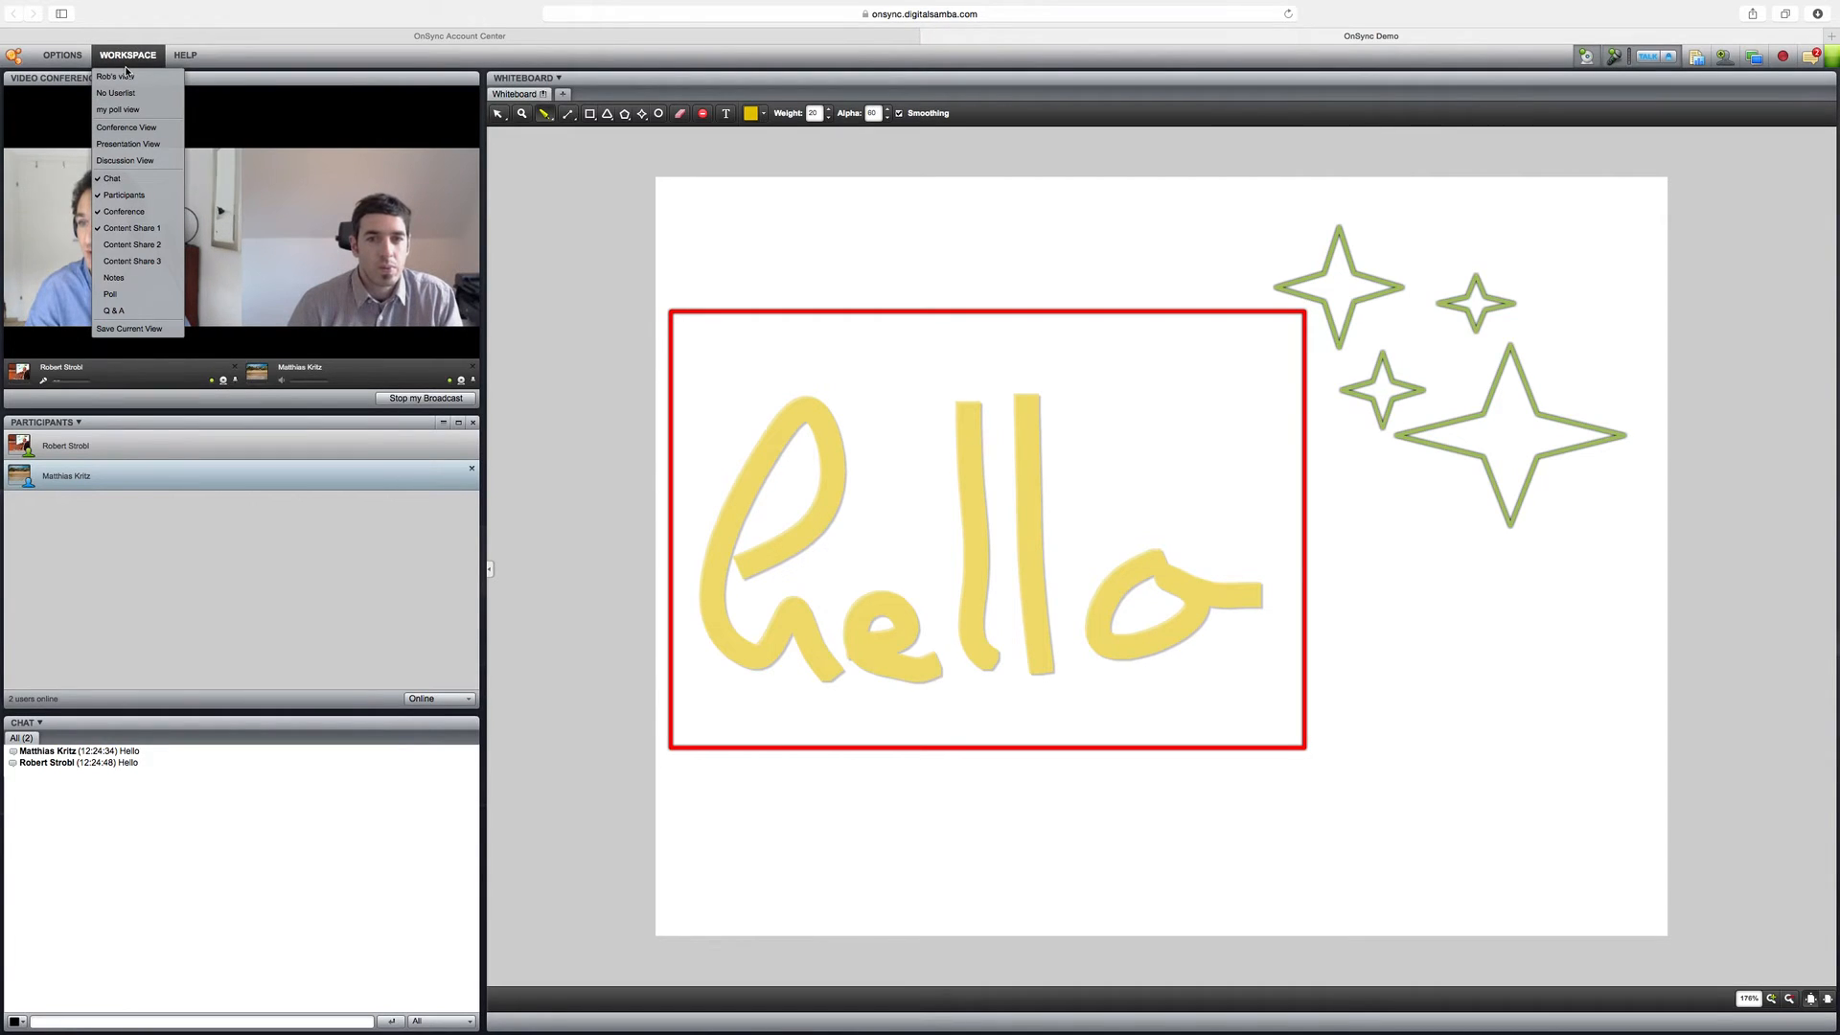
{"action": "mouse_move", "coordinate": [116, 93]}
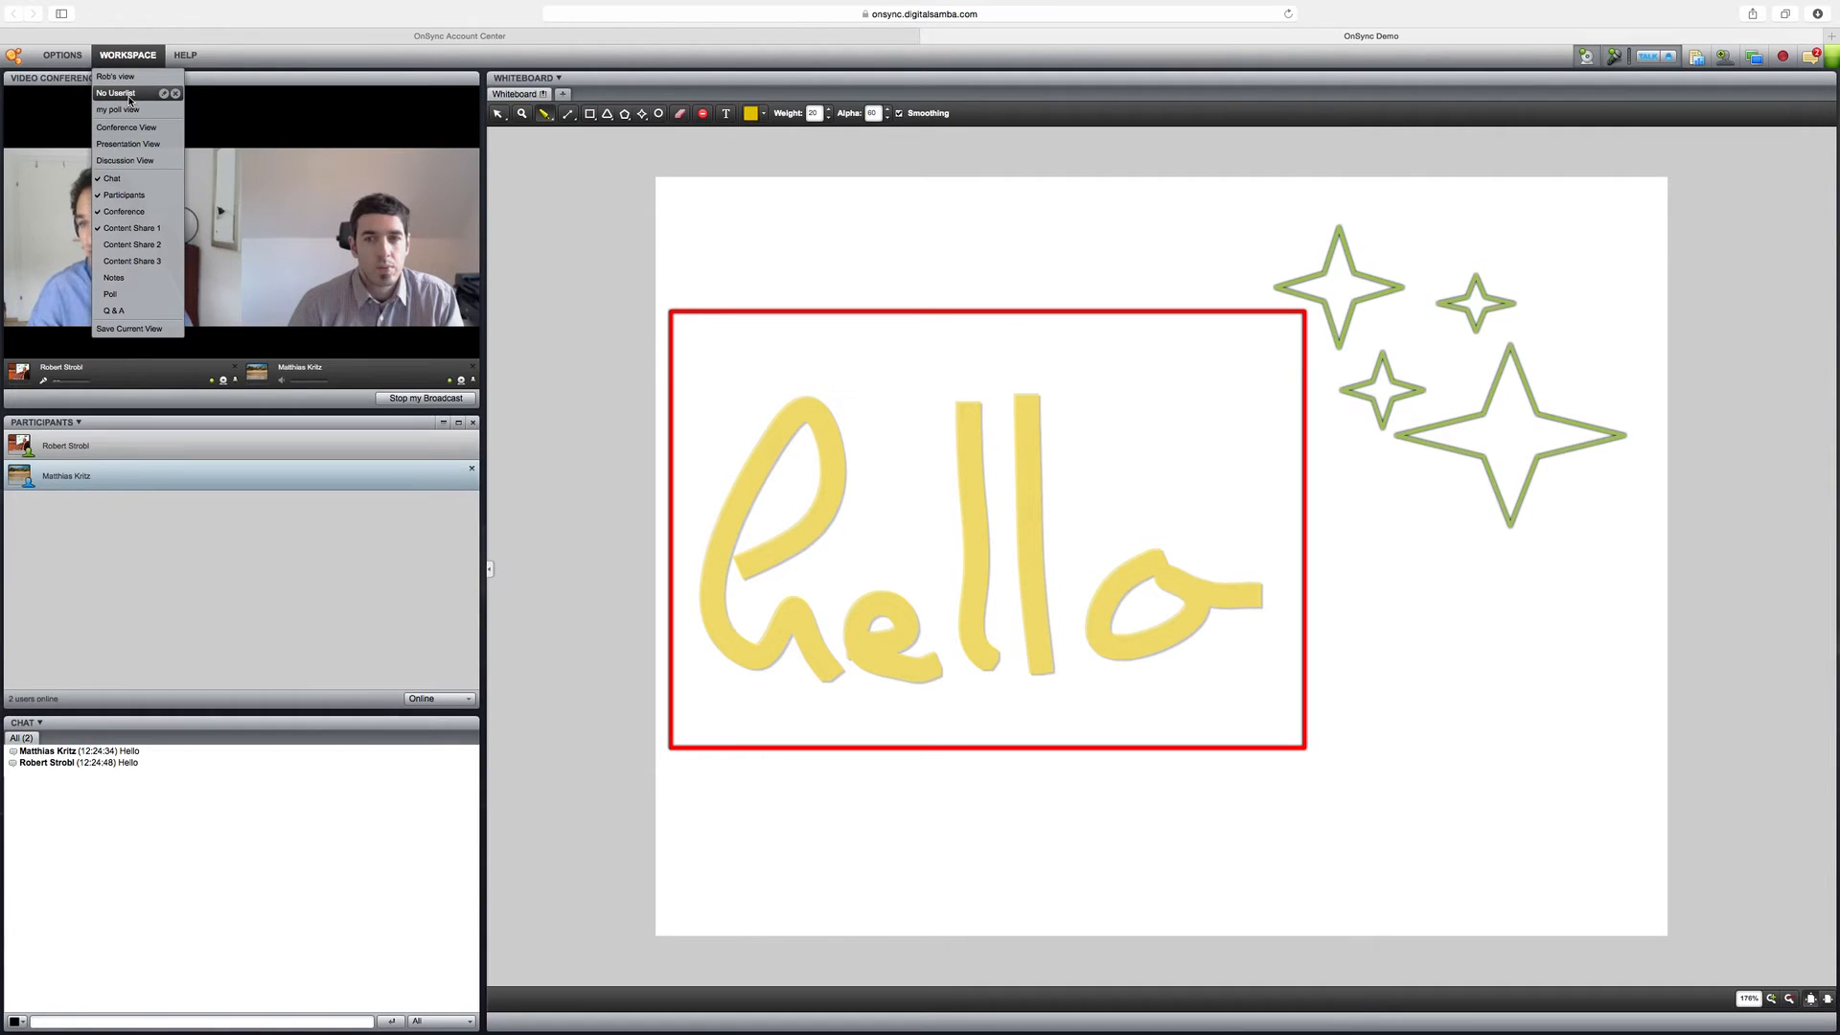
{"action": "left_click", "coordinate": [115, 93]}
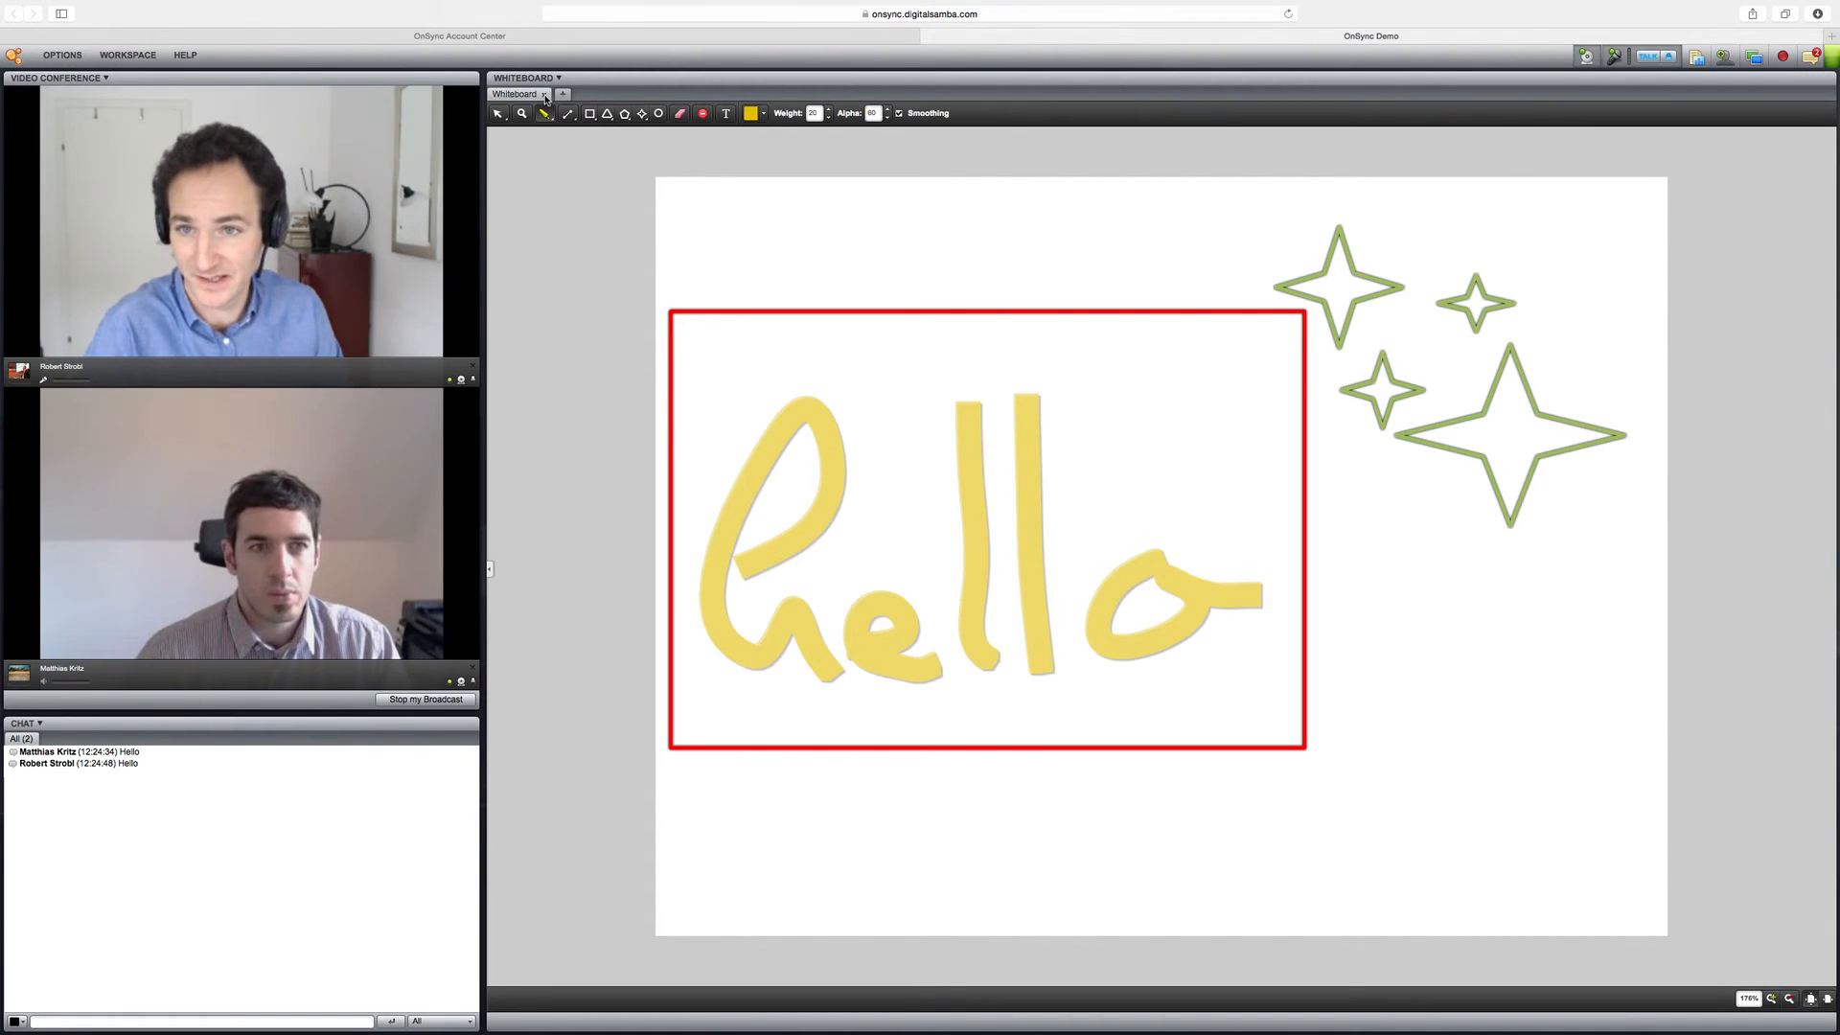
Step: Close the Whiteboard tab, choosing Don't Save in the confirmation
{"action": "left_click", "coordinate": [562, 94]}
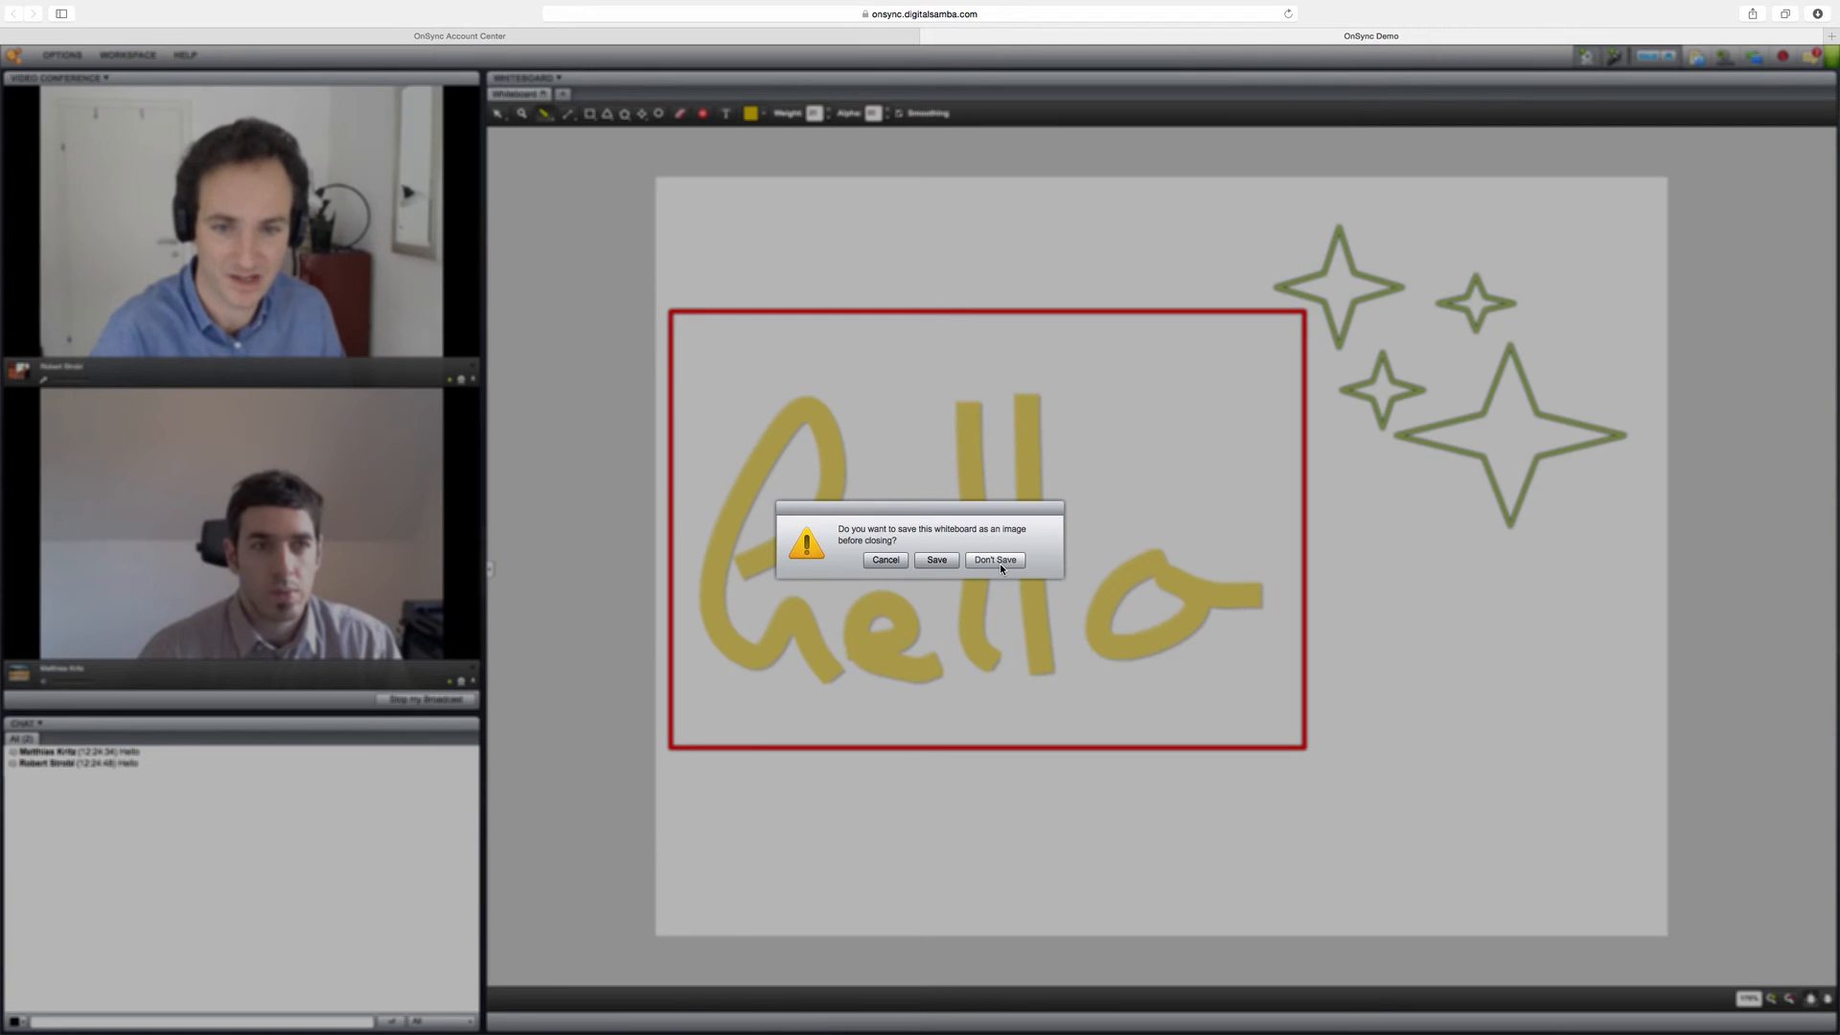
{"action": "left_click", "coordinate": [992, 560]}
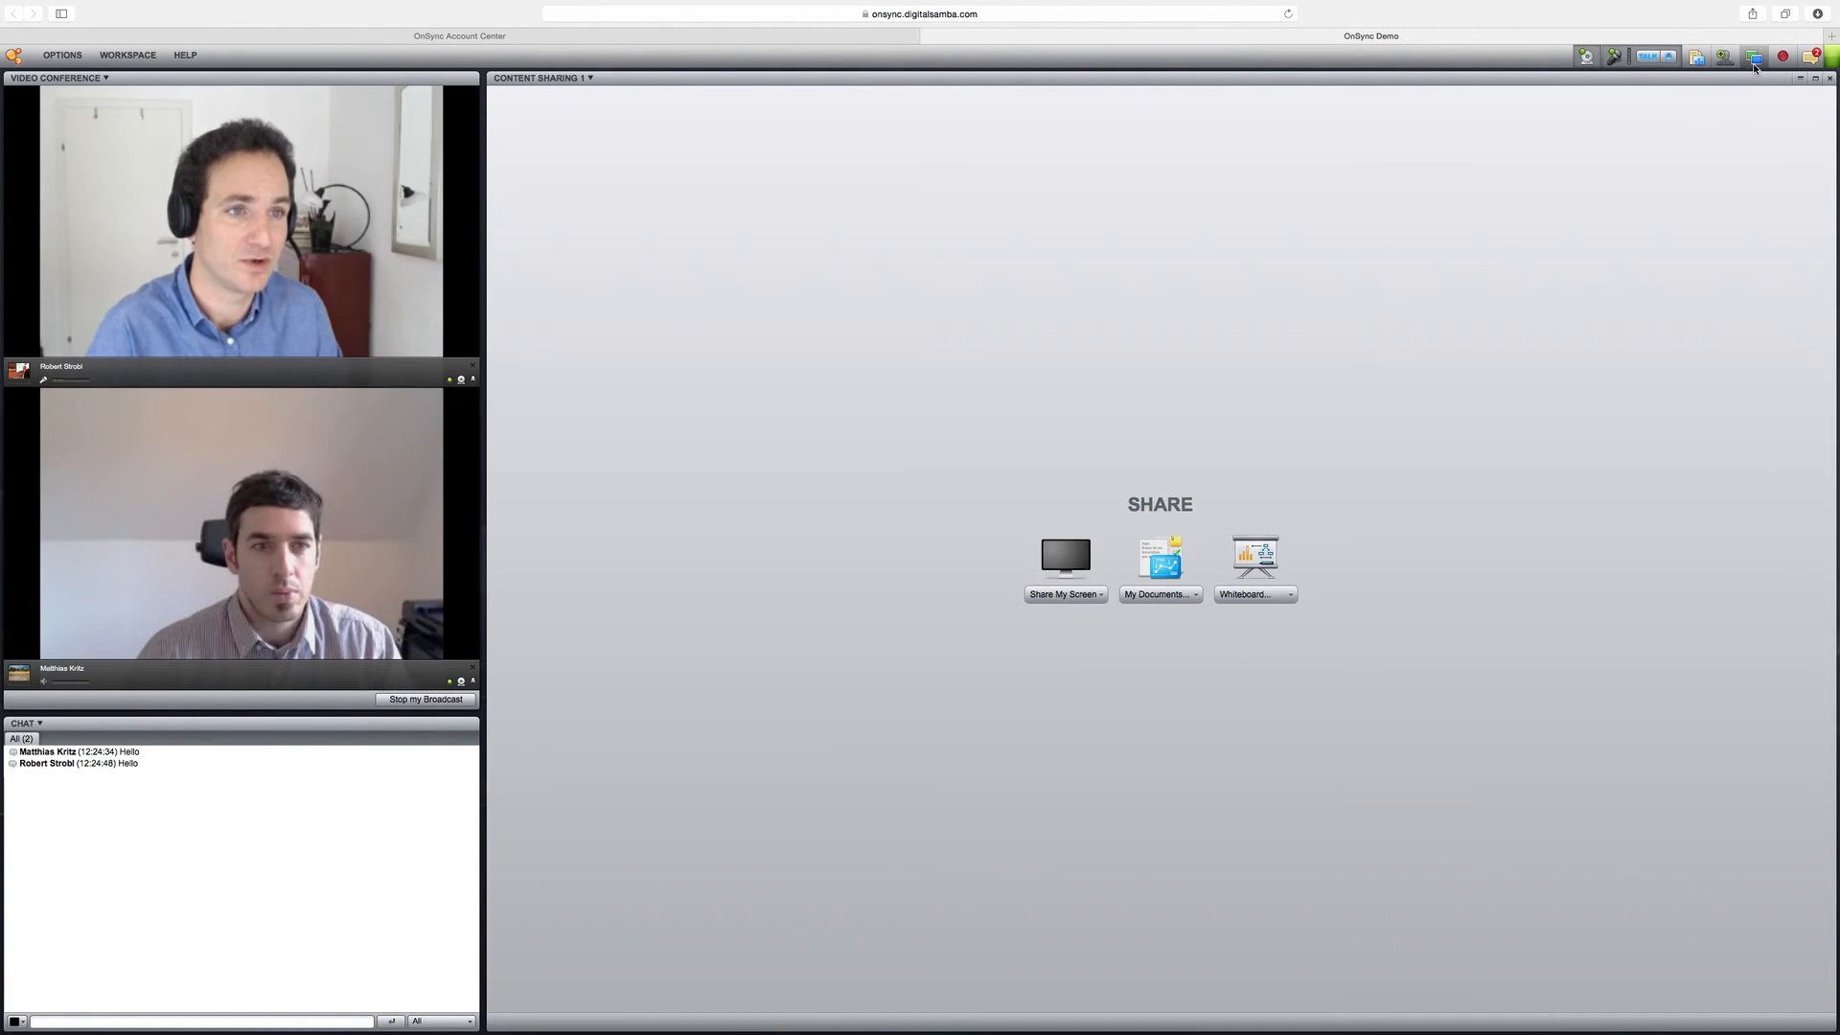
{"action": "mouse_move", "coordinate": [1755, 56]}
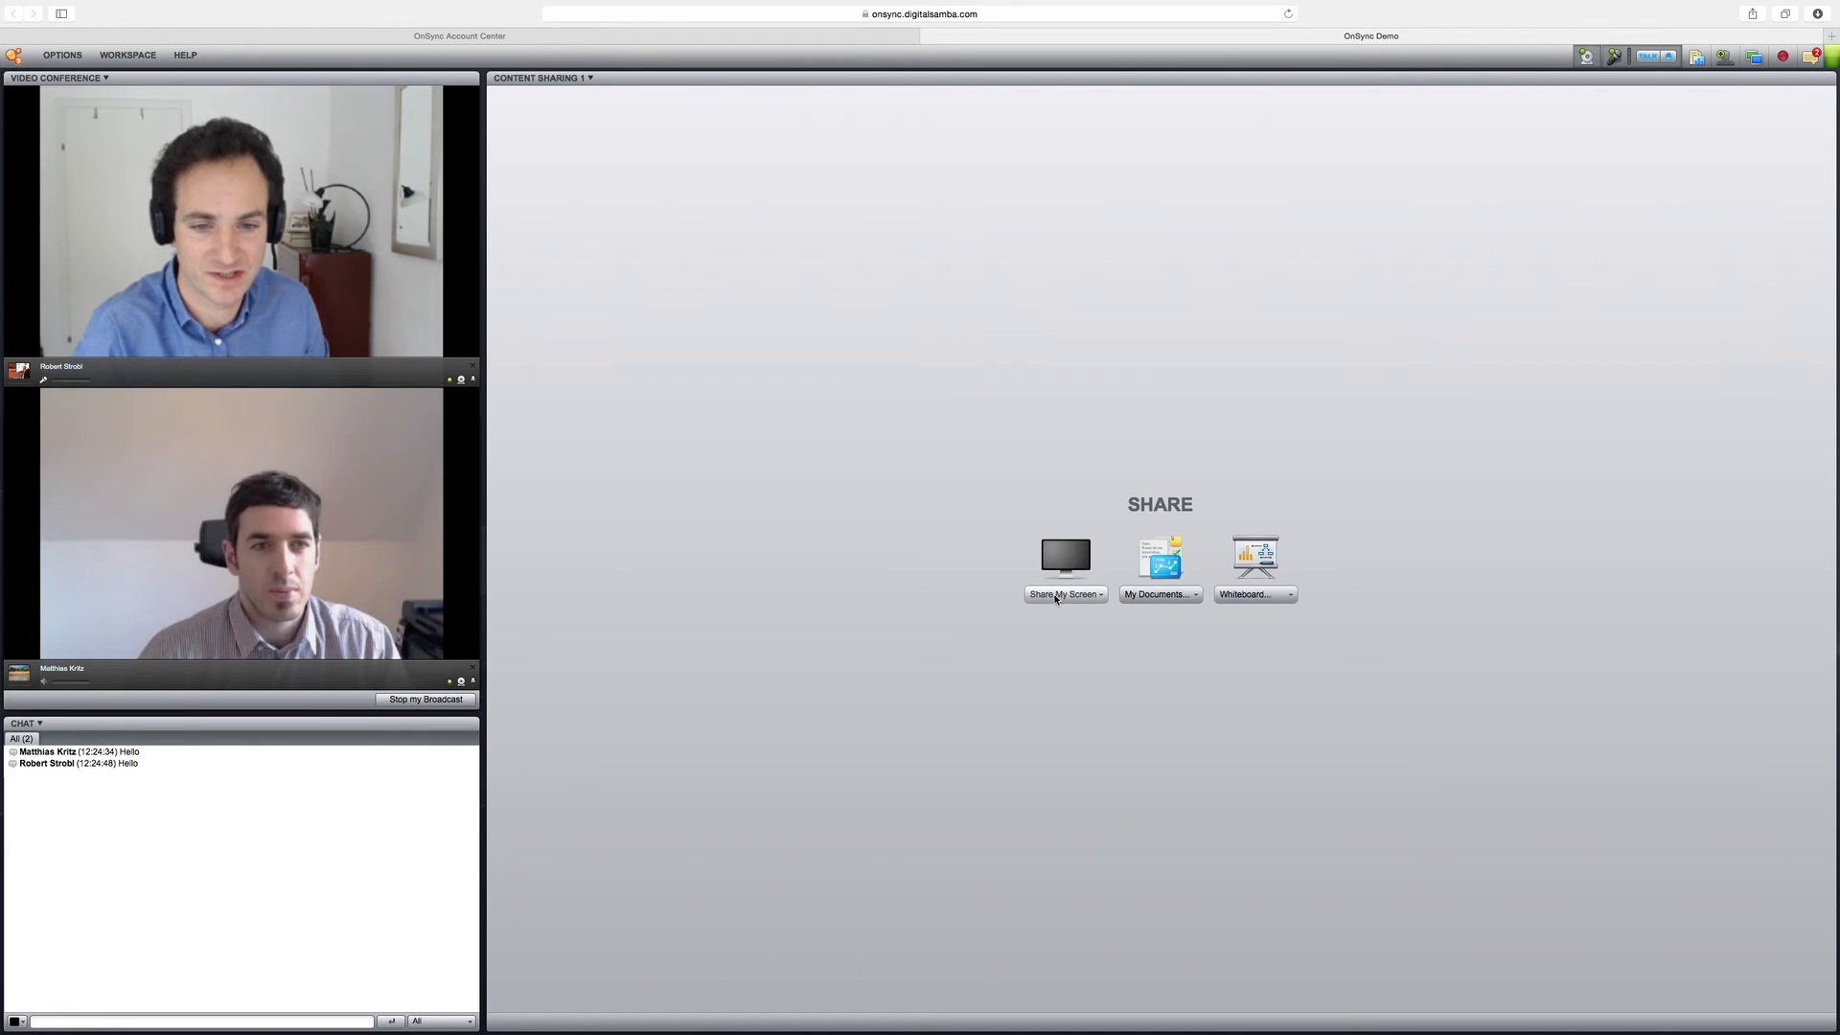
Step: Show the Share My Screen options, then start a new meeting recording
{"action": "left_click", "coordinate": [1063, 594]}
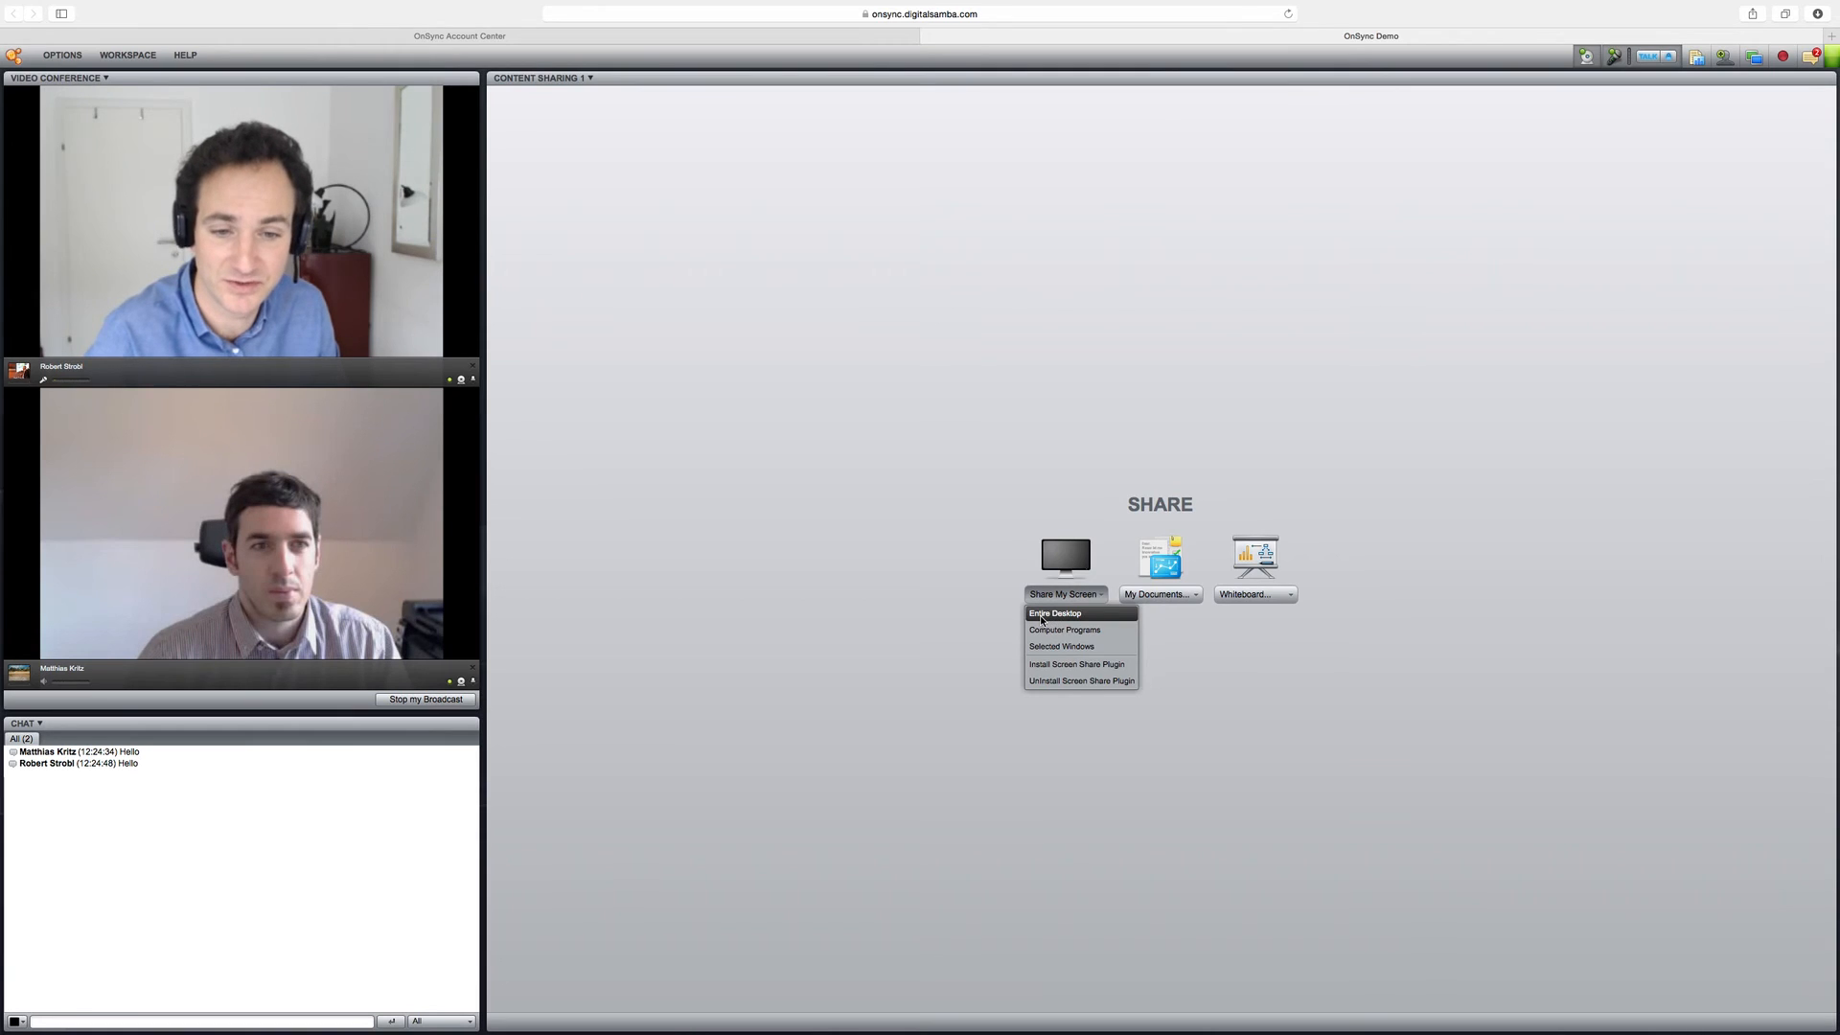
{"action": "mouse_move", "coordinate": [1062, 631]}
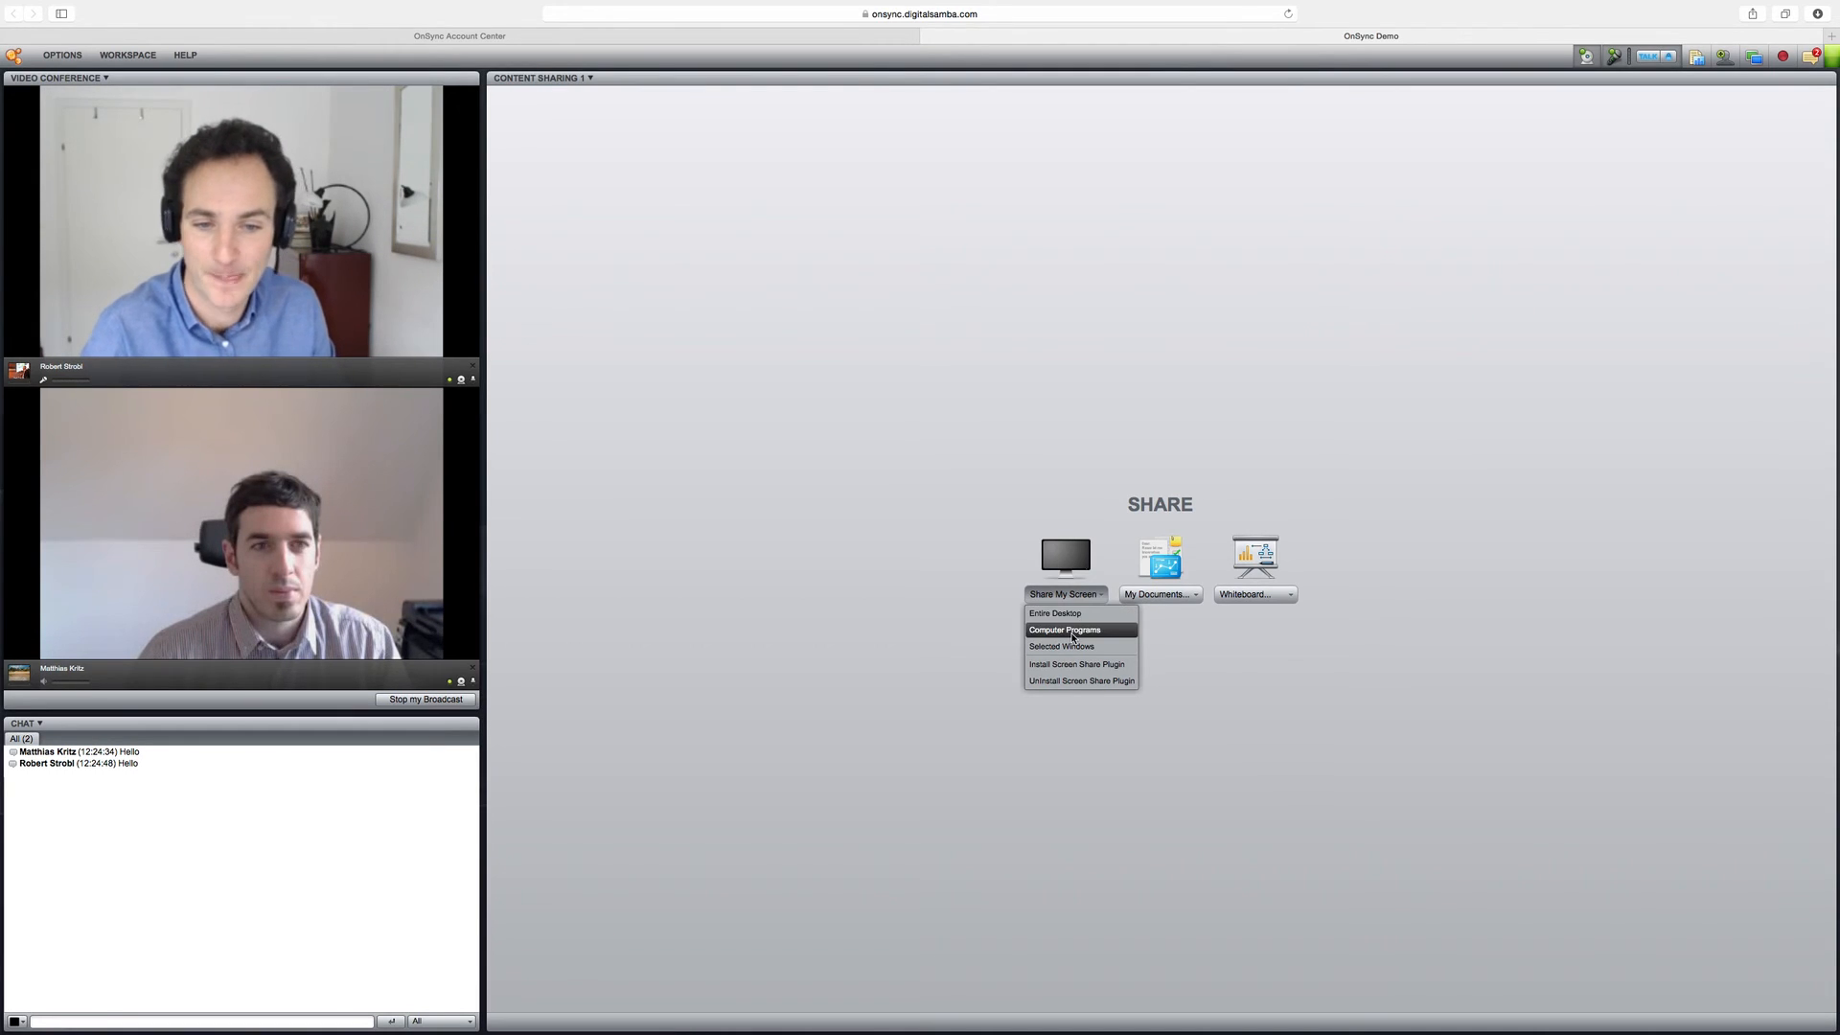
{"action": "mouse_move", "coordinate": [1060, 645]}
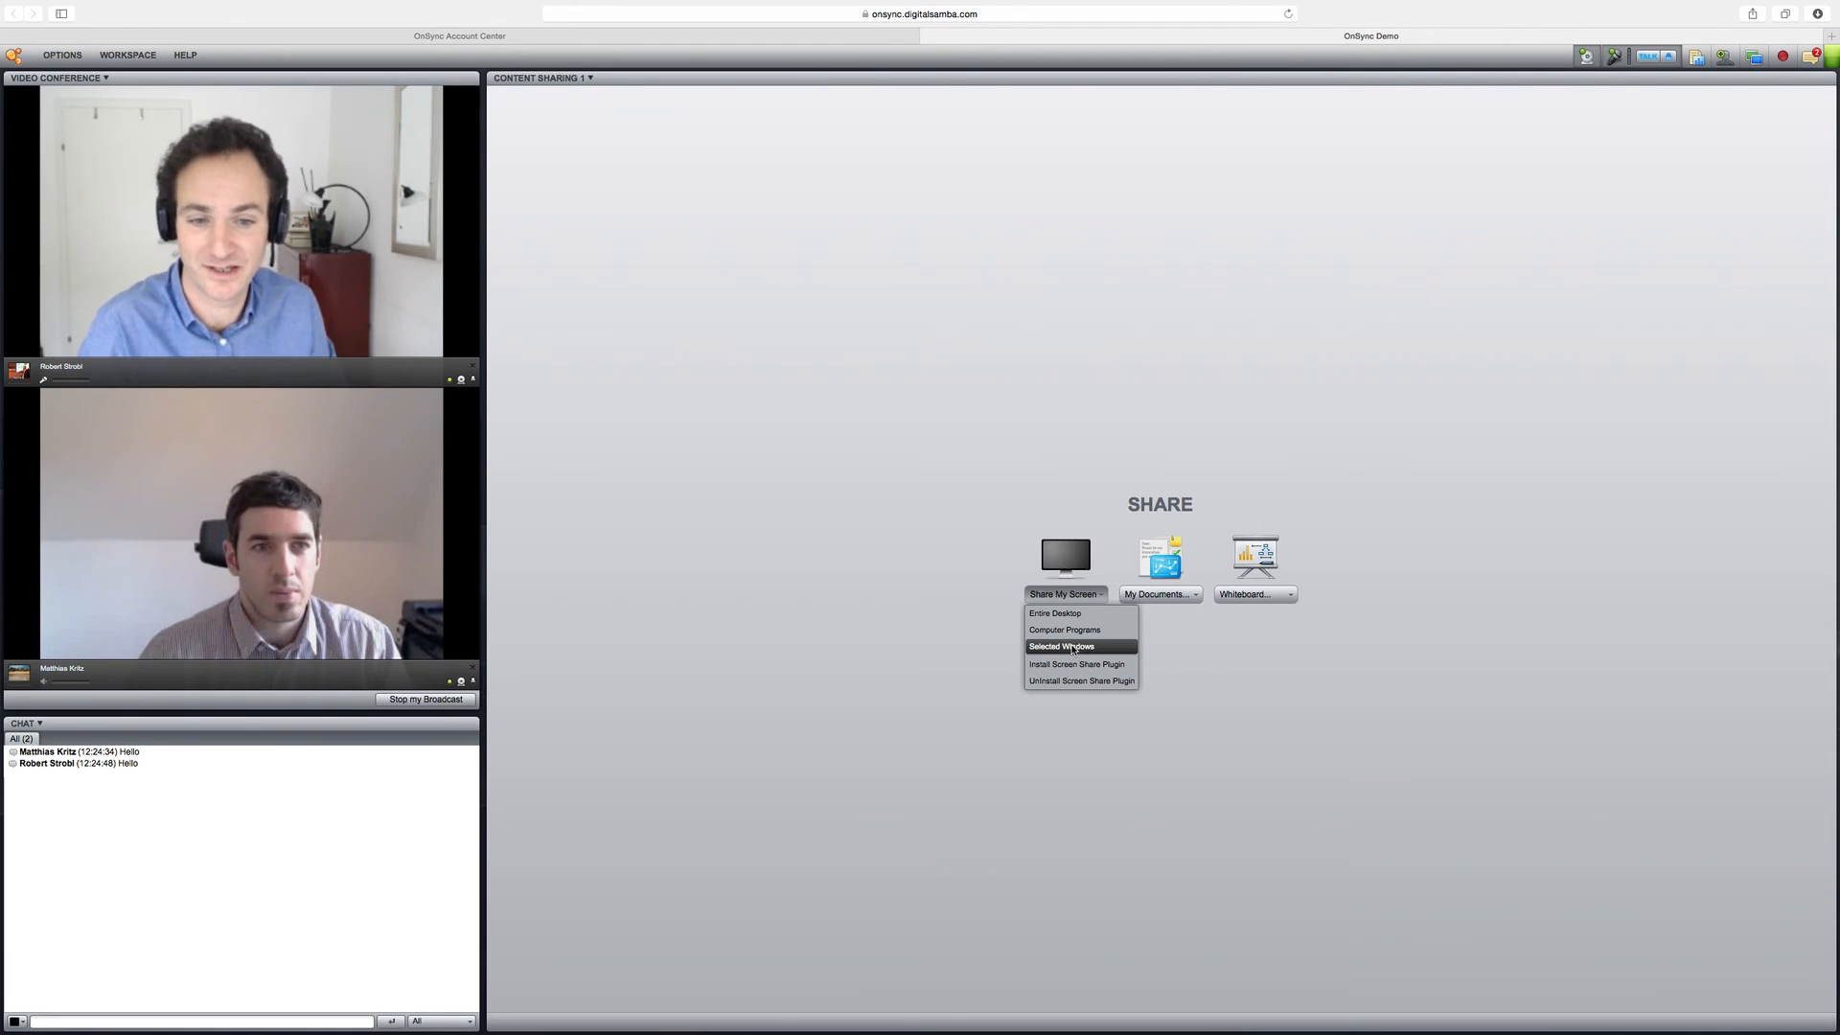
{"action": "mouse_move", "coordinate": [1066, 461]}
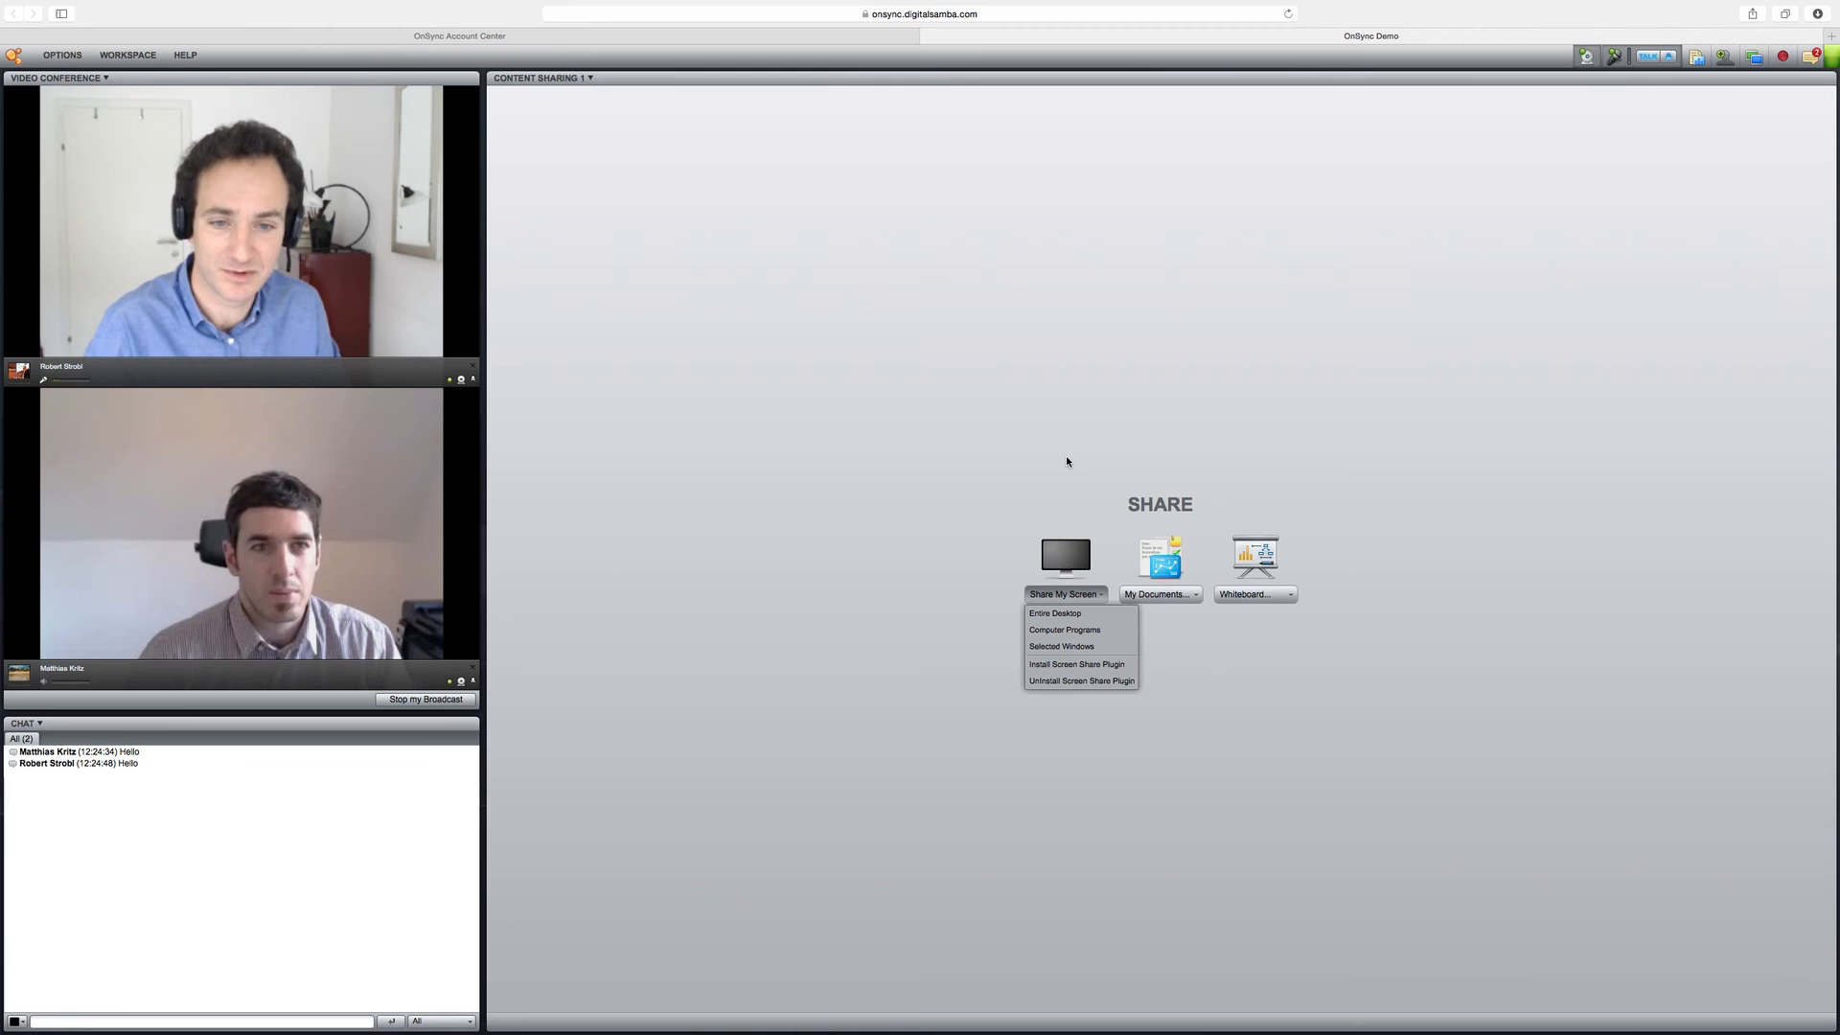
{"action": "left_click", "coordinate": [1063, 594]}
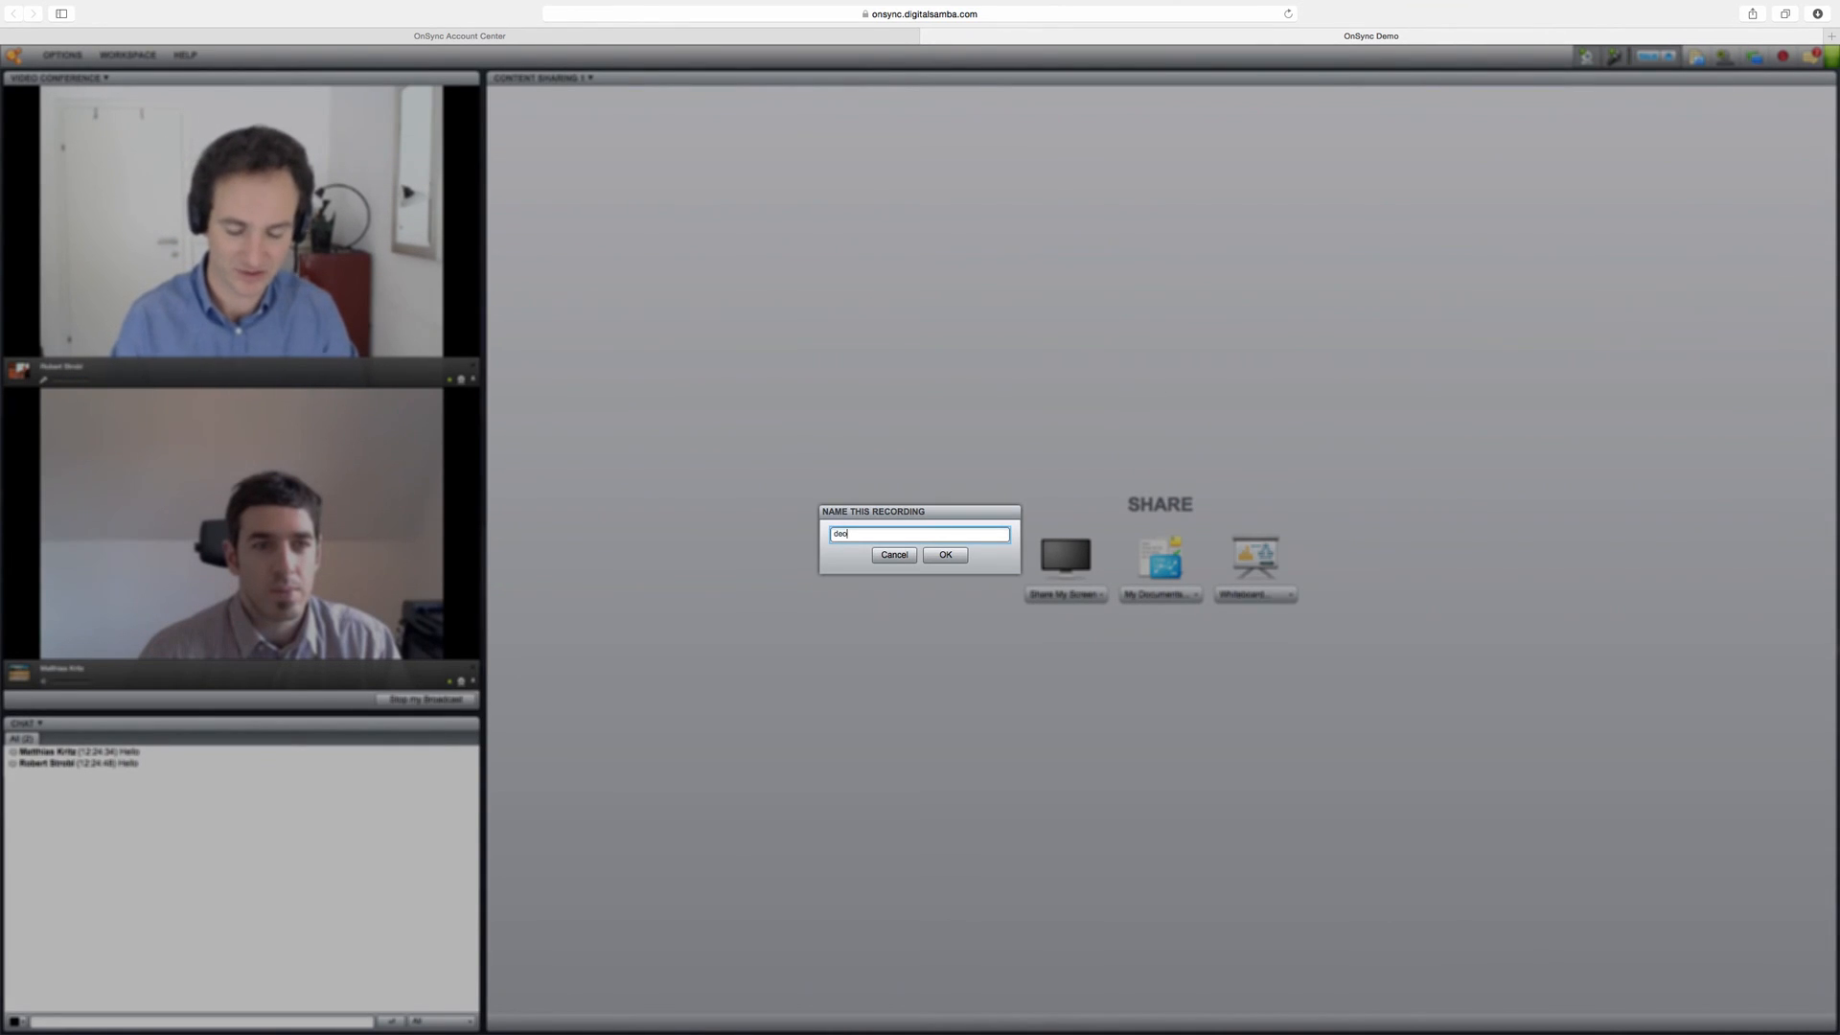
Step: Name the recording 'demo recording' and confirm to begin recording
{"action": "type", "text": "demo recording"}
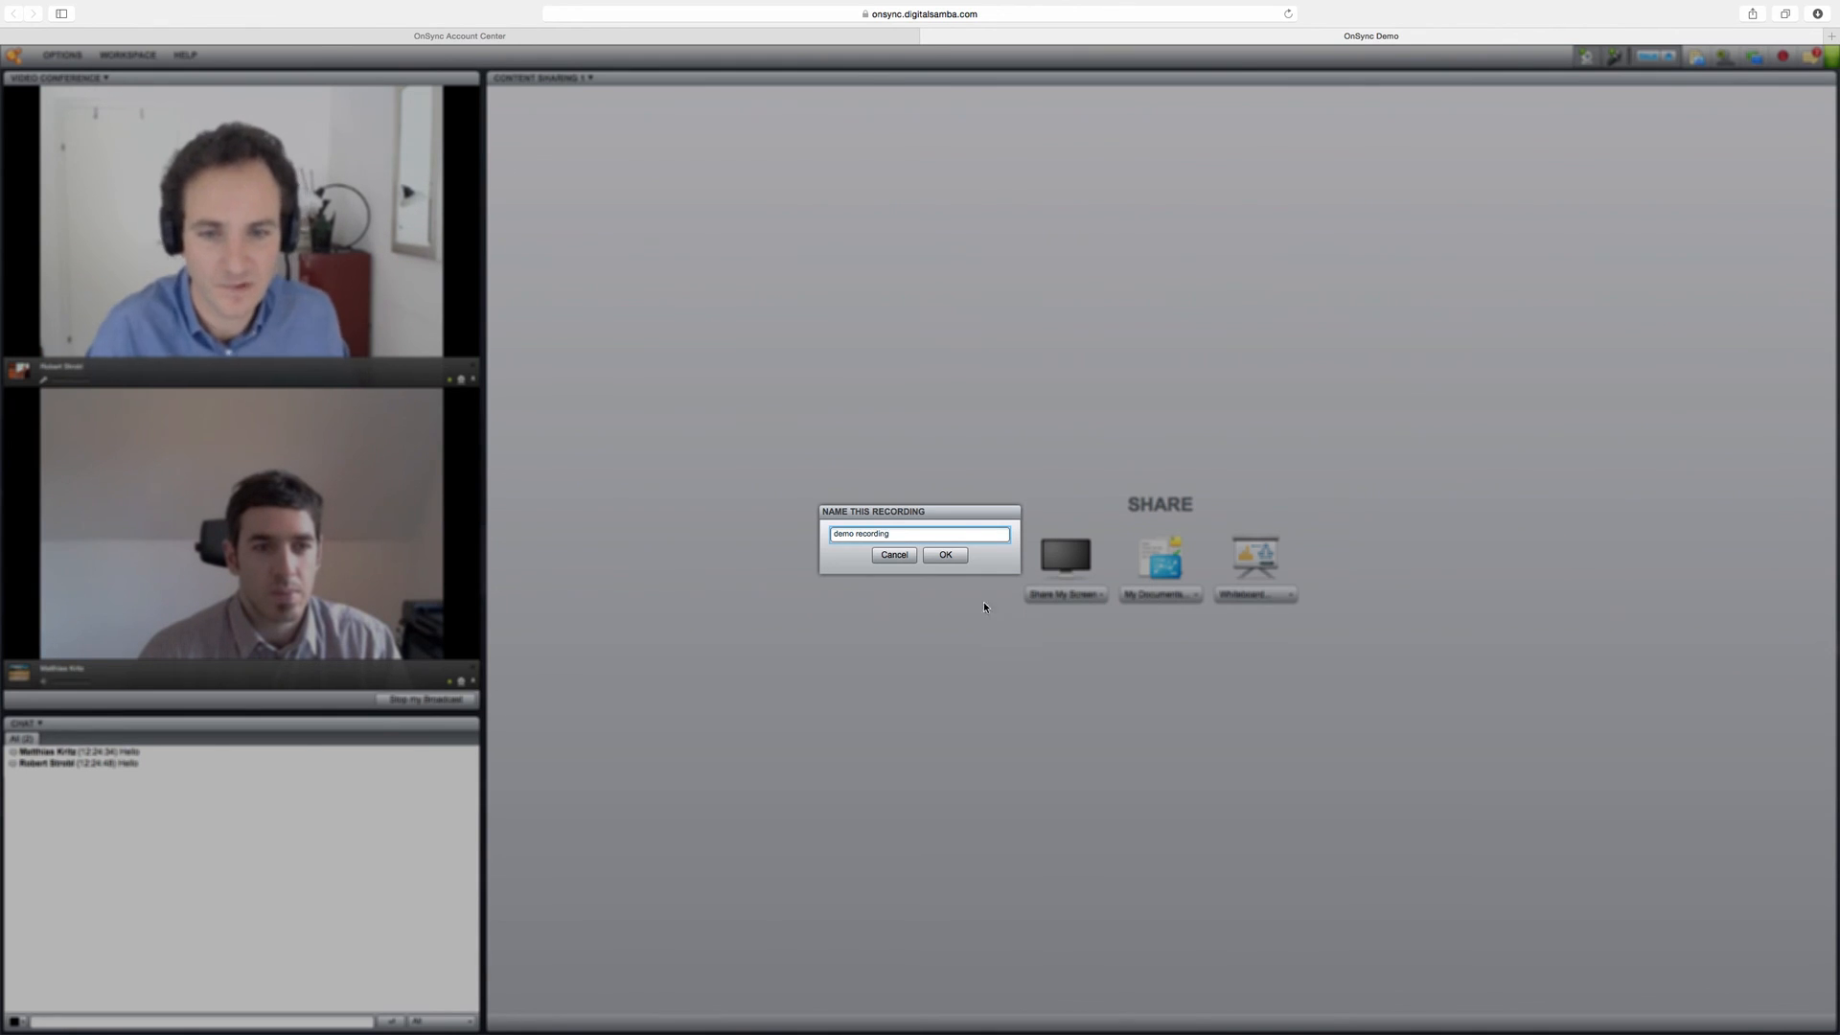
{"action": "left_click", "coordinate": [943, 554]}
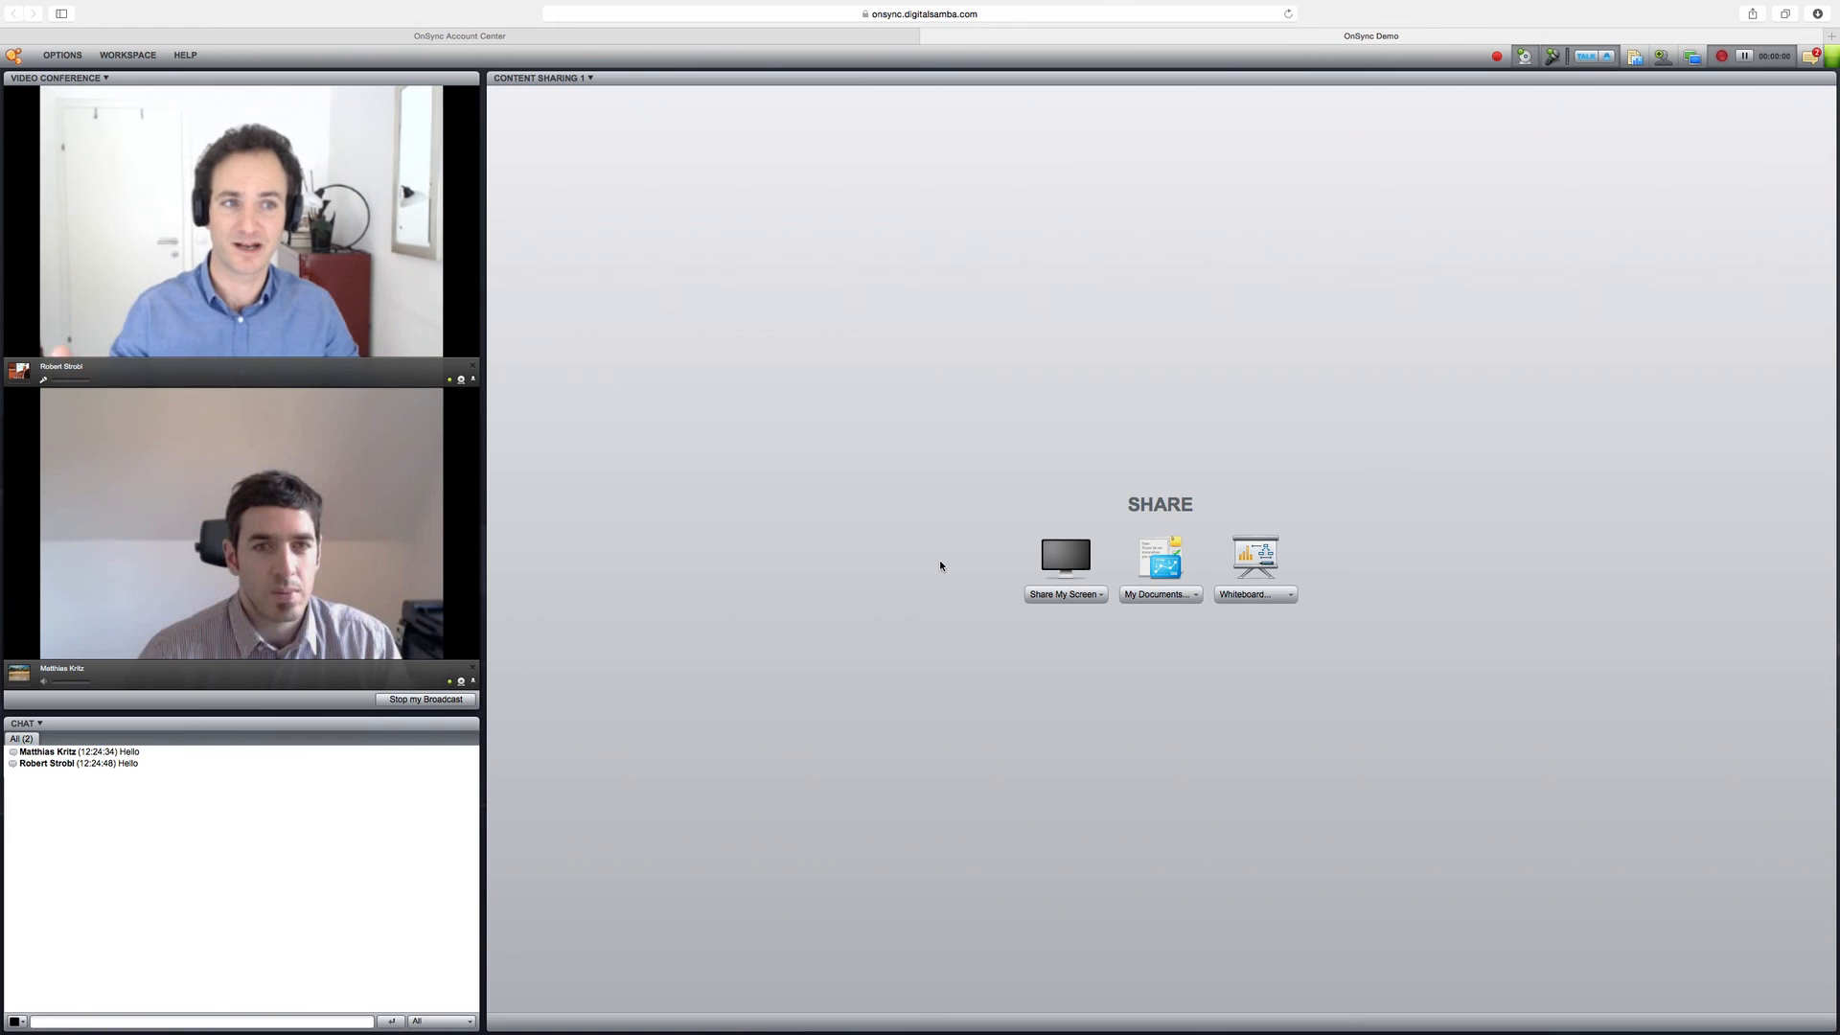